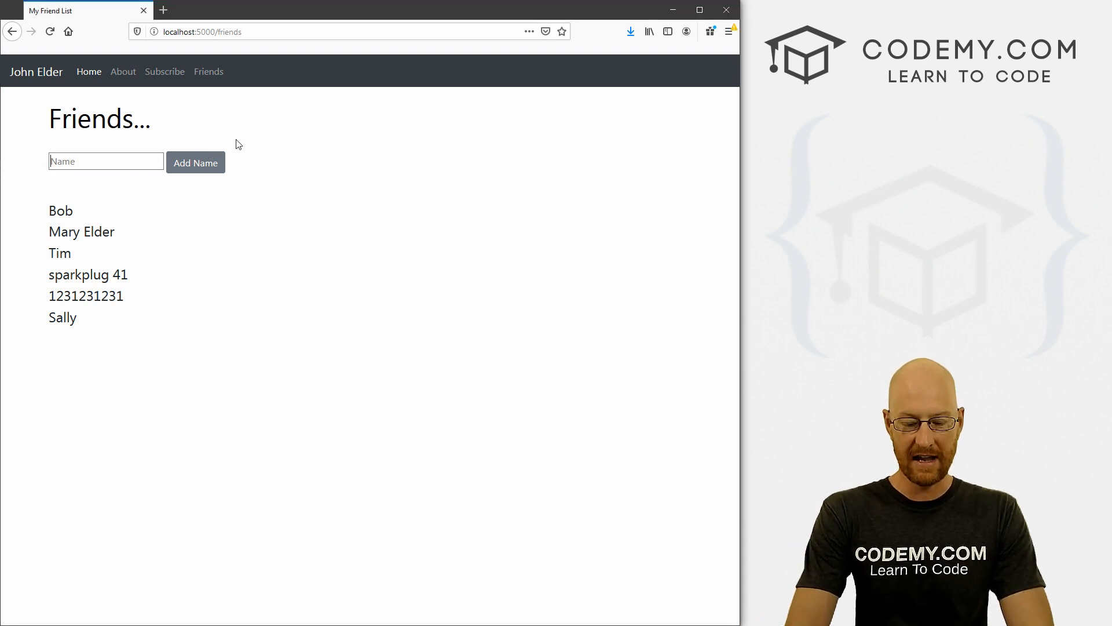
# Add Steve as a new friend through the name form on the Friends page.
pyautogui.write('Tim')
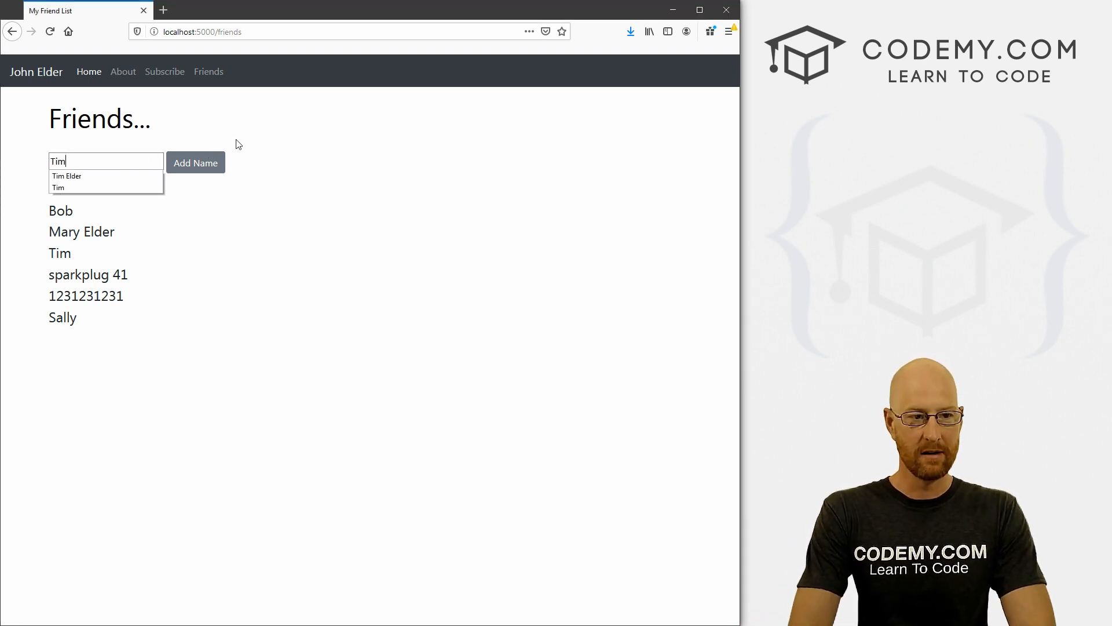
pyautogui.write('S')
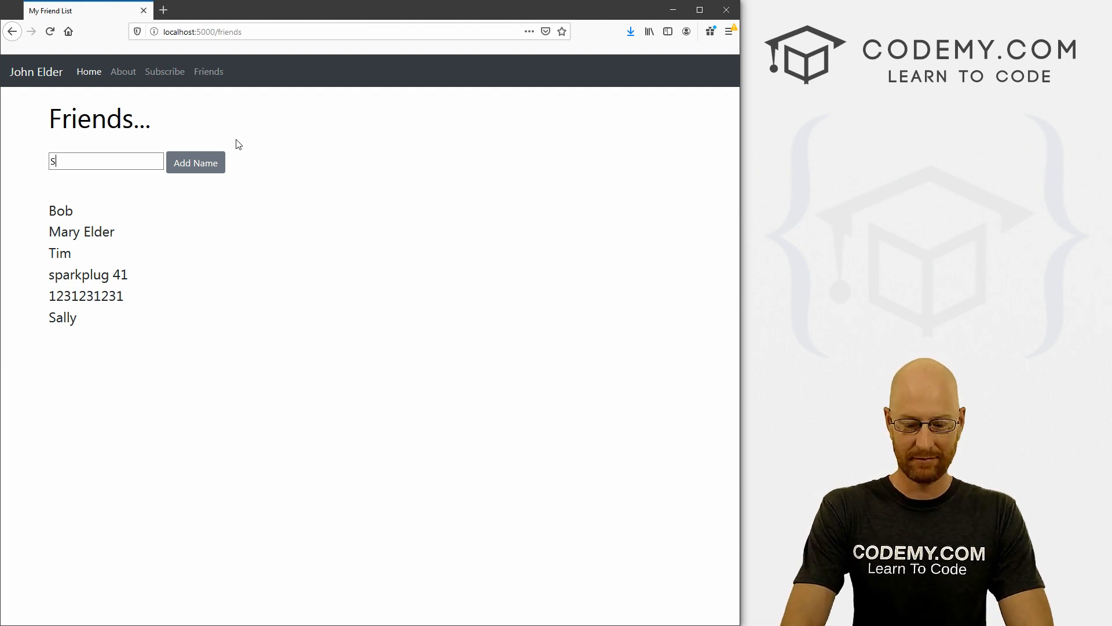
pyautogui.click(195, 162)
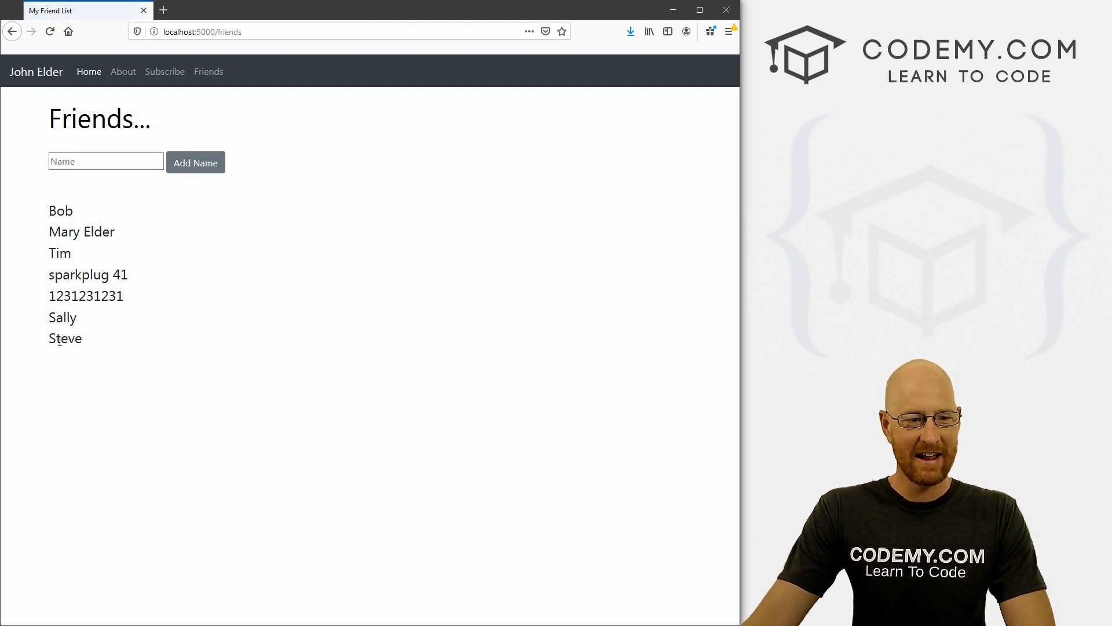
pyautogui.moveTo(94, 341)
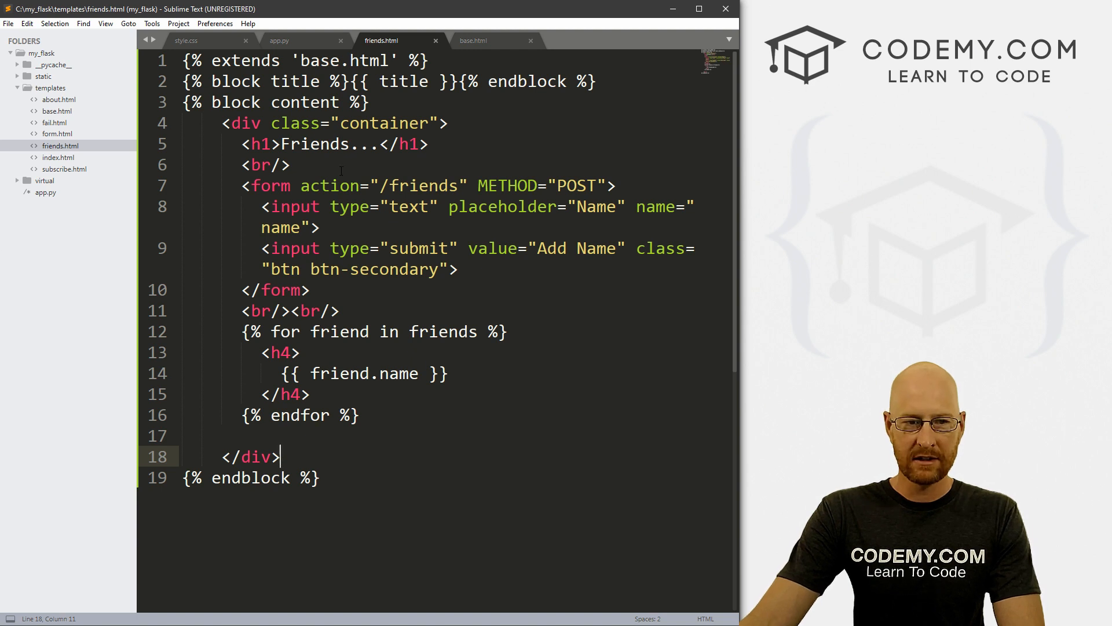
# Create a new file in the templates folder and save it as update.html.
pyautogui.rightClick(50, 87)
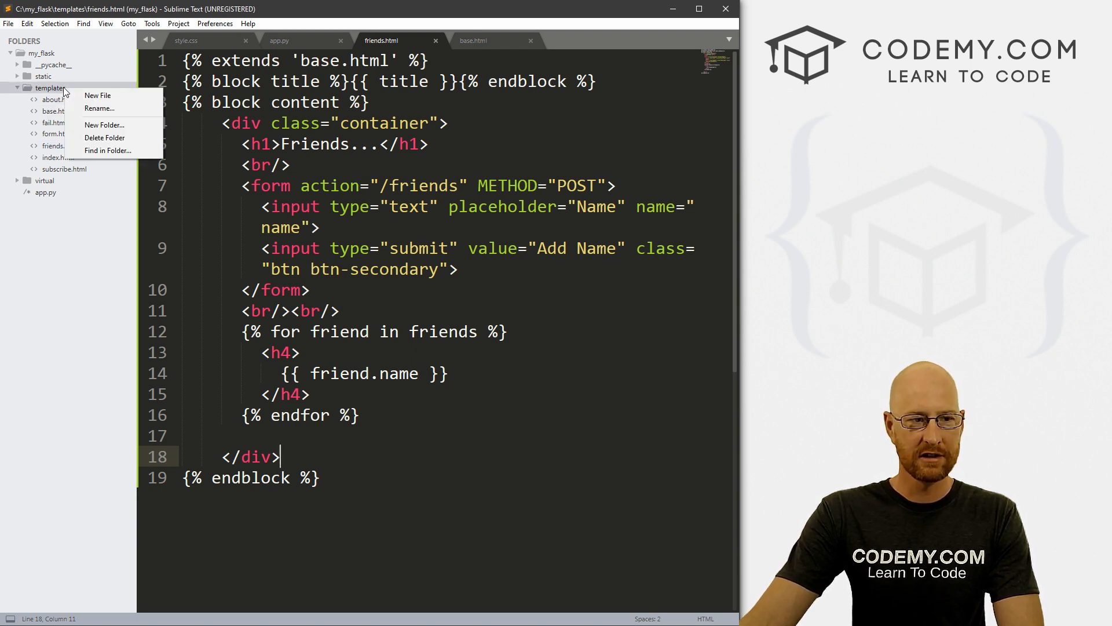
pyautogui.click(97, 95)
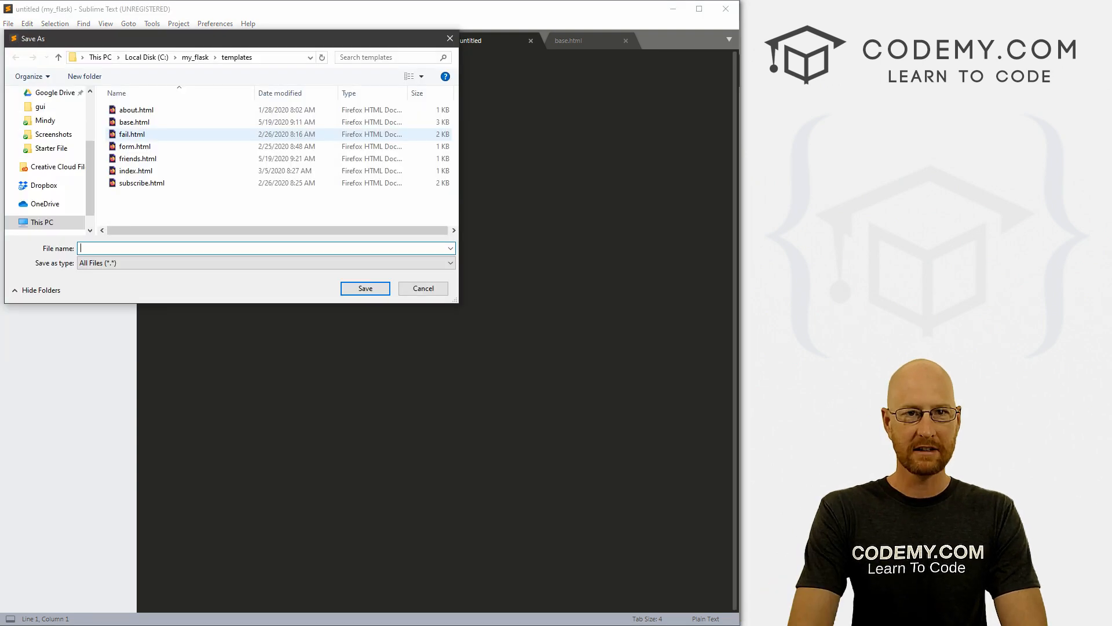
pyautogui.write('update.h')
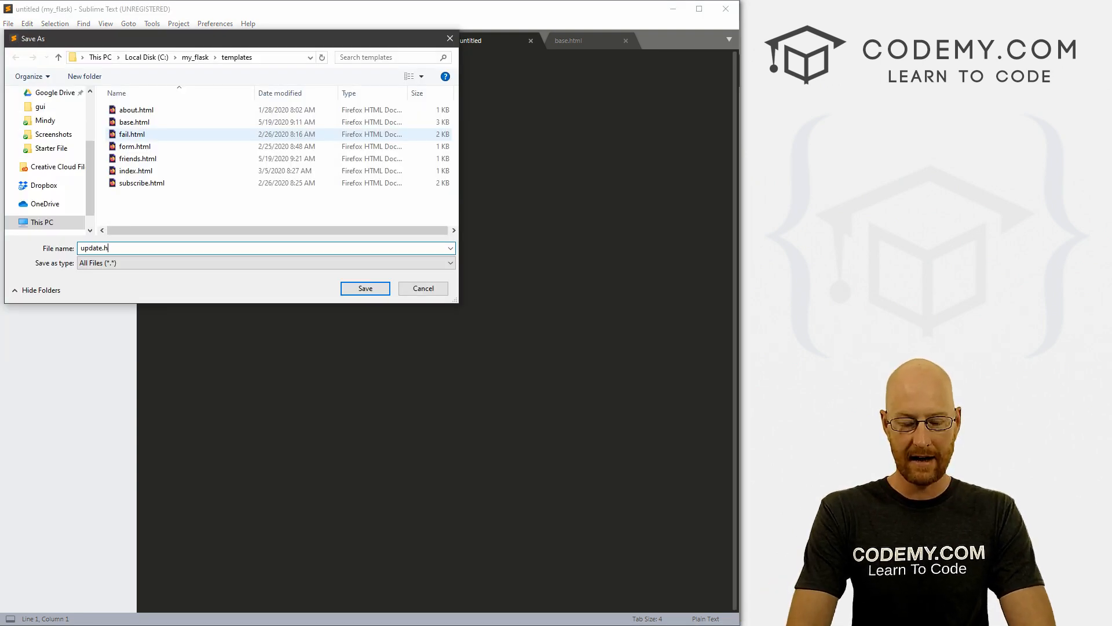
pyautogui.click(364, 288)
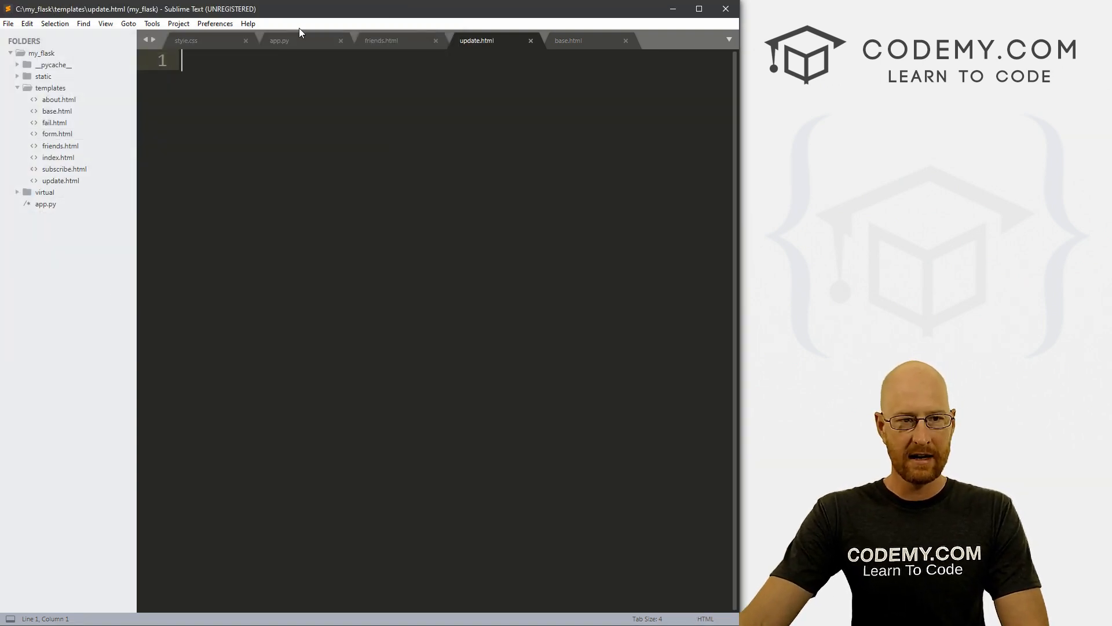
# Copy the friends.html layout into update.html and retitle it 'Update Friend'.
pyautogui.click(381, 40)
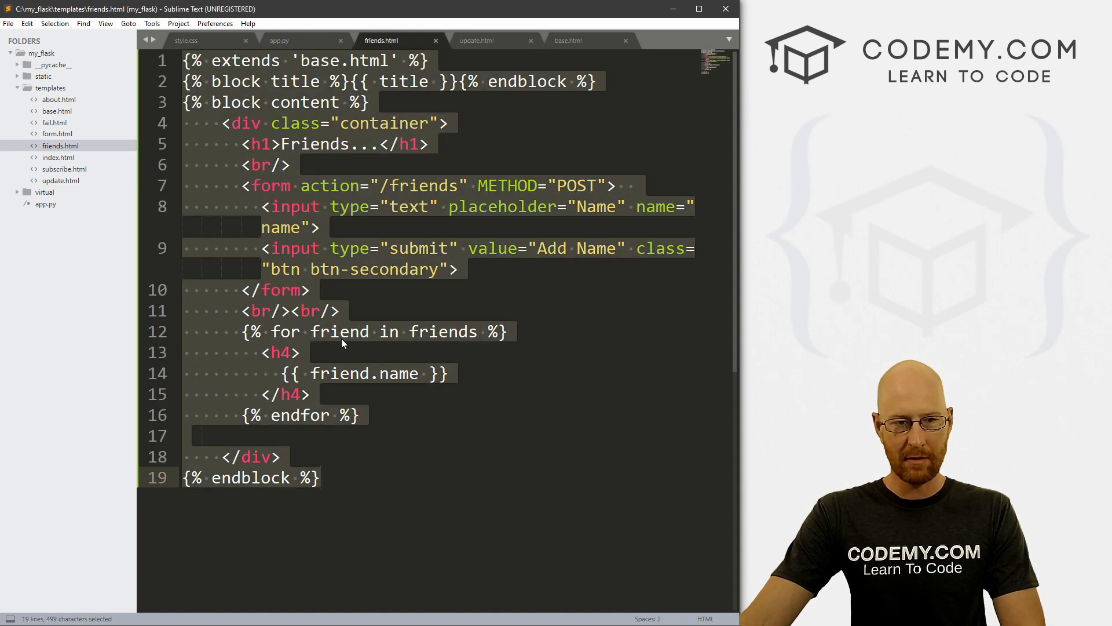
pyautogui.click(477, 41)
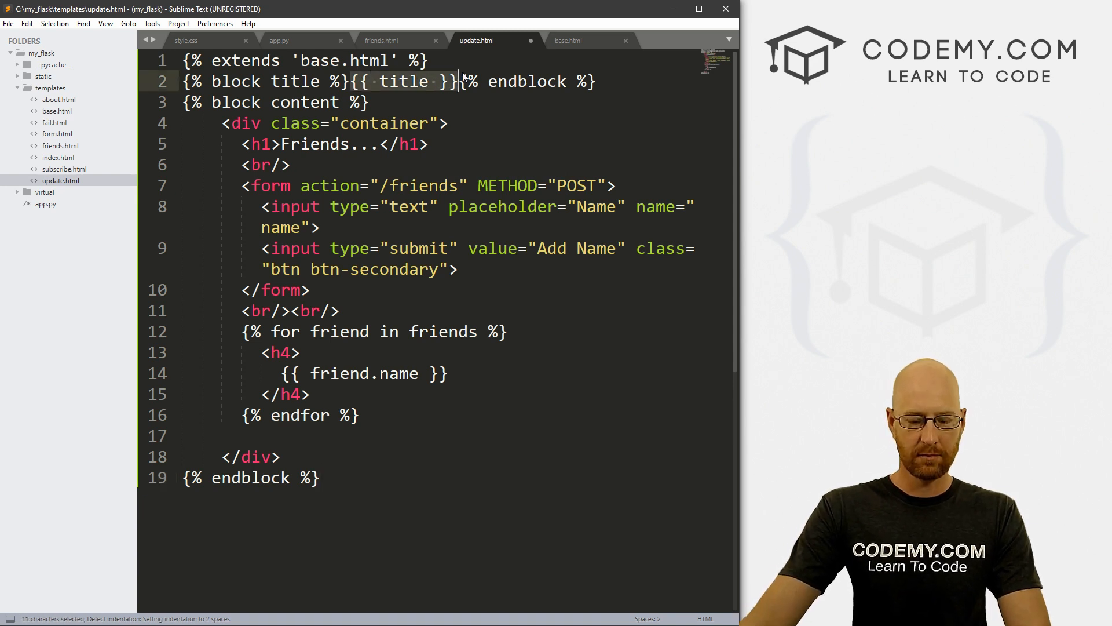
pyautogui.write('Update Fr')
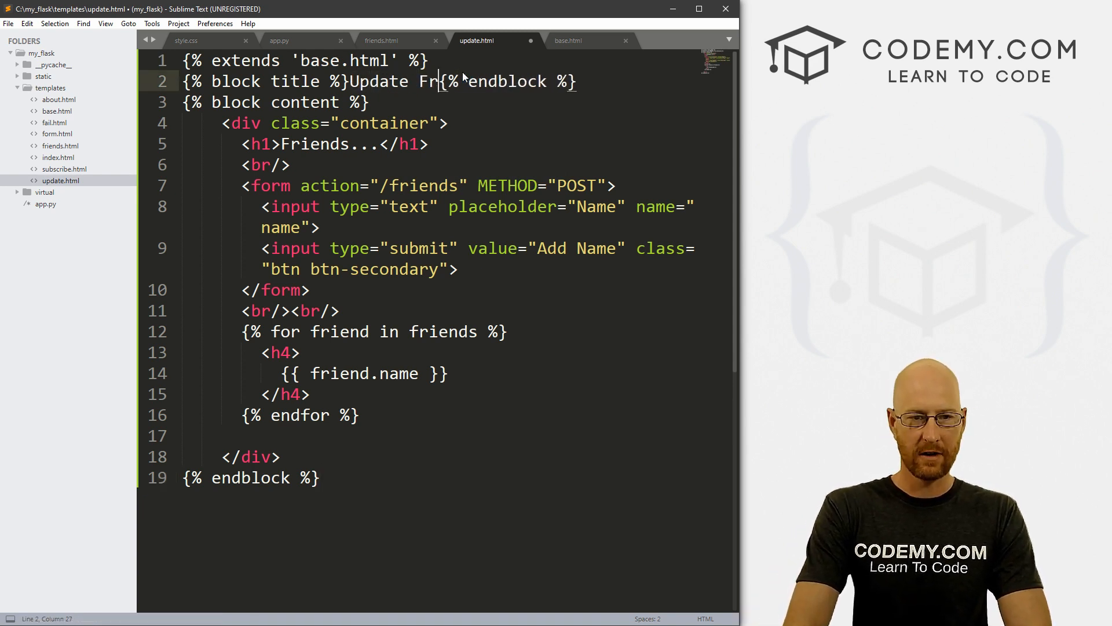
pyautogui.write('iend')
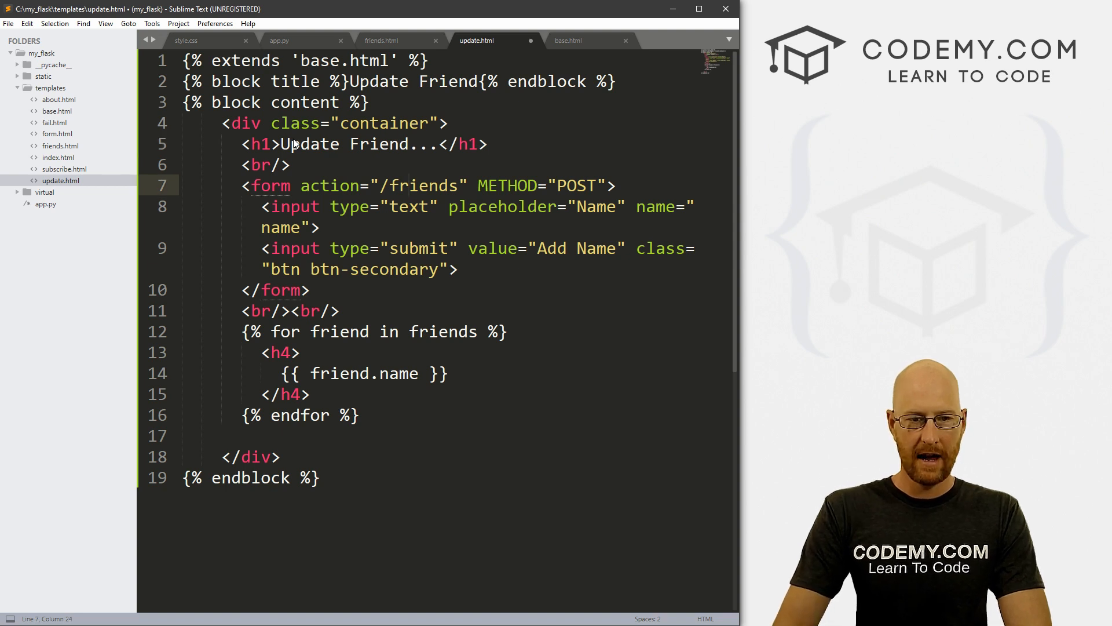
# Change the form action to /update/{{friend_to_update.id}}.
pyautogui.moveTo(621, 185); pyautogui.dragTo(490, 206)
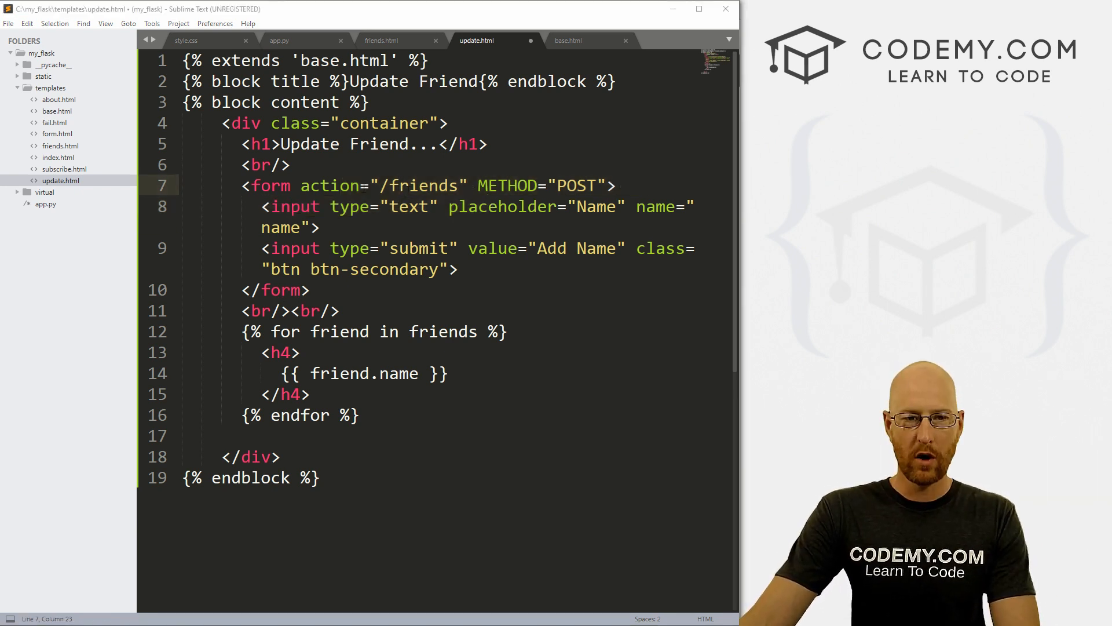
pyautogui.doubleClick(423, 185)
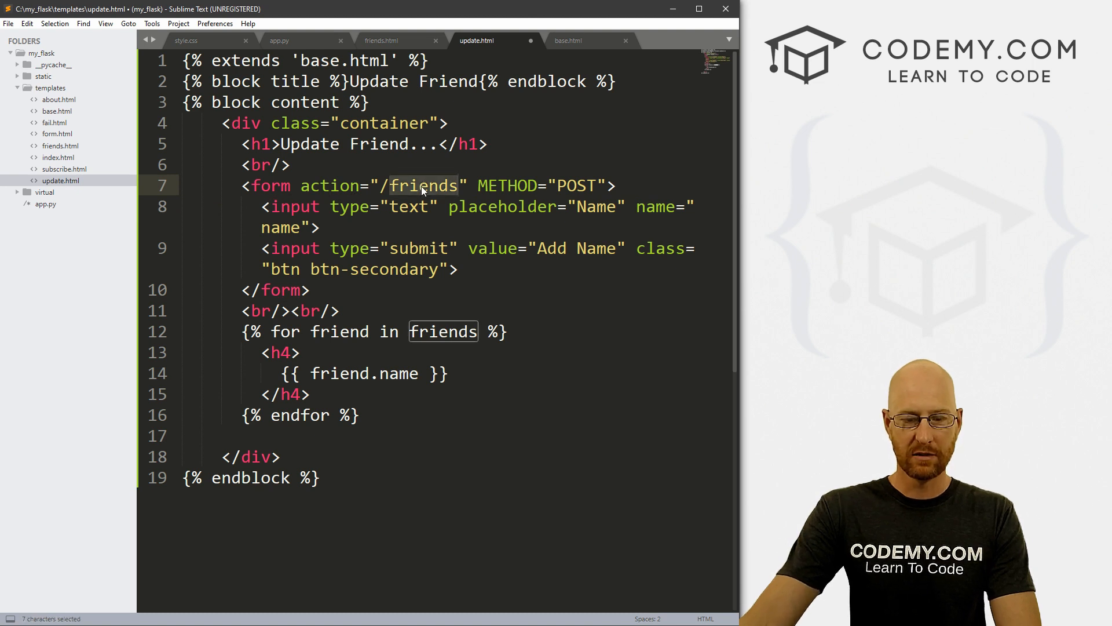
pyautogui.write('update/')
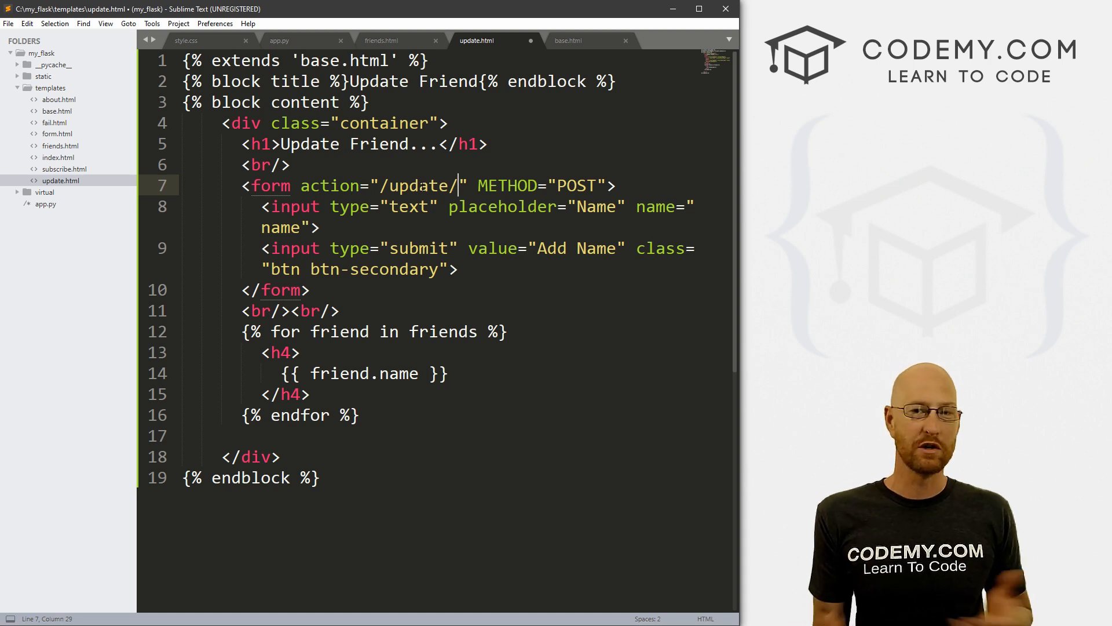
pyautogui.write('{')
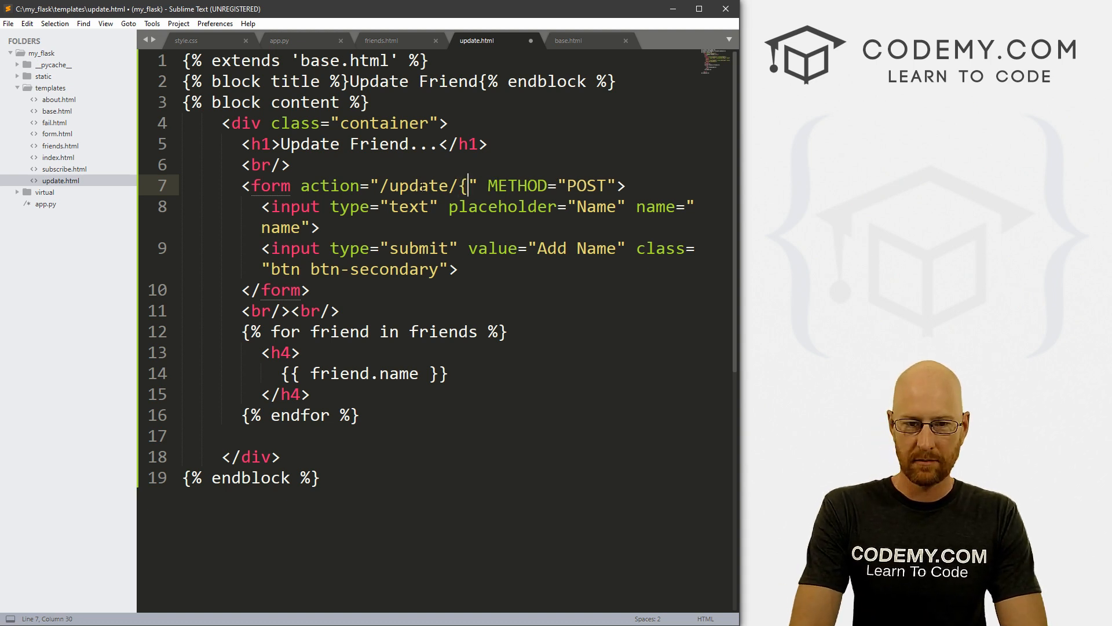
pyautogui.write('}}')
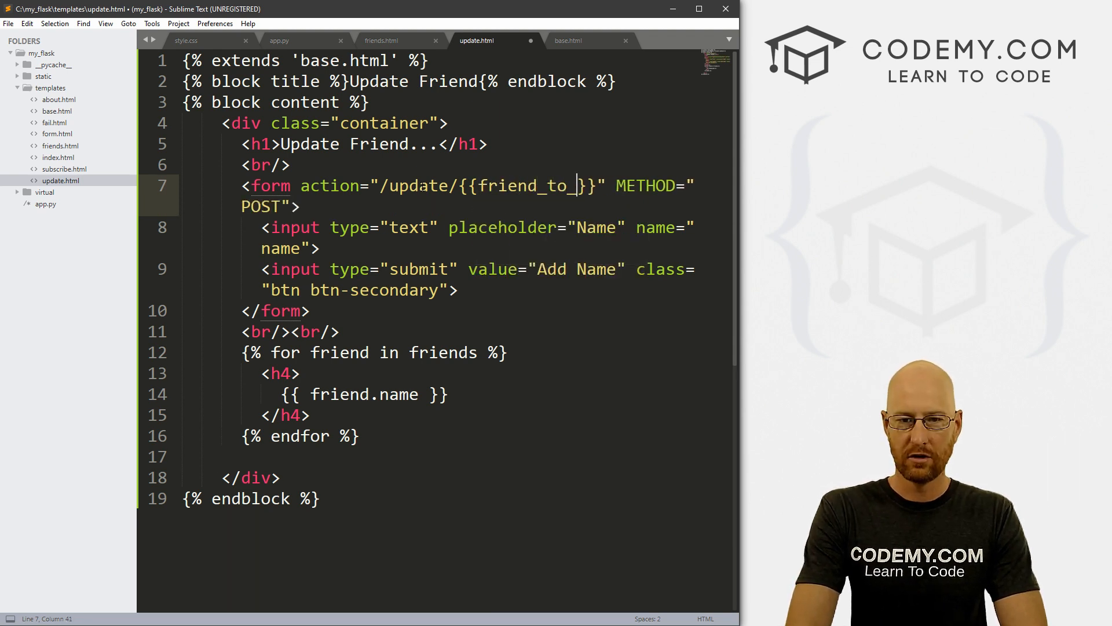
pyautogui.write('update.id')
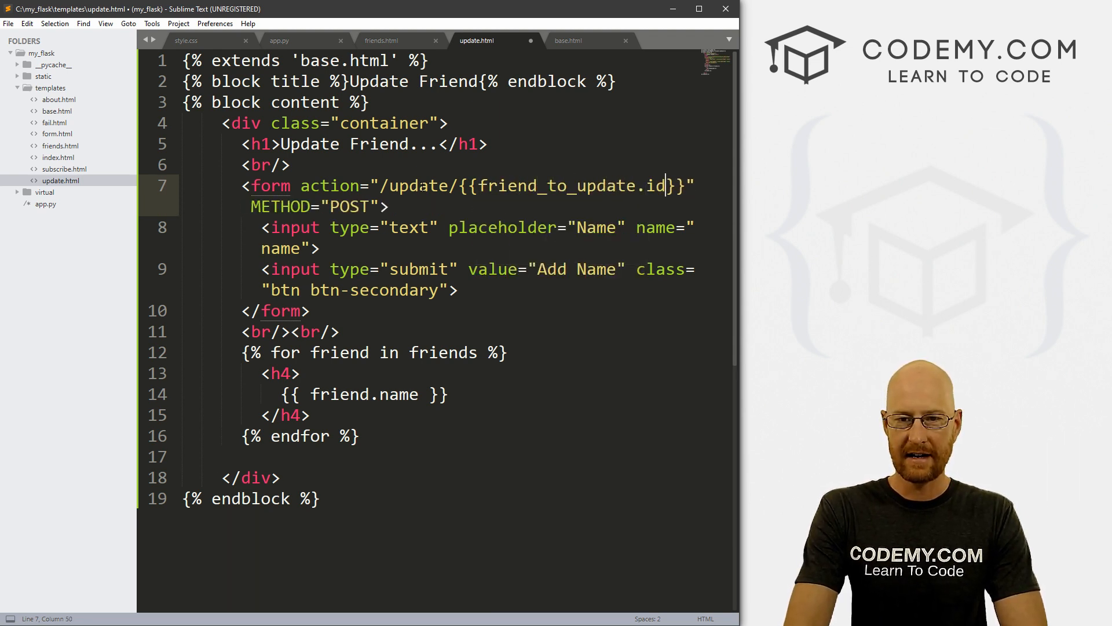
pyautogui.doubleClick(552, 186)
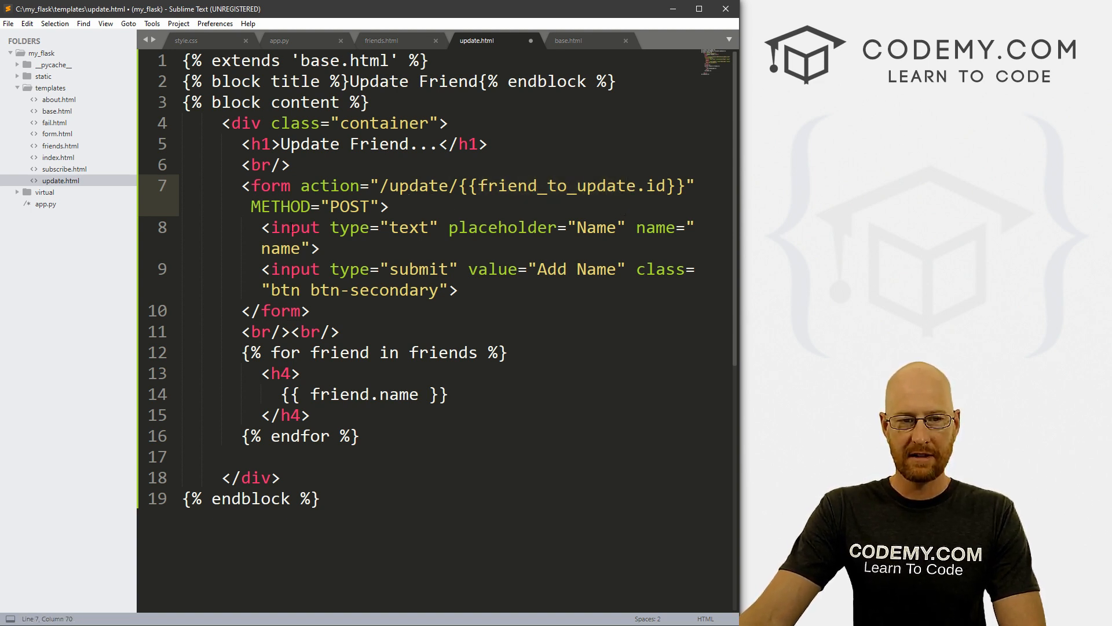
# Prefill the text input with value="{{friend_to_update.name}}".
pyautogui.click(310, 248)
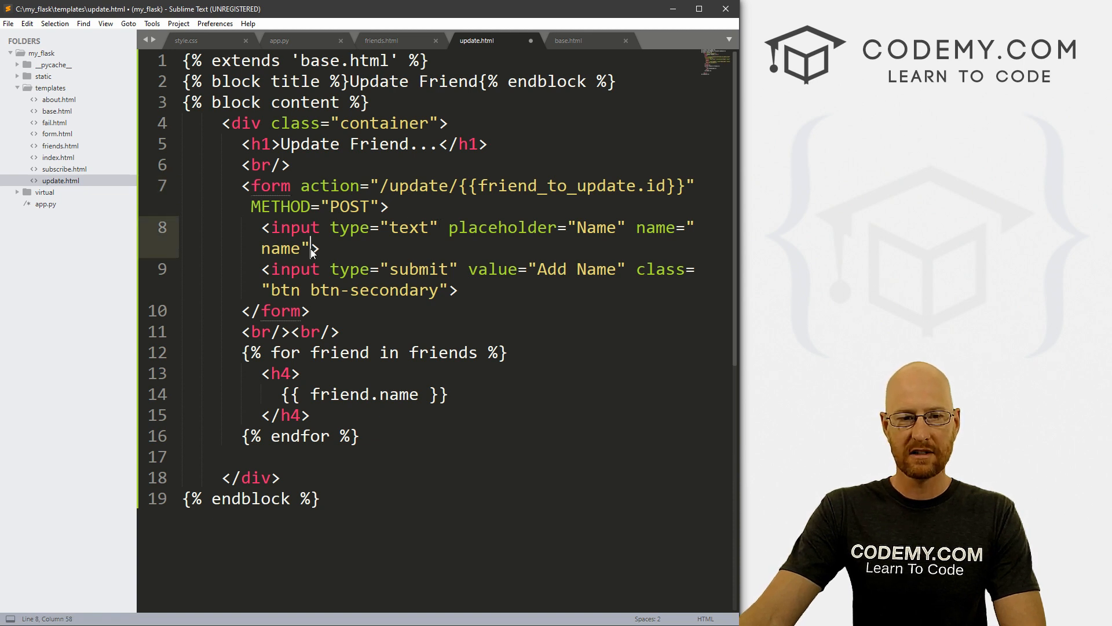
pyautogui.write('value=""')
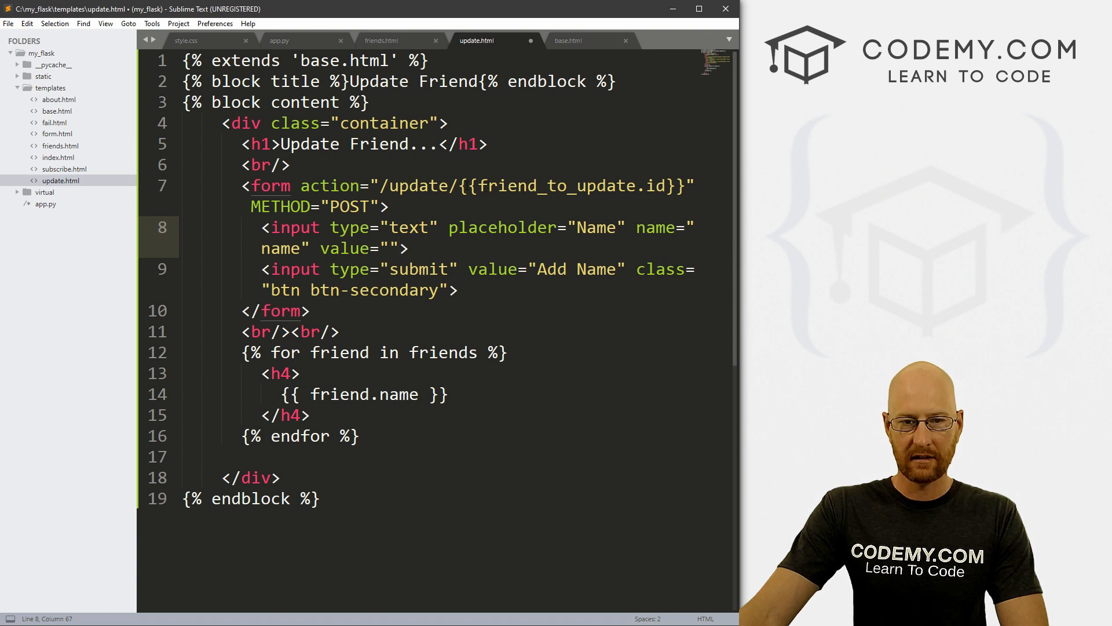
pyautogui.moveTo(460, 186); pyautogui.dragTo(680, 185)
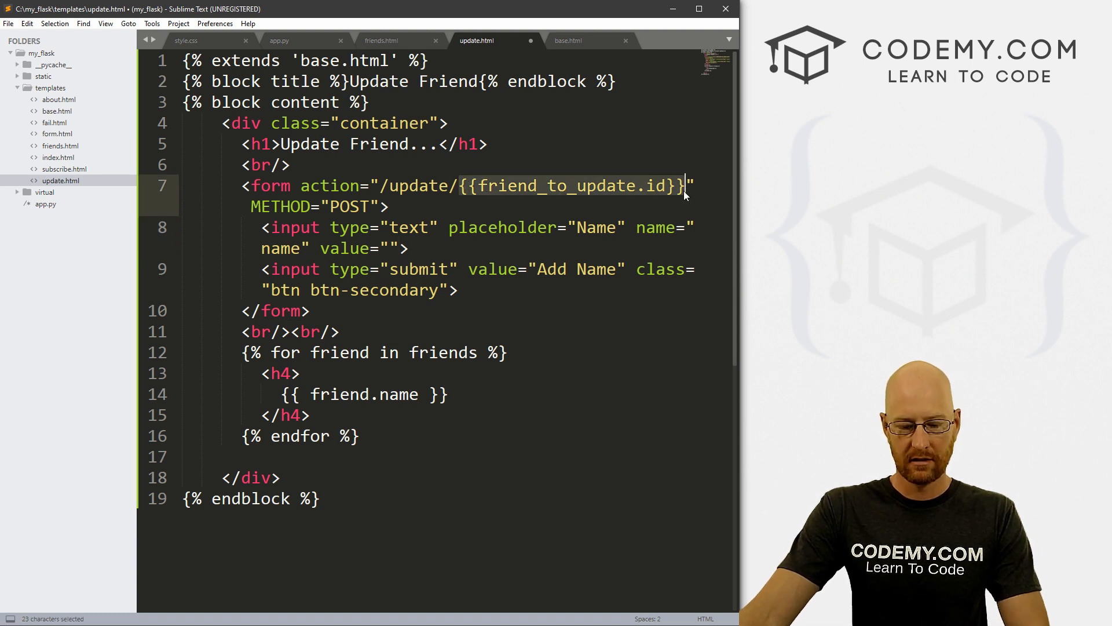
pyautogui.write('{{friend_to_update.id}}')
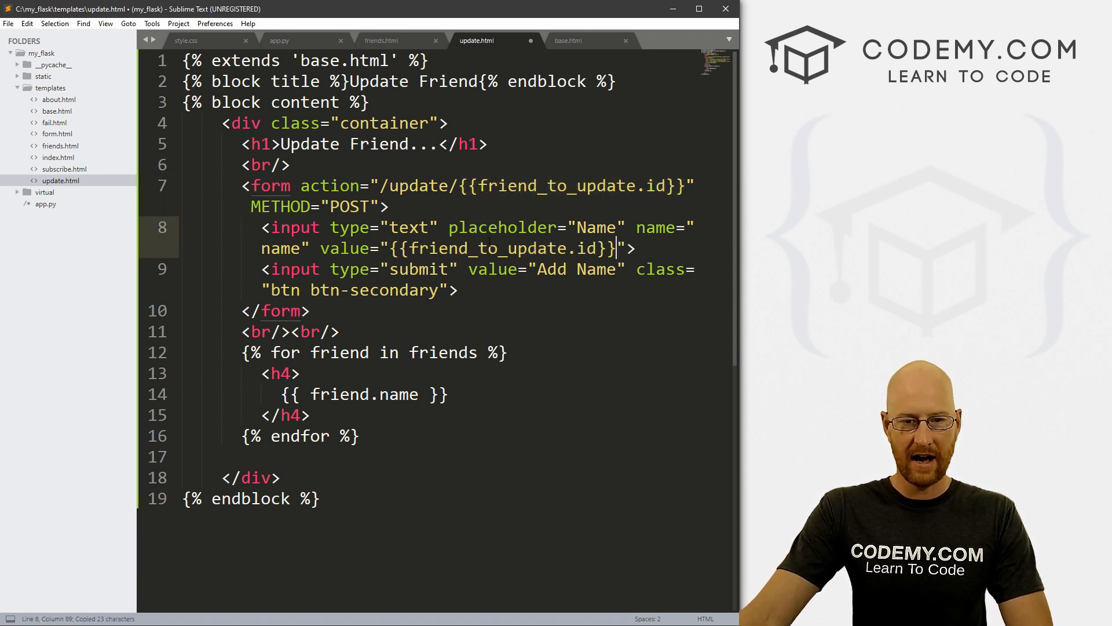
pyautogui.press('Backspace')
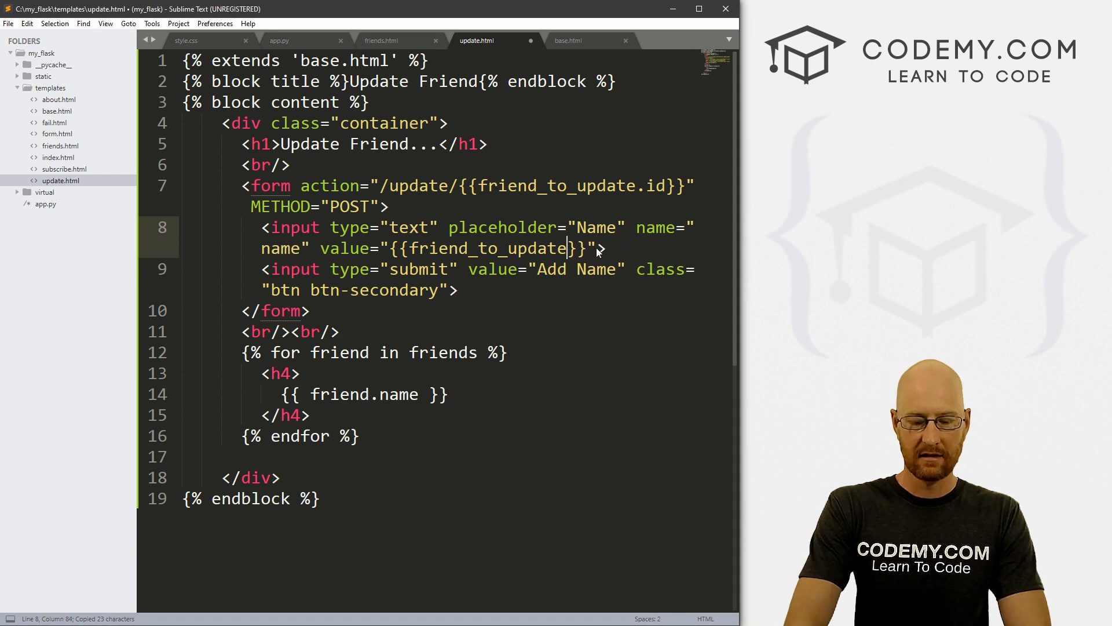
pyautogui.write('.name')
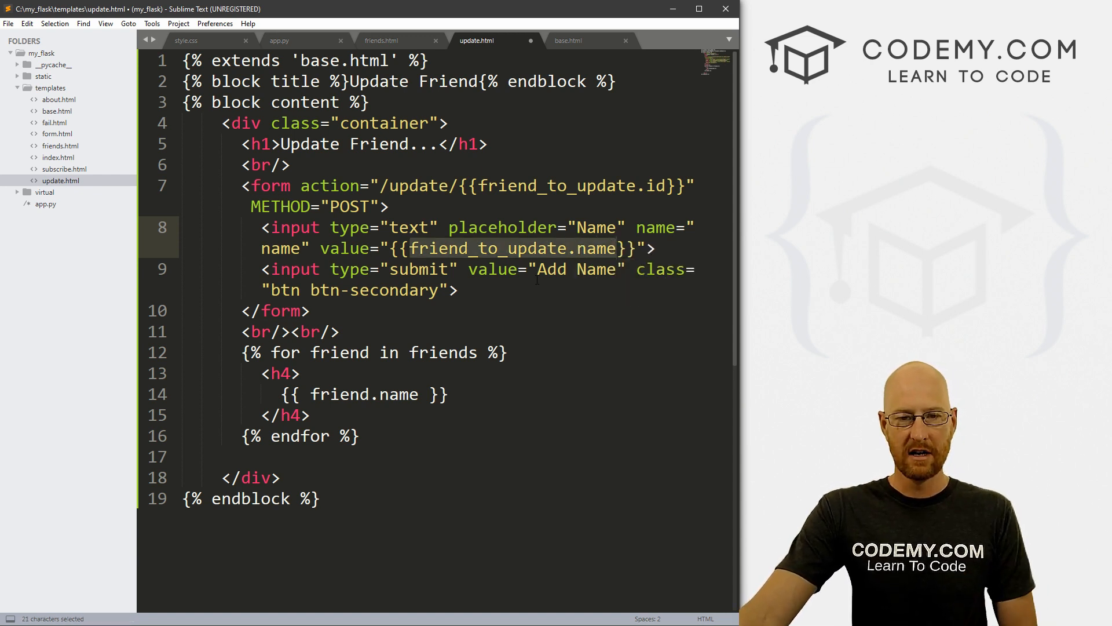
# Relabel the submit button 'Update Name', delete the friend loop, and save update.html.
pyautogui.doubleClick(550, 269)
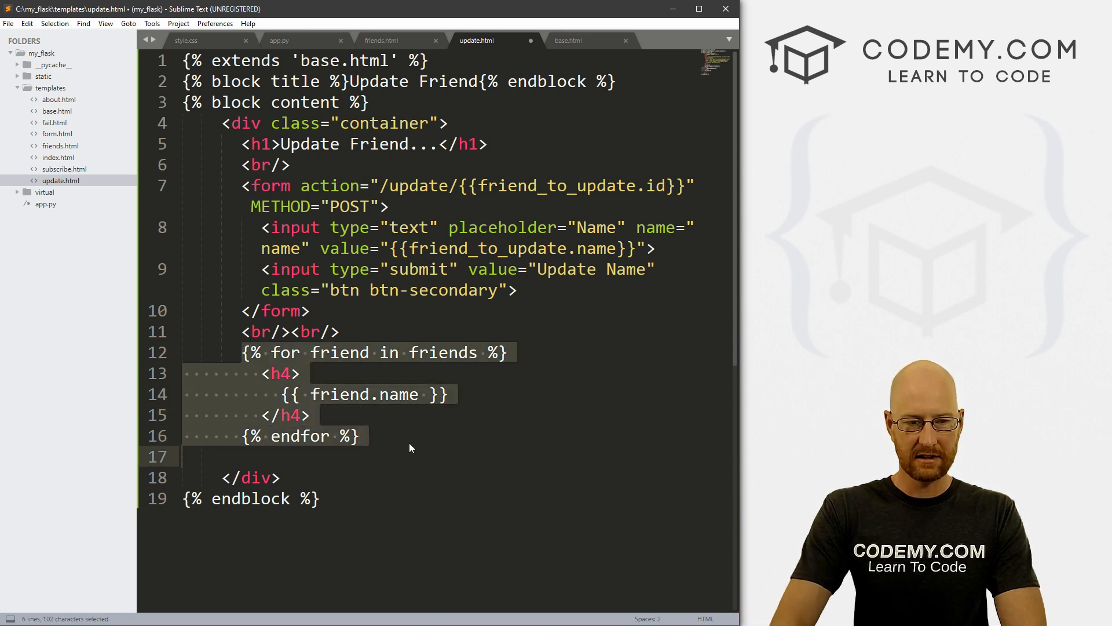
pyautogui.press('Delete')
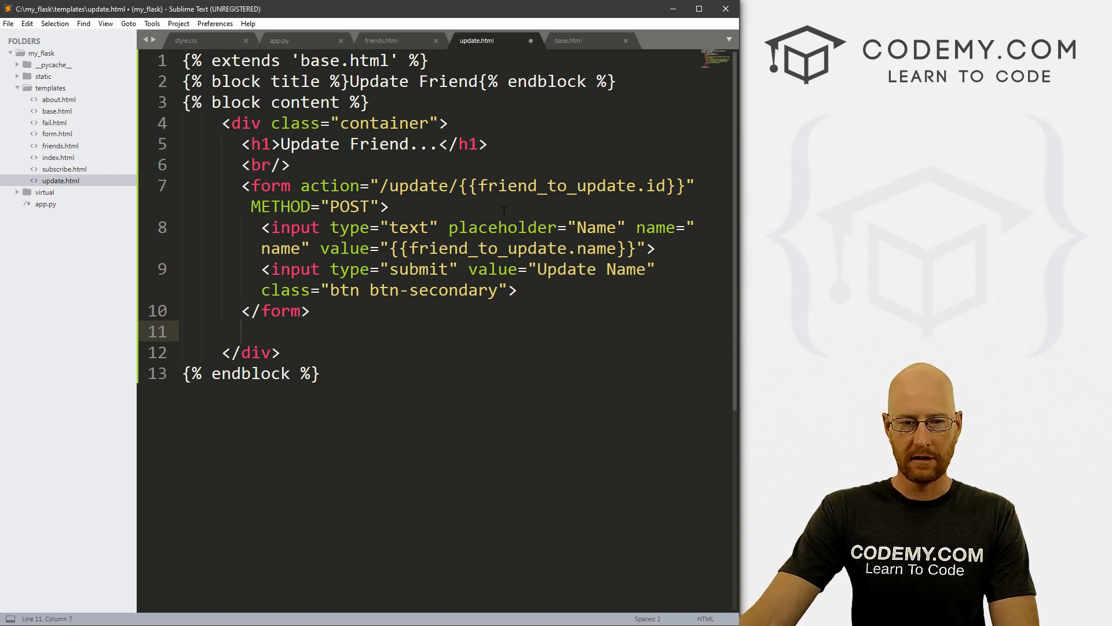
pyautogui.click(520, 269)
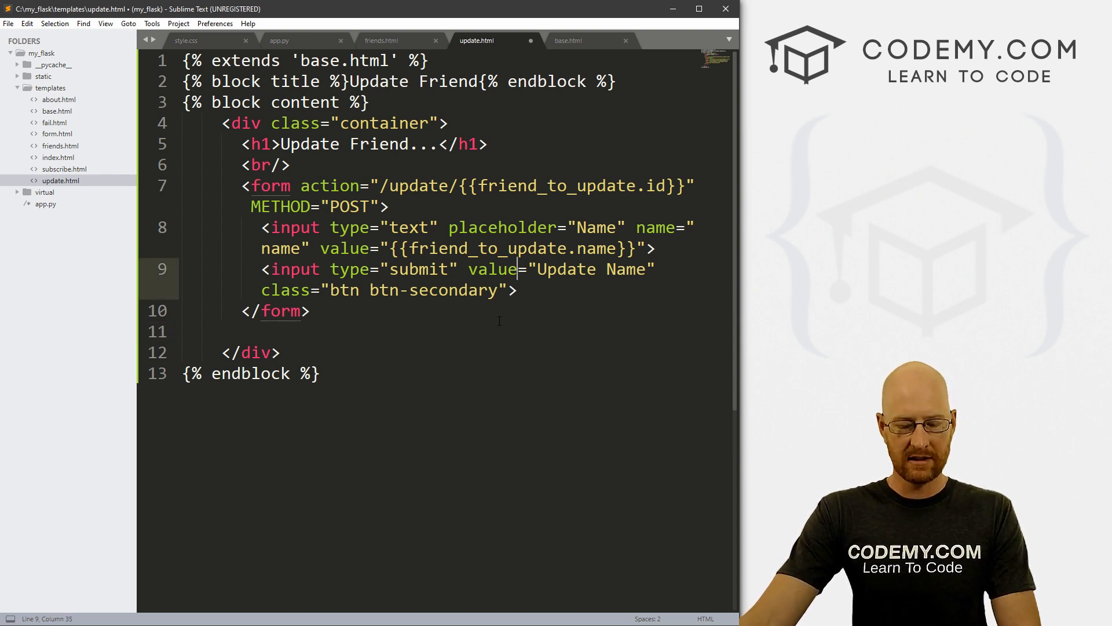
pyautogui.press('ctrl+s')
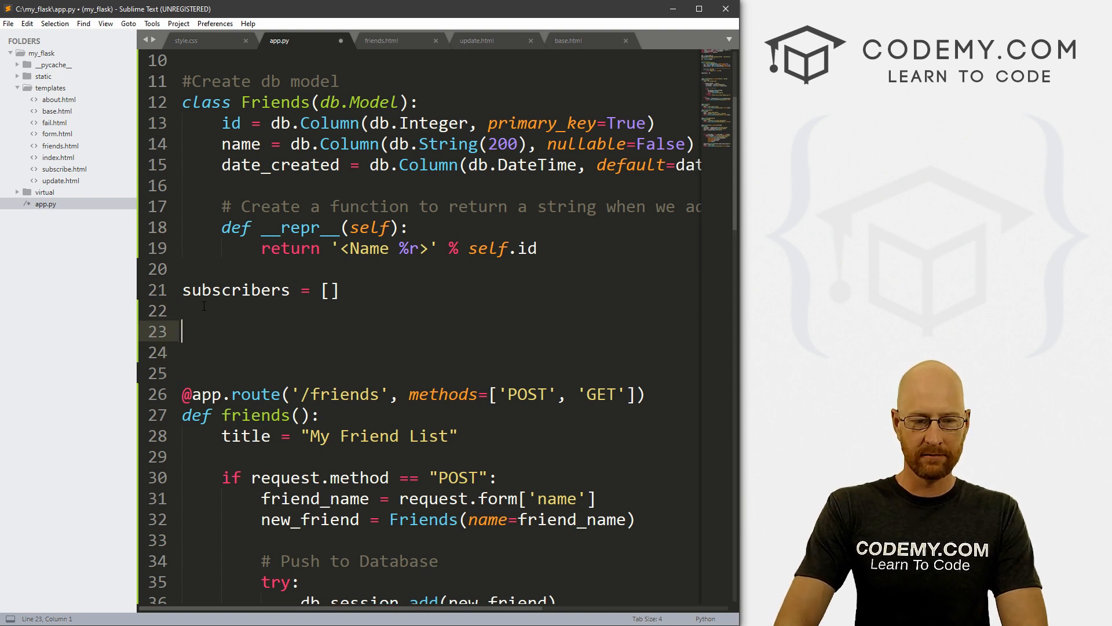
pyautogui.write('@app.')
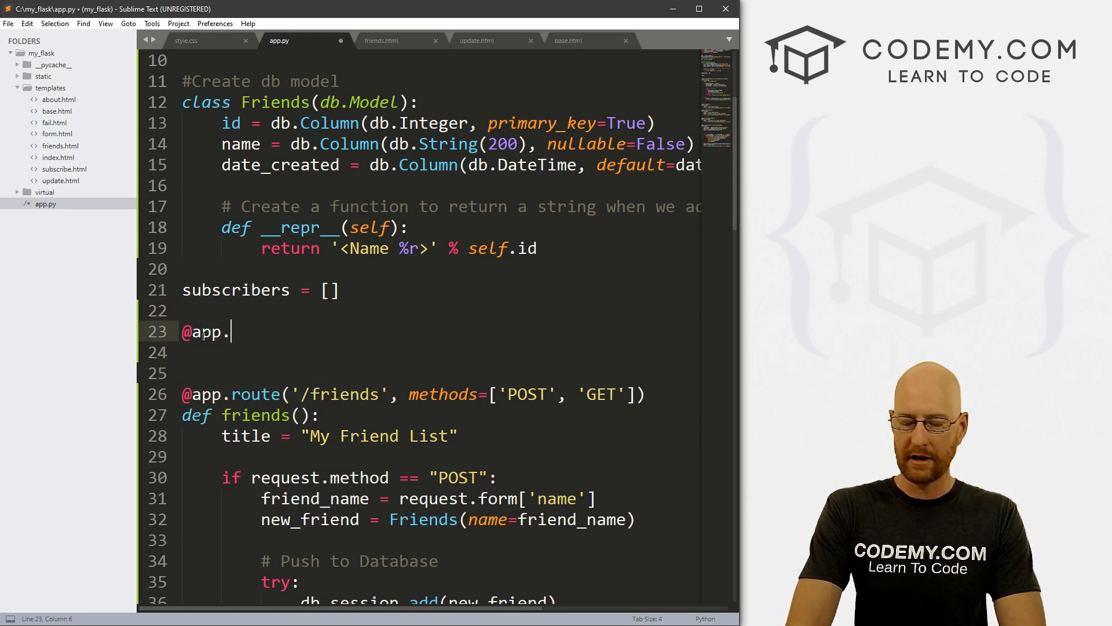
pyautogui.write("route('')")
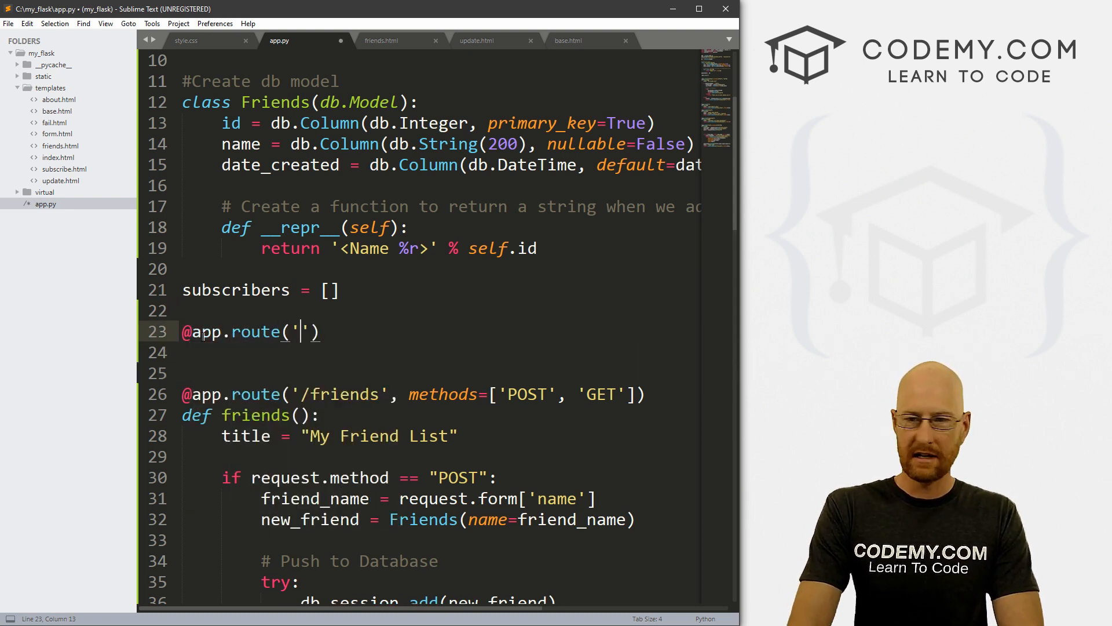
pyautogui.write('/update')
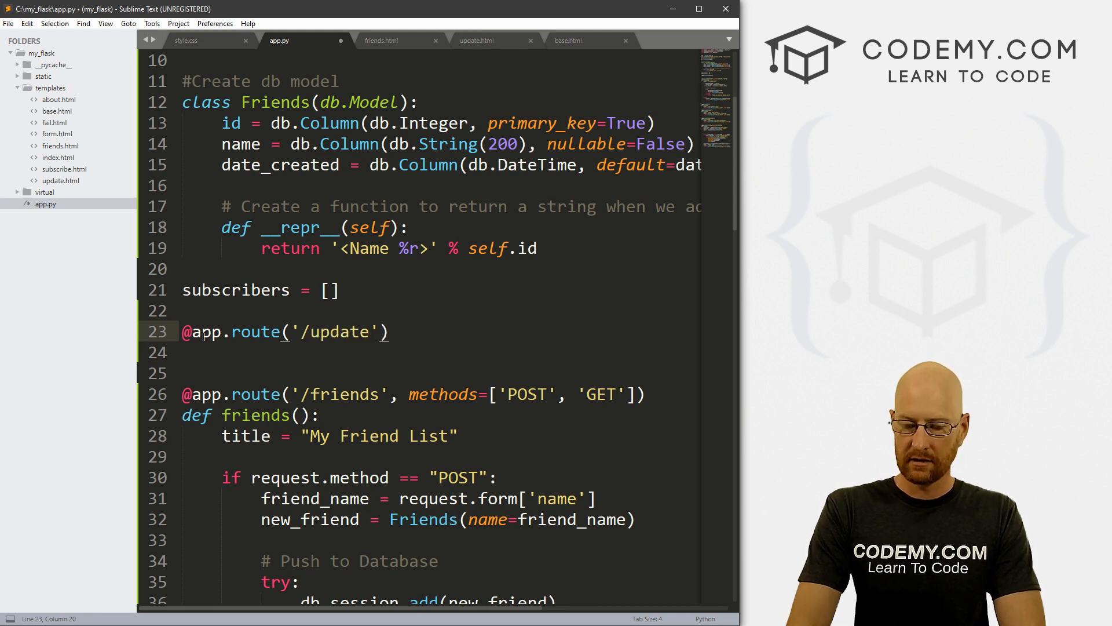
pyautogui.write('/')
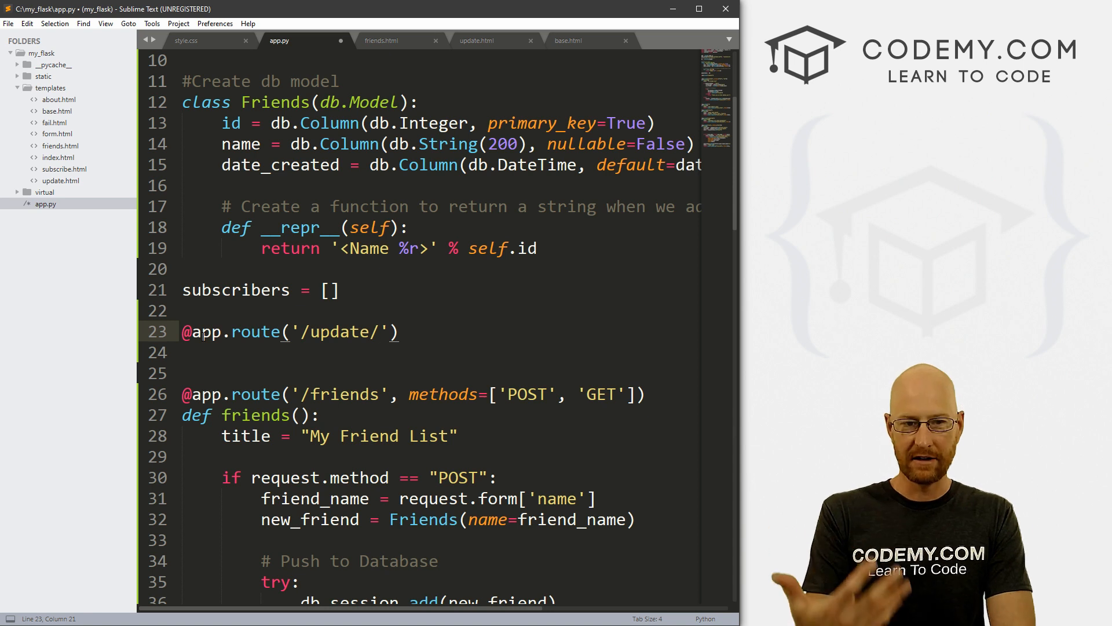
pyautogui.write('<>')
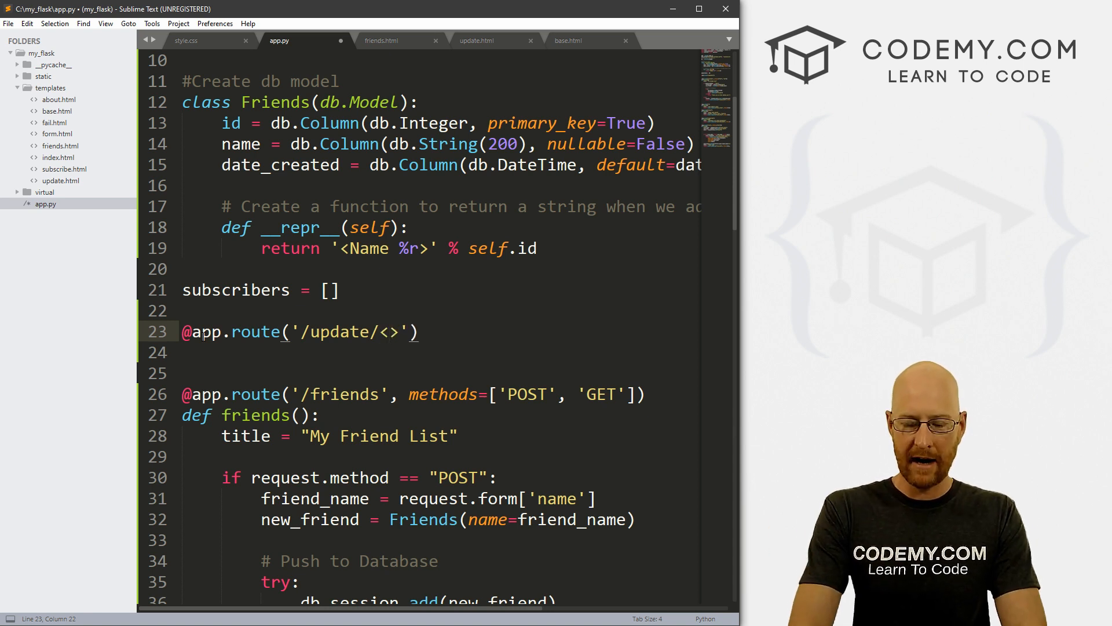
pyautogui.write('int:i')
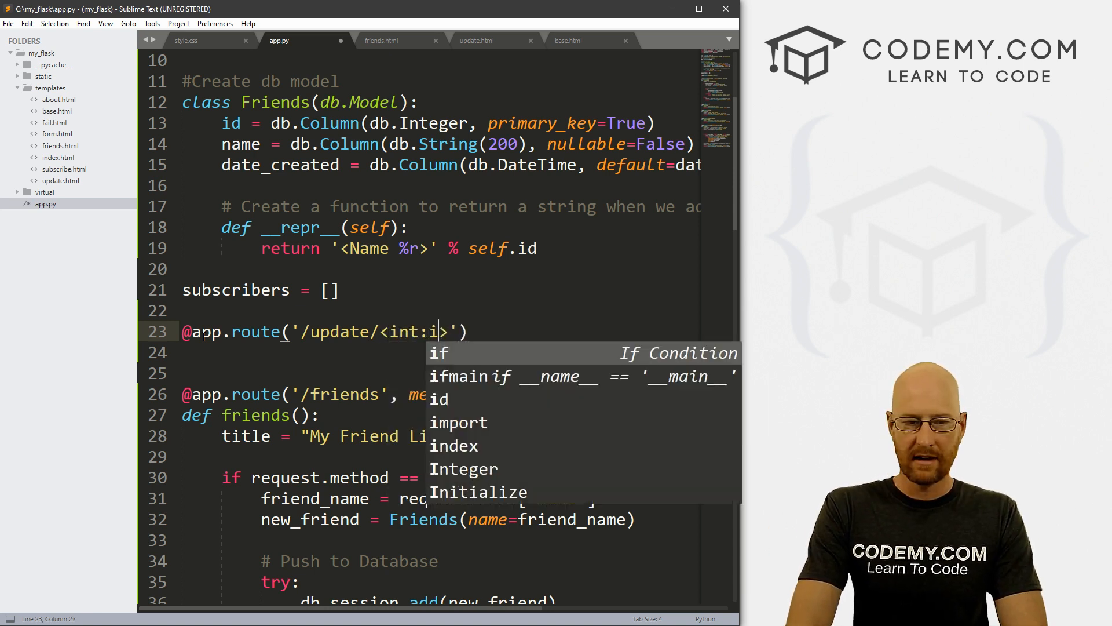
pyautogui.write('d')
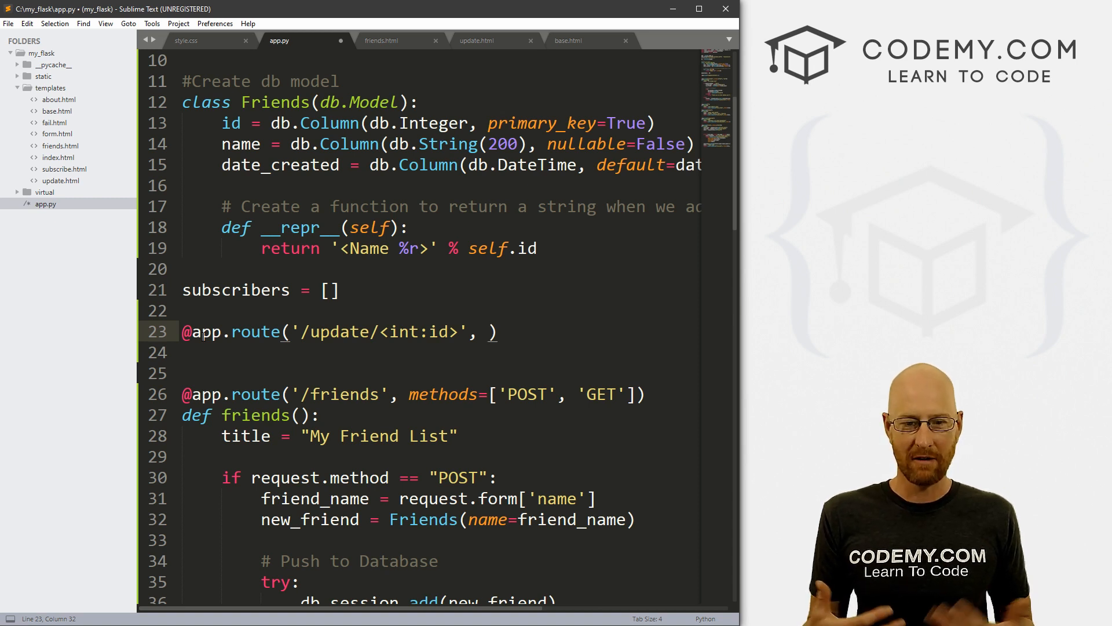
pyautogui.click(408, 395)
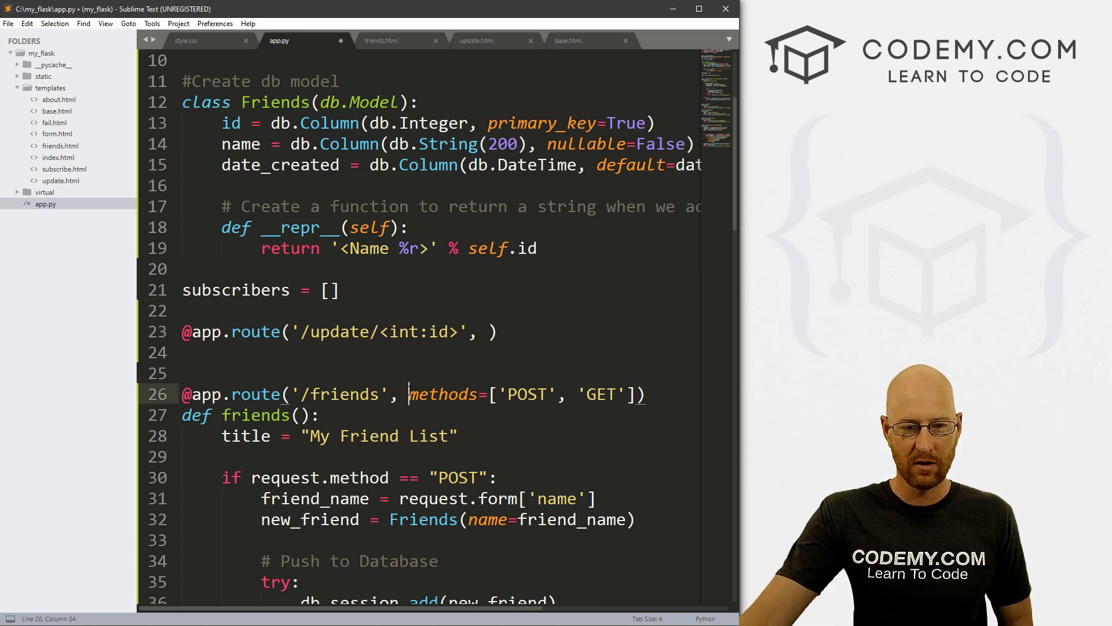
pyautogui.moveTo(408, 394); pyautogui.dragTo(631, 394)
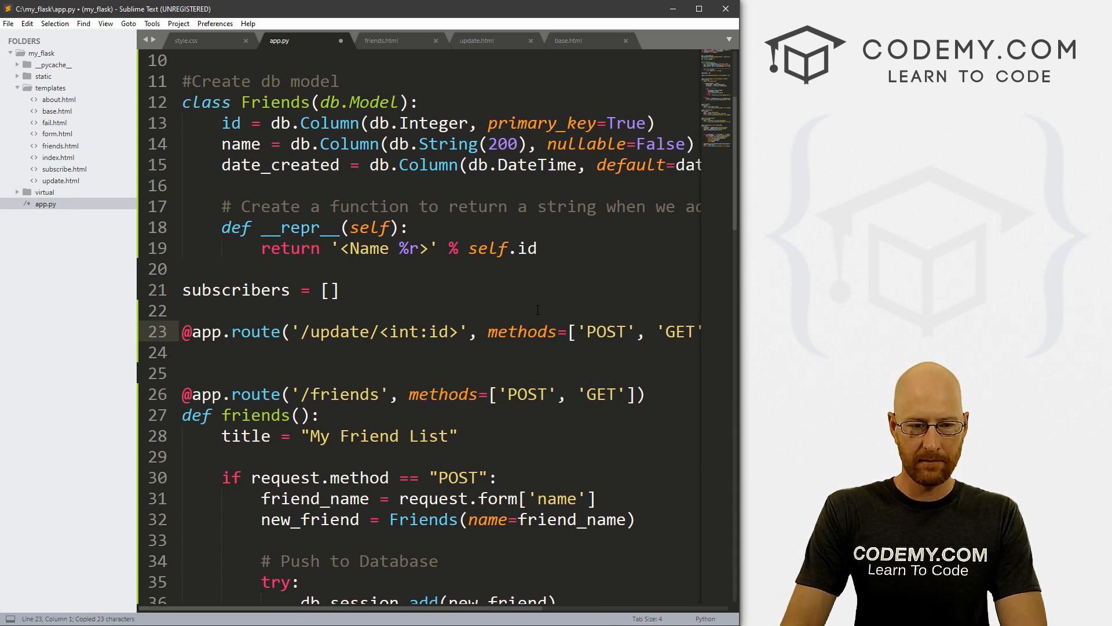
# Define update(id) with friend_to_update = Friends.query.get_or_404(id).
pyautogui.write('def')
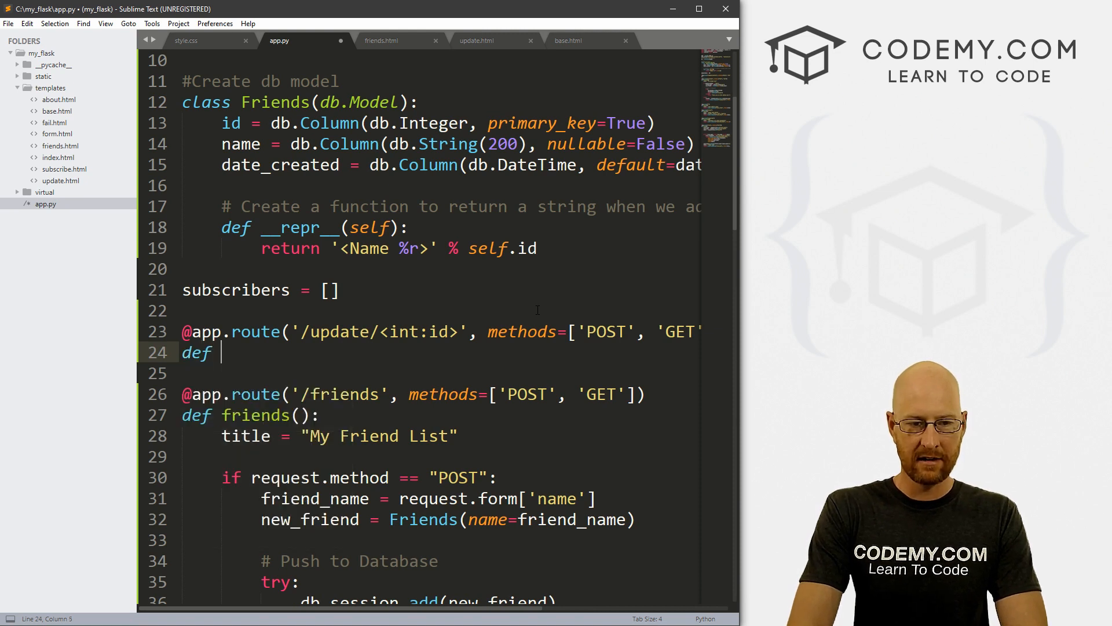
pyautogui.write('update()')
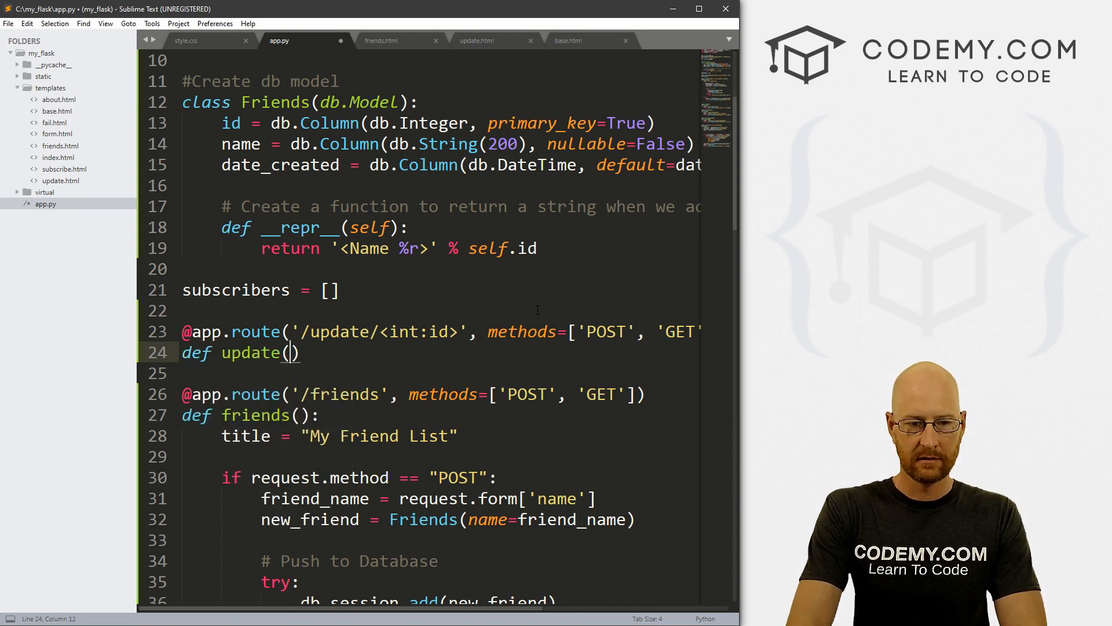
pyautogui.write('id')
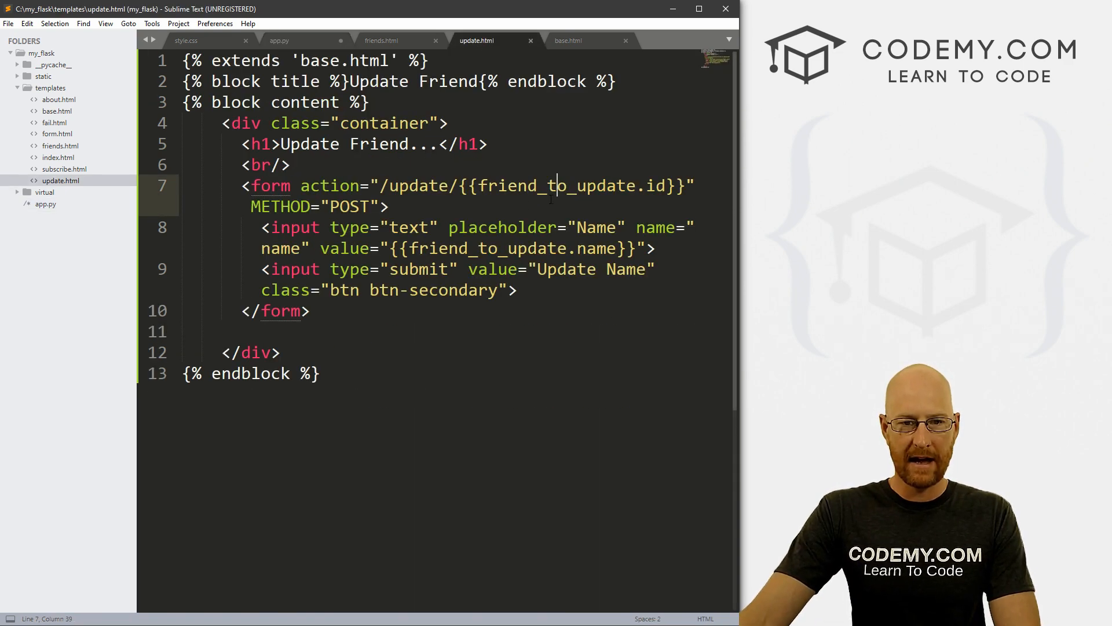
pyautogui.doubleClick(556, 186)
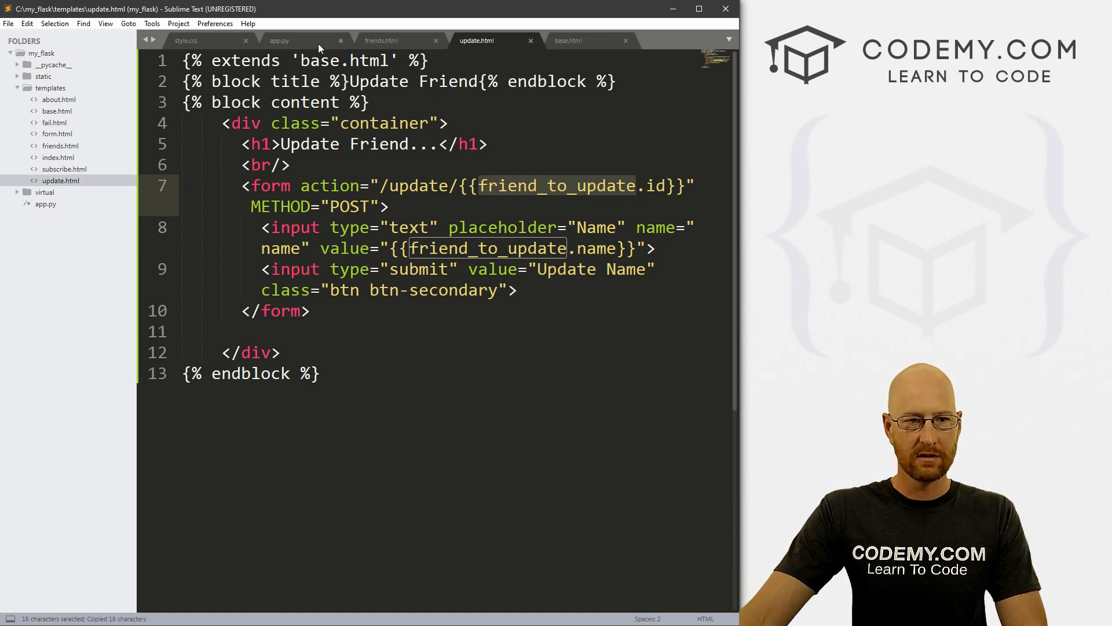
pyautogui.click(278, 41)
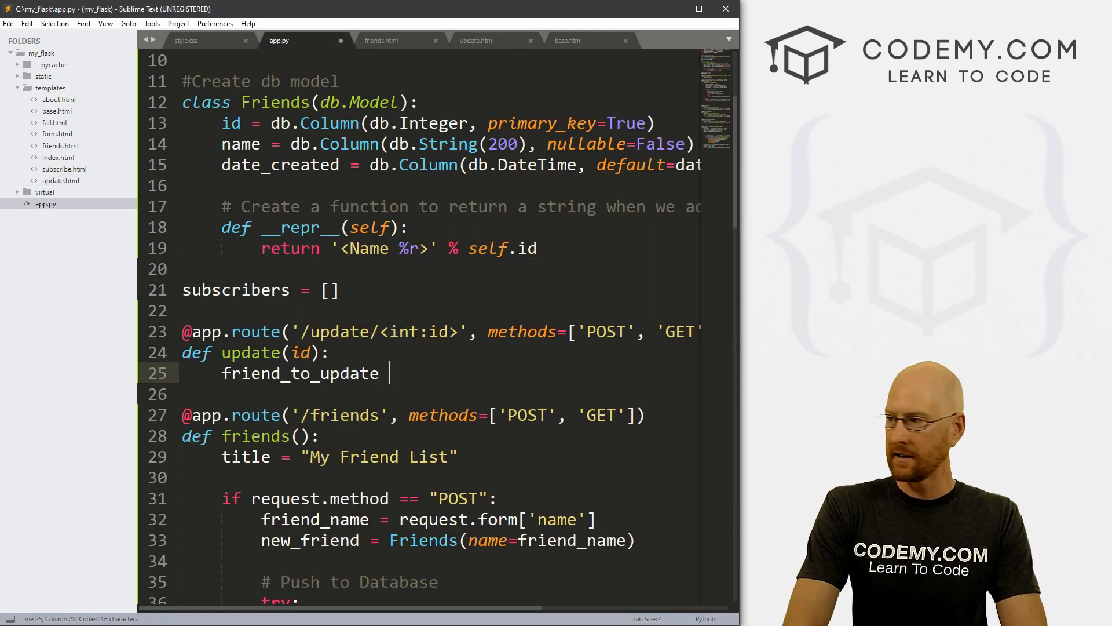
pyautogui.write('= F')
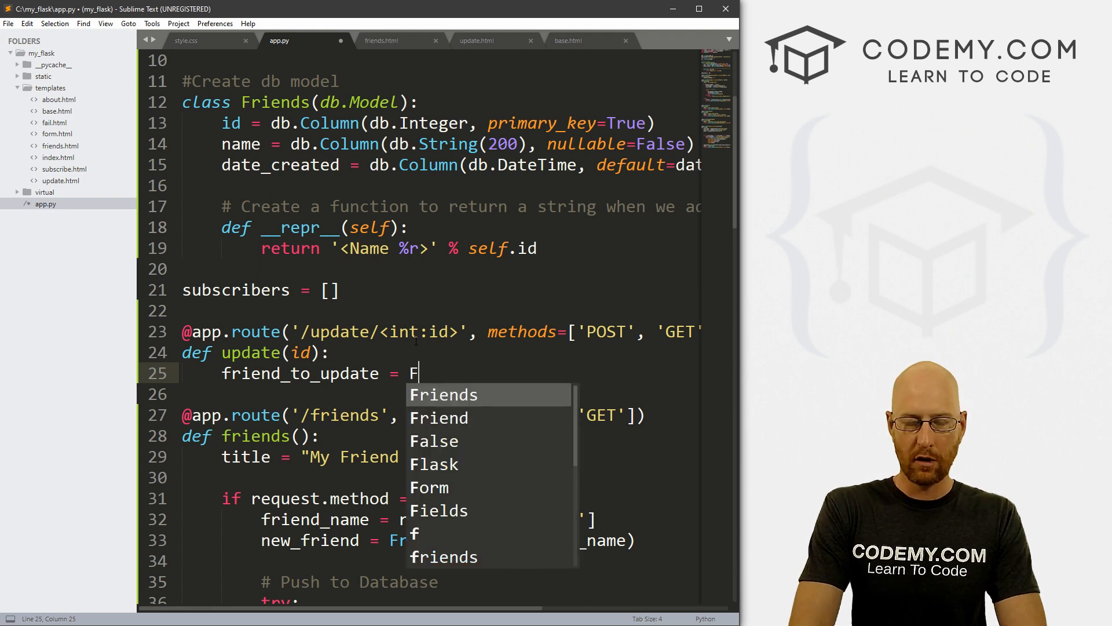
pyautogui.write('riends.query.')
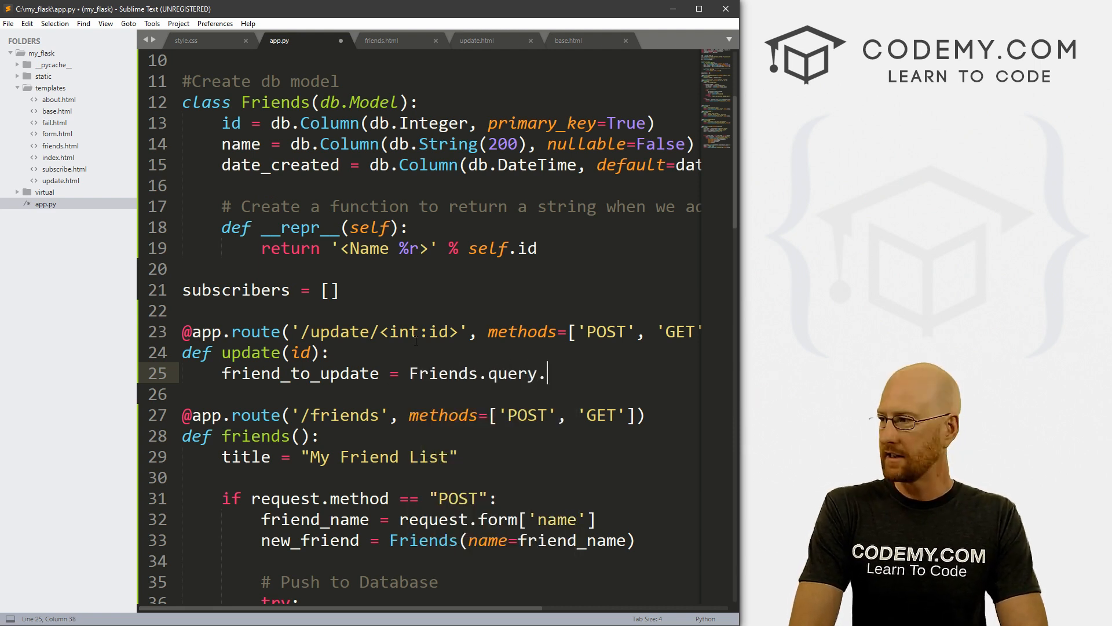
pyautogui.write('get_')
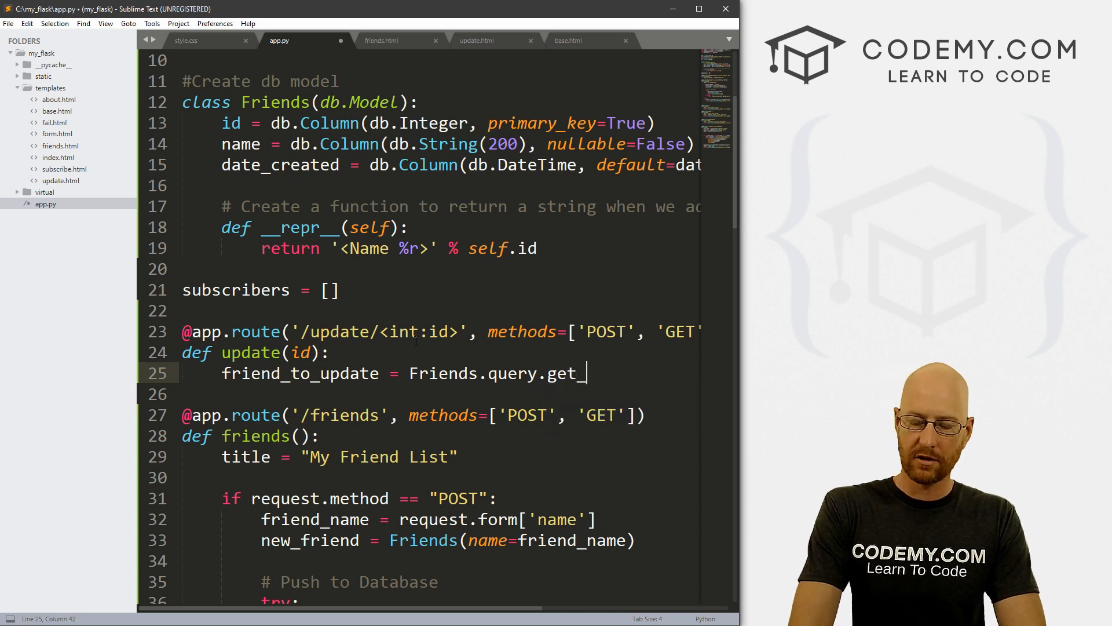
pyautogui.write('or_404')
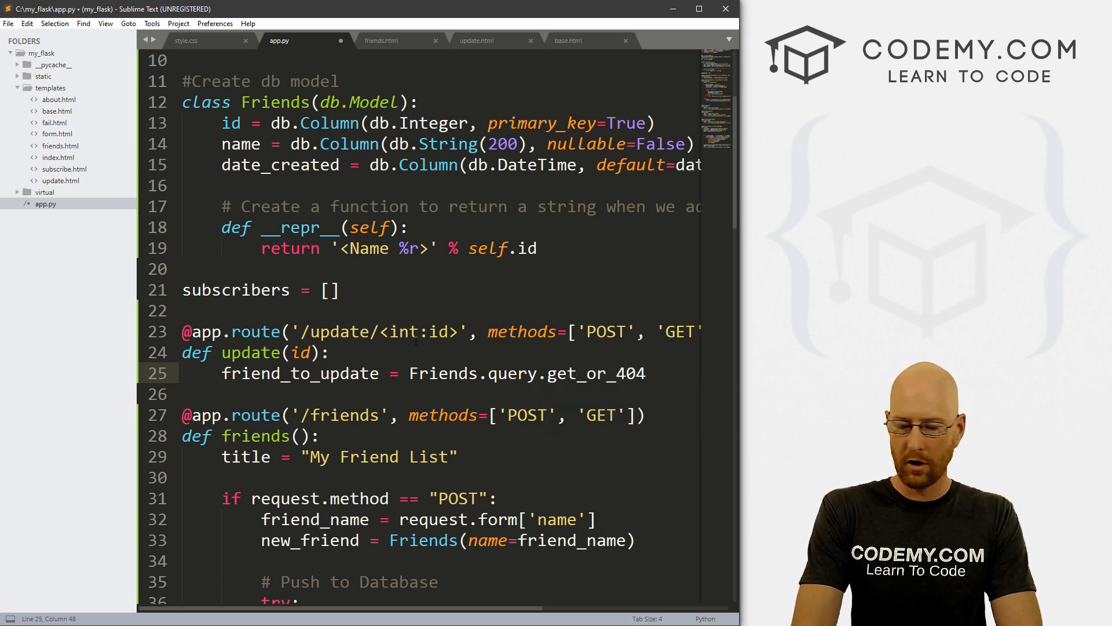
pyautogui.write('(id')
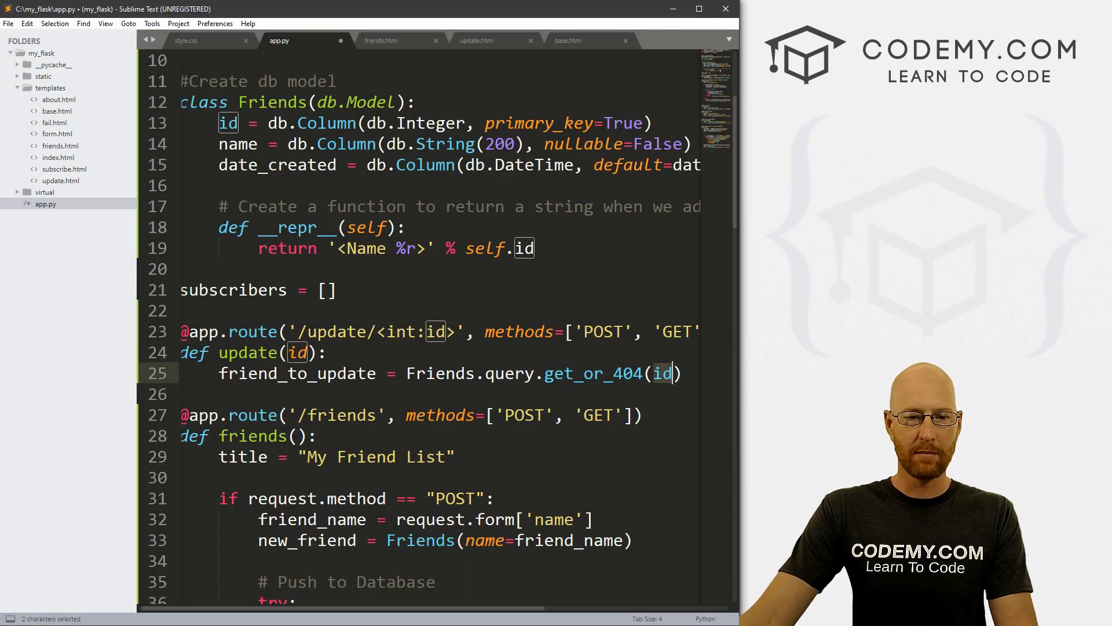
pyautogui.doubleClick(330, 374)
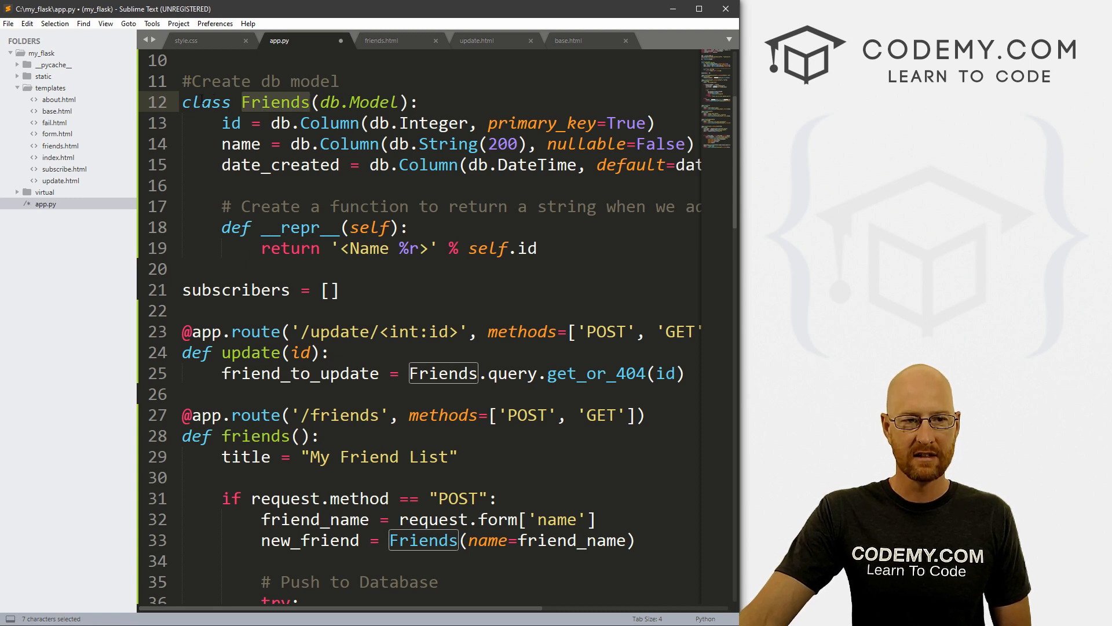
pyautogui.moveTo(181, 102); pyautogui.dragTo(225, 185)
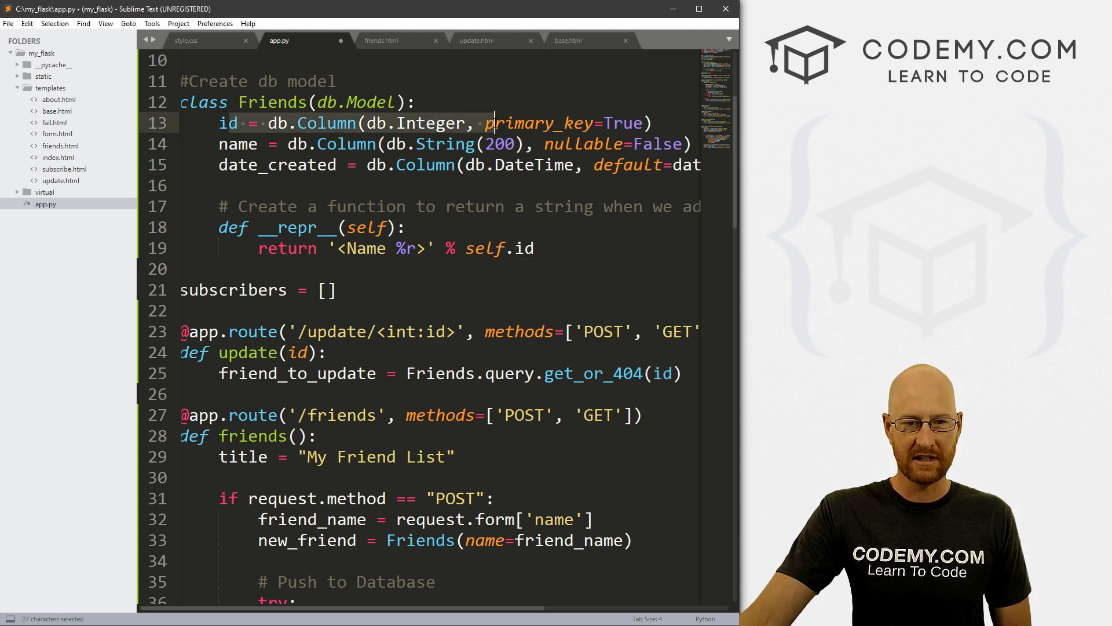
pyautogui.click(660, 373)
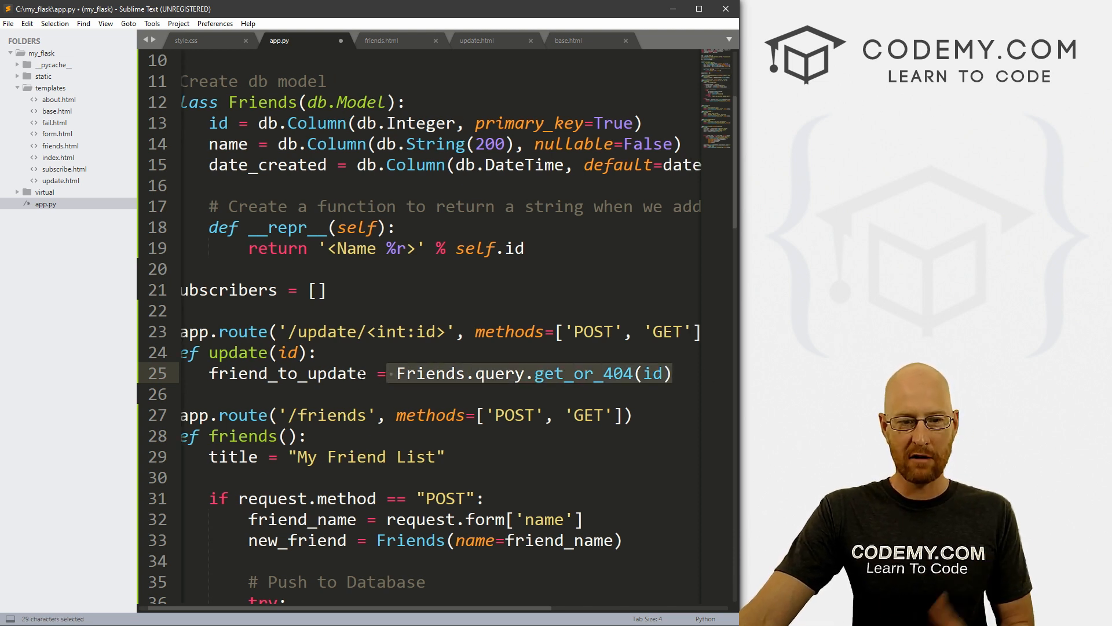
pyautogui.doubleClick(288, 373)
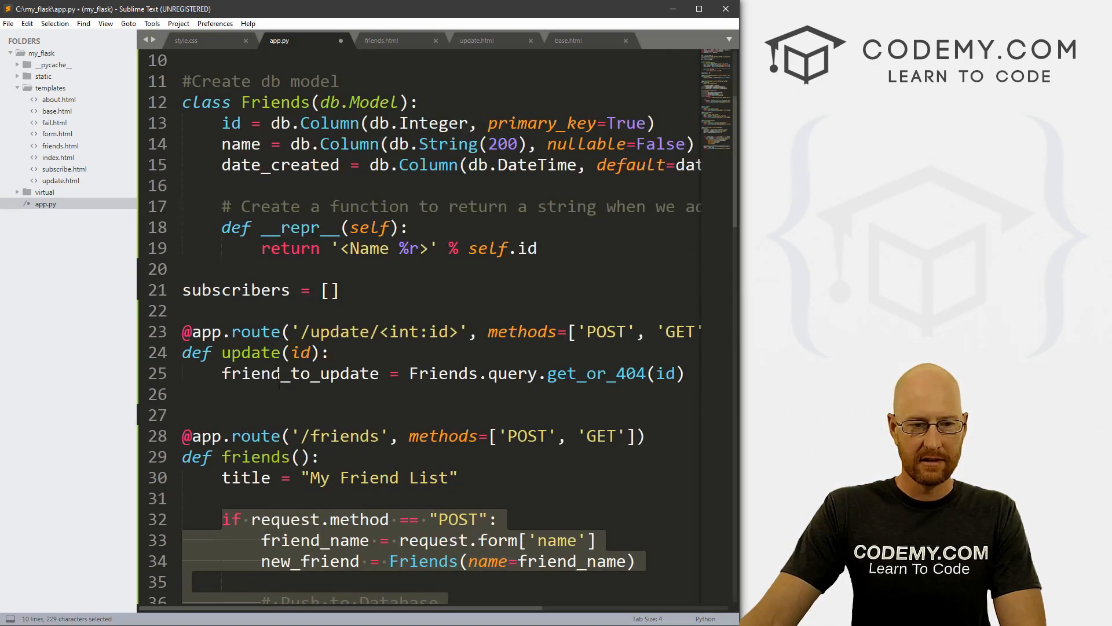
# Add if request.method == "POST": setting friend_to_update.name = request.form['name'].
pyautogui.write('if')
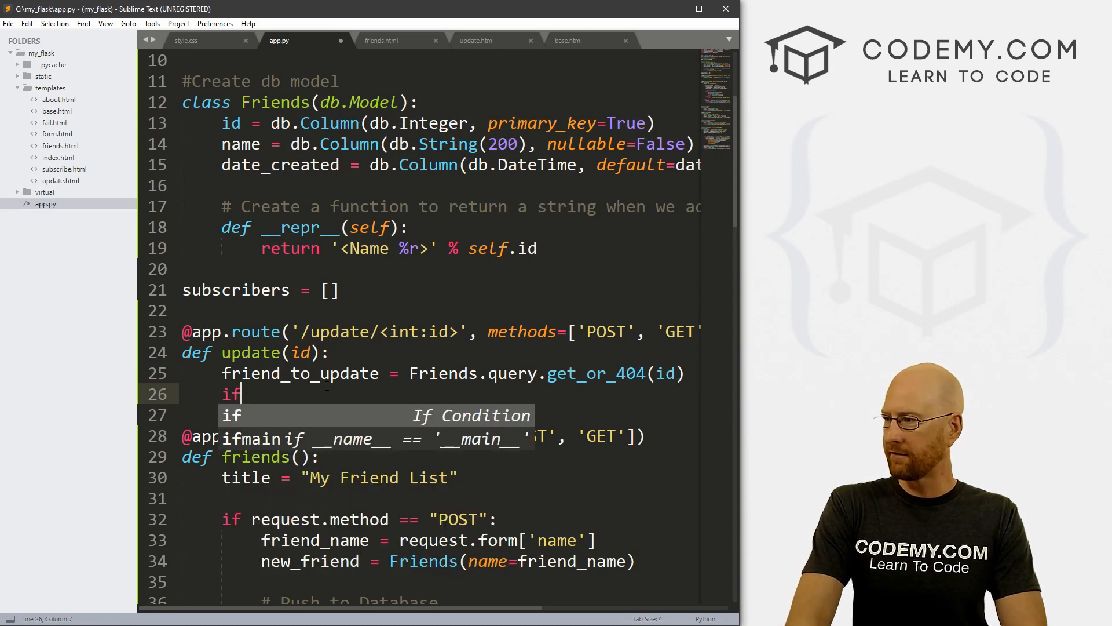
pyautogui.write('request.')
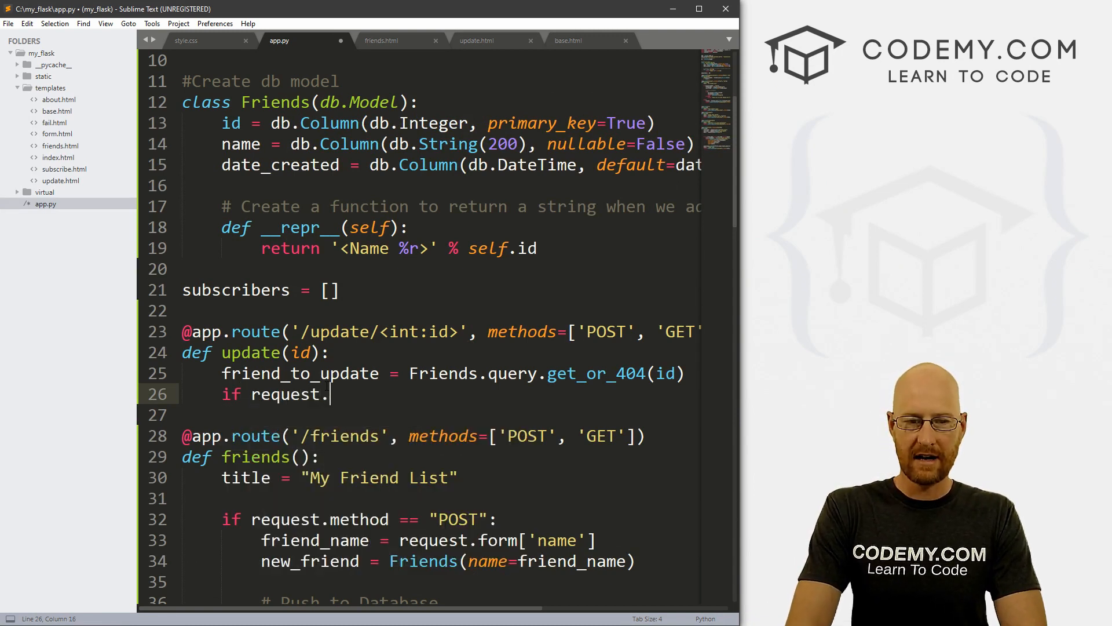
pyautogui.write('method == "')
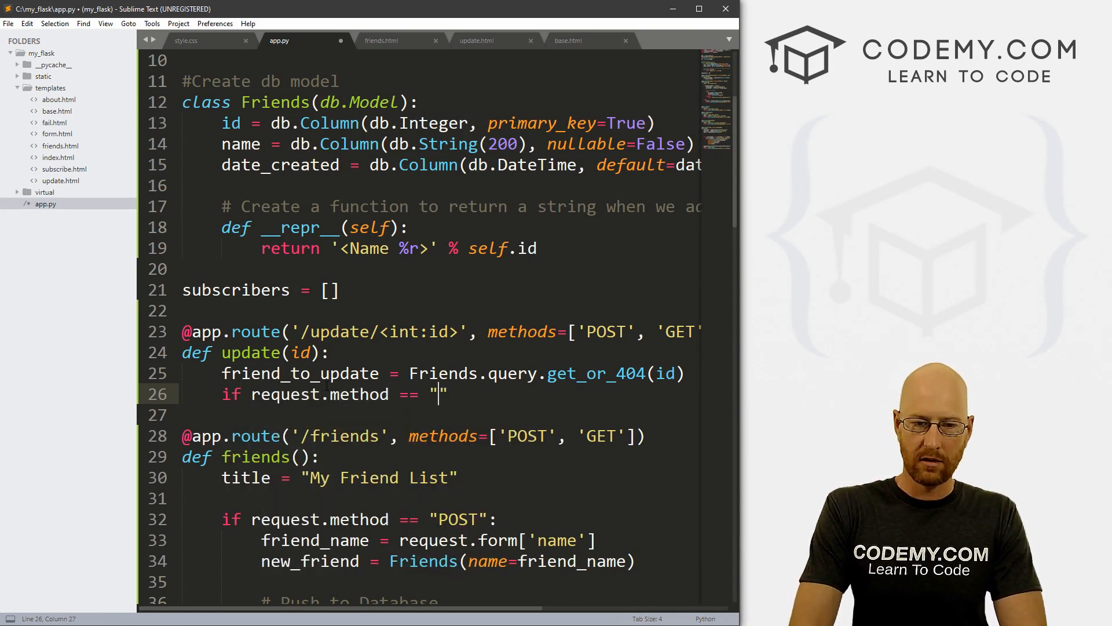
pyautogui.write('POST')
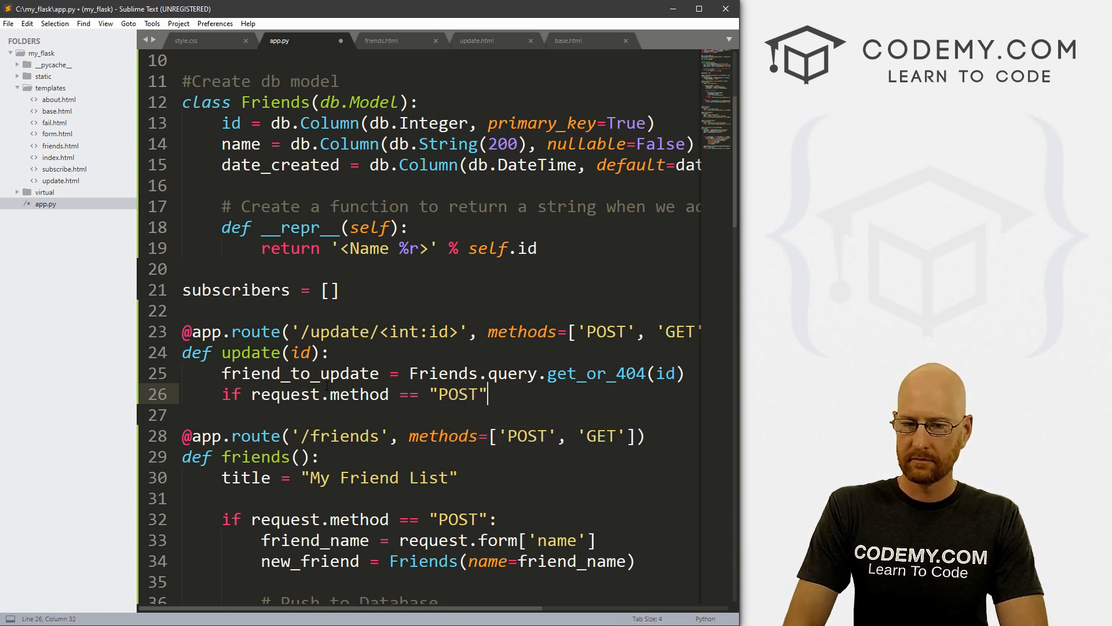
pyautogui.write(':')
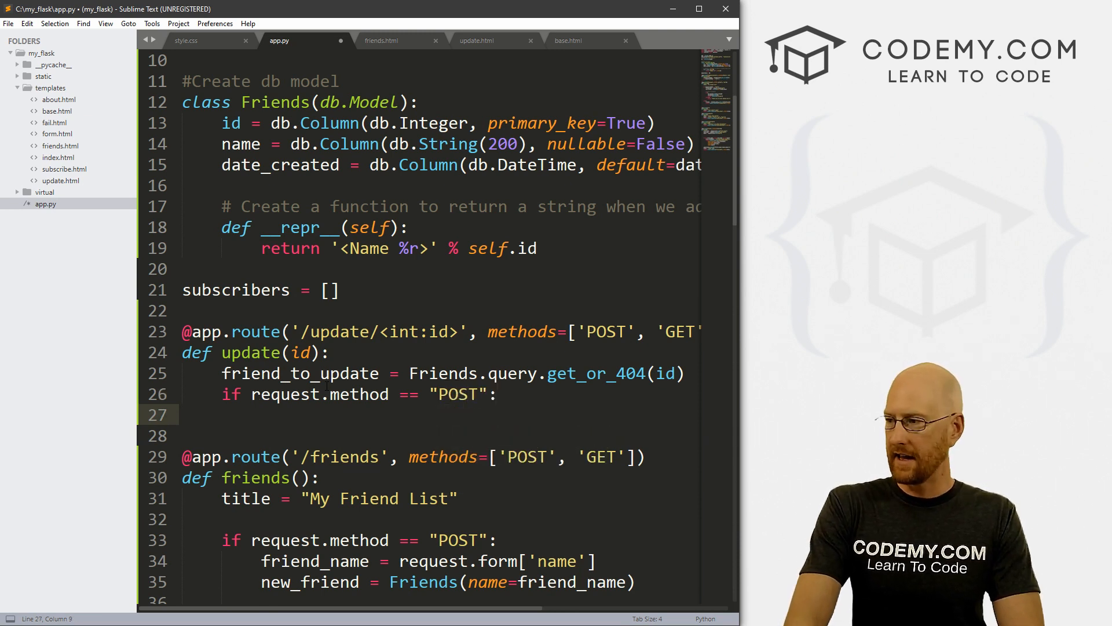
pyautogui.write('friend_t')
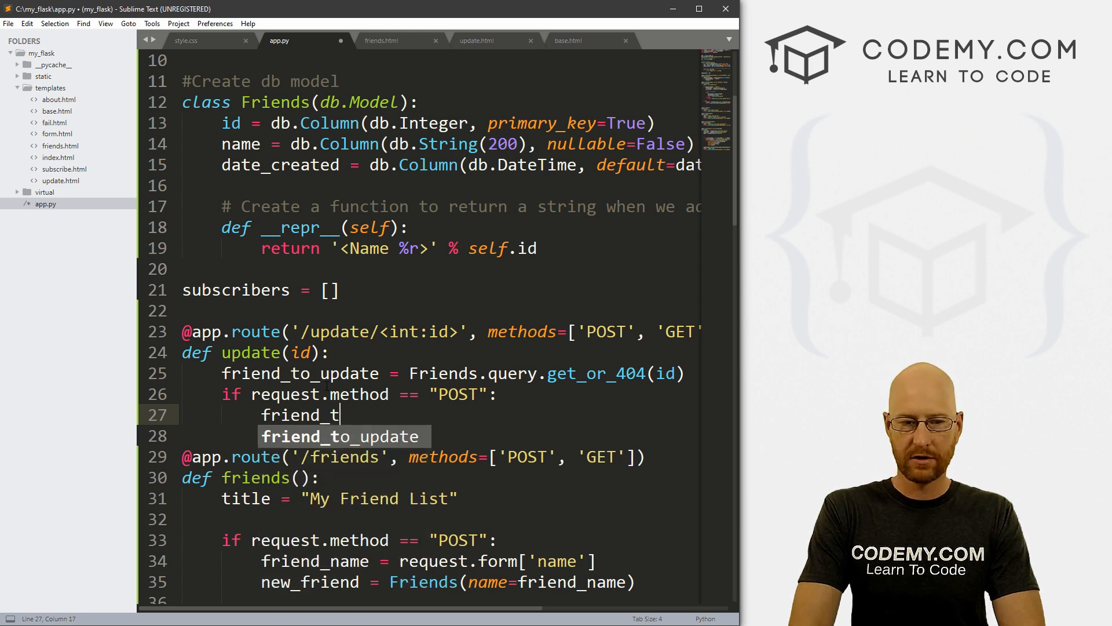
pyautogui.write('o_update.name =')
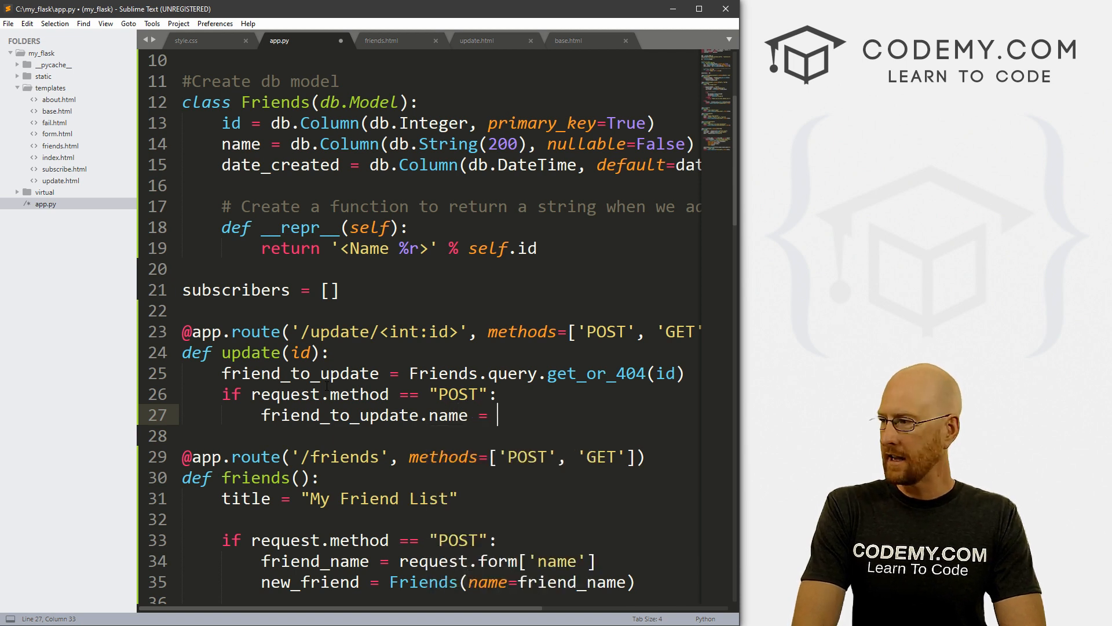
pyautogui.write('request')
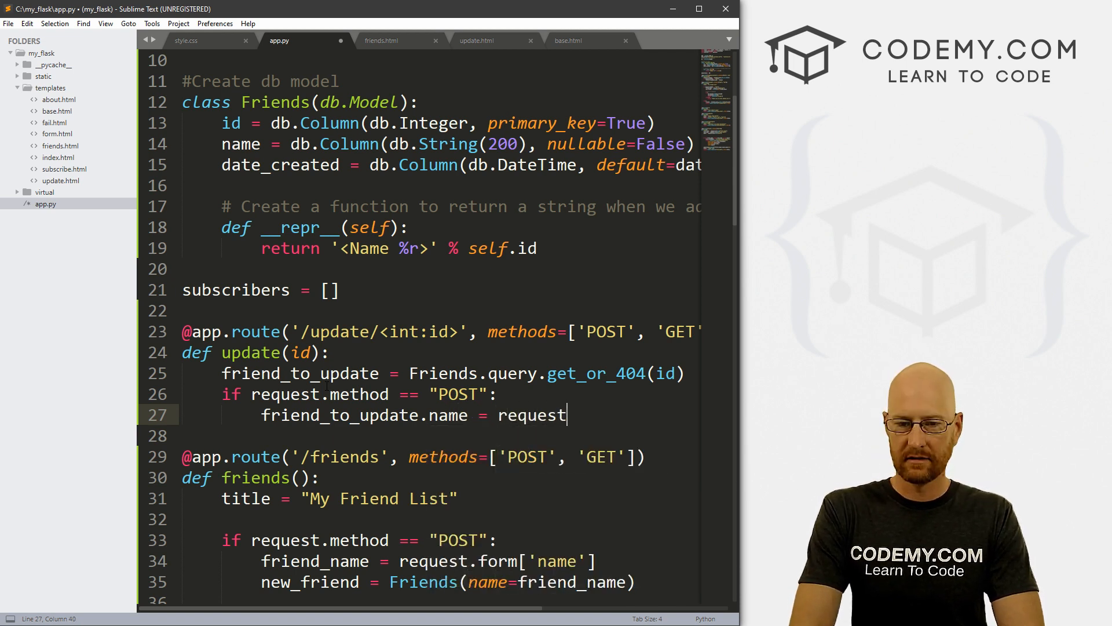
pyautogui.write('.form')
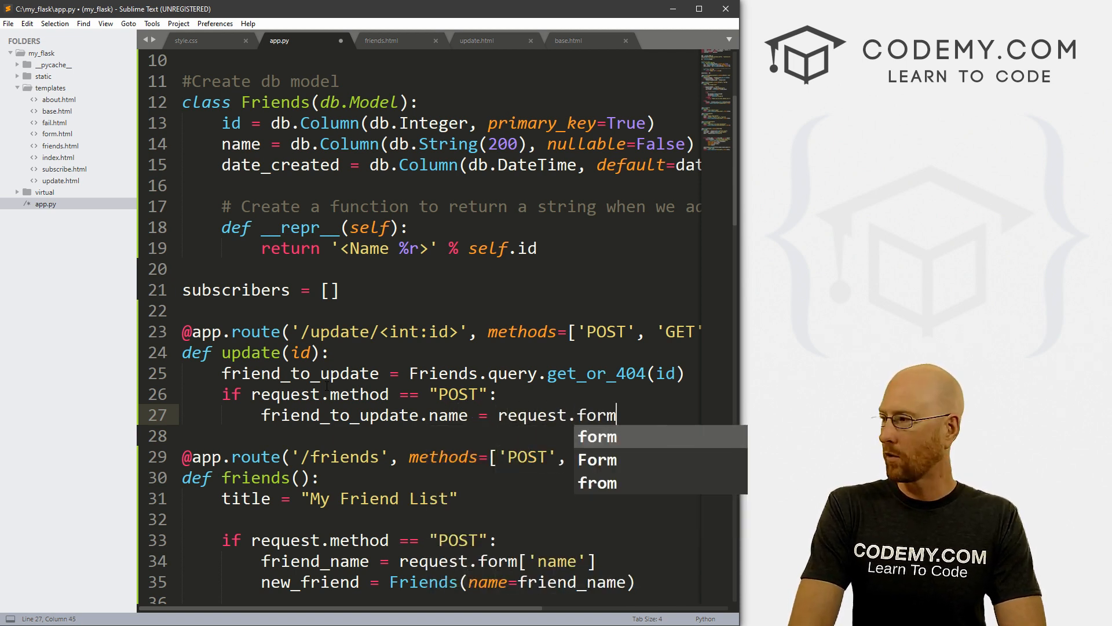
pyautogui.write("['name")
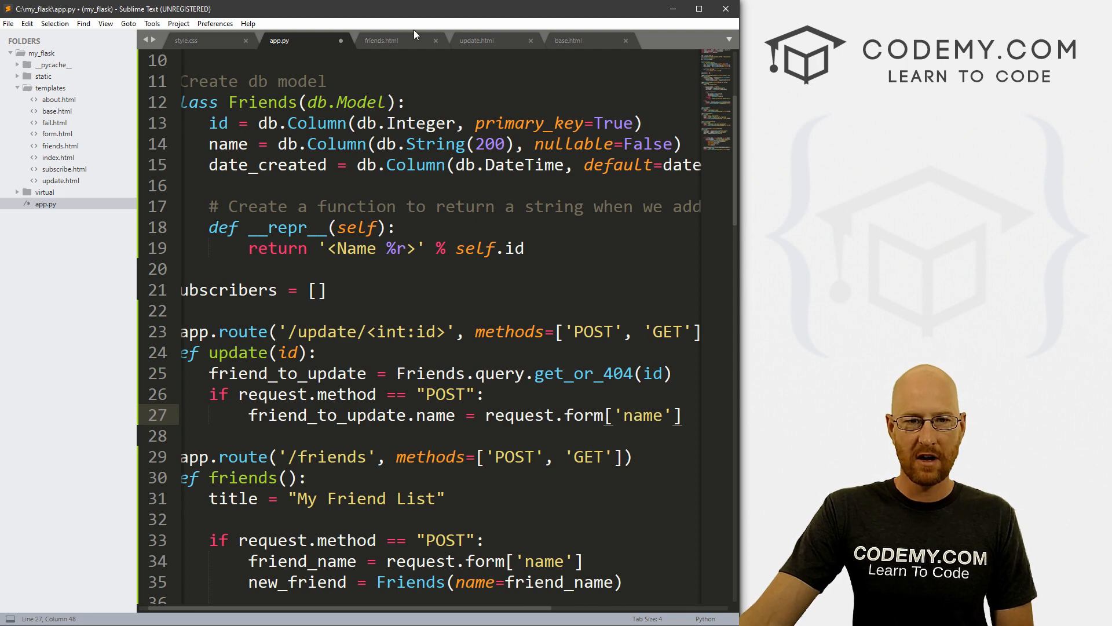
# Confirm the input's name attribute in update.html, then start try: under the name assignment.
pyautogui.click(478, 41)
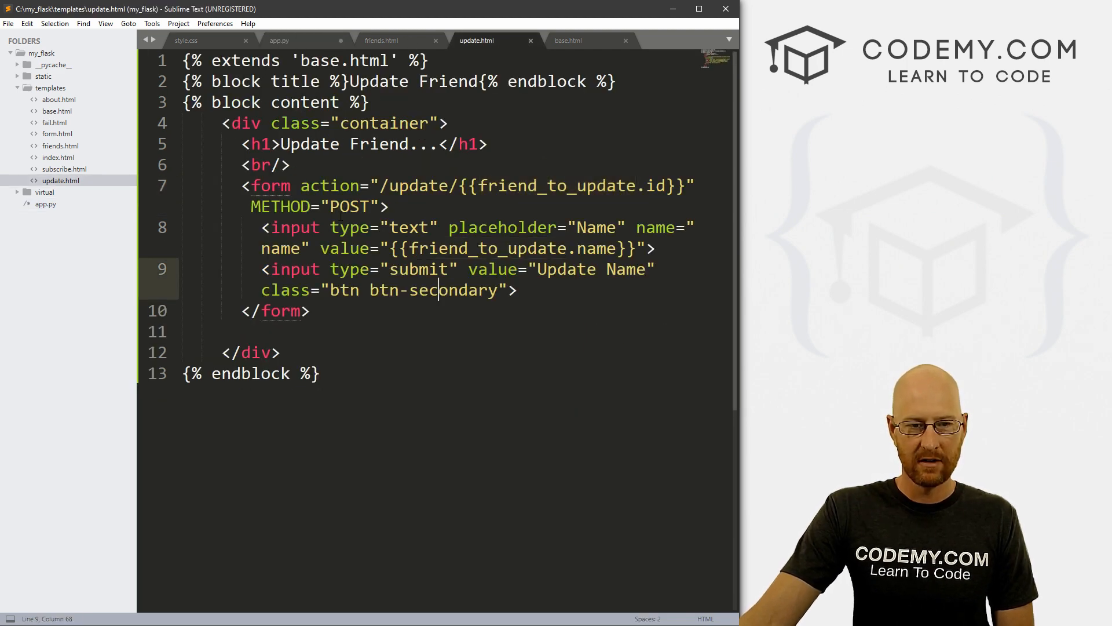
pyautogui.moveTo(238, 186); pyautogui.dragTo(281, 353)
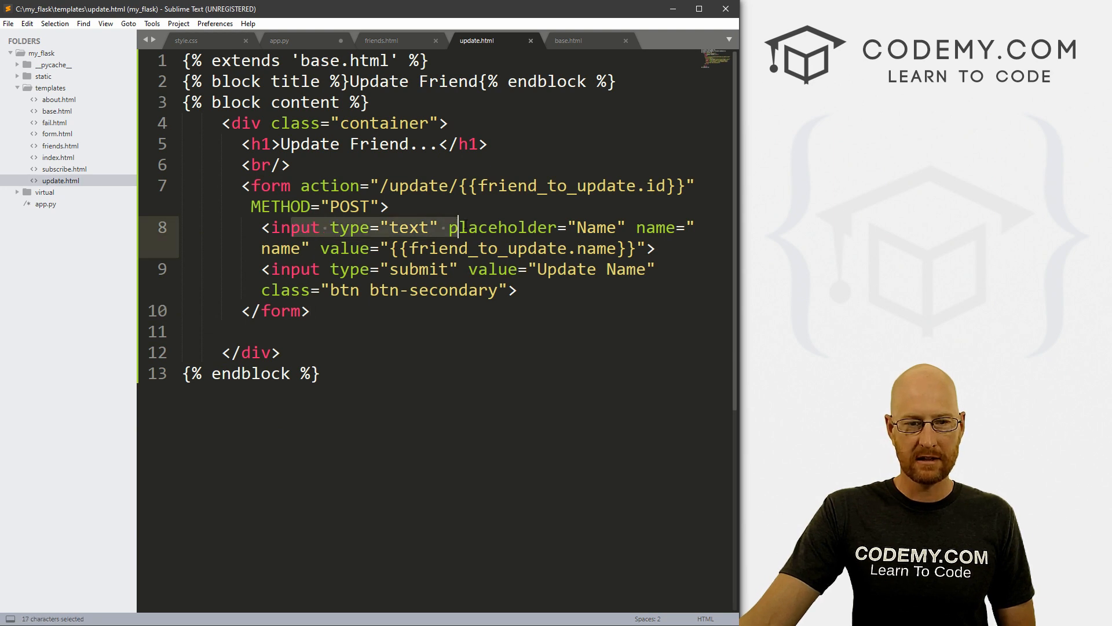
pyautogui.doubleClick(654, 228)
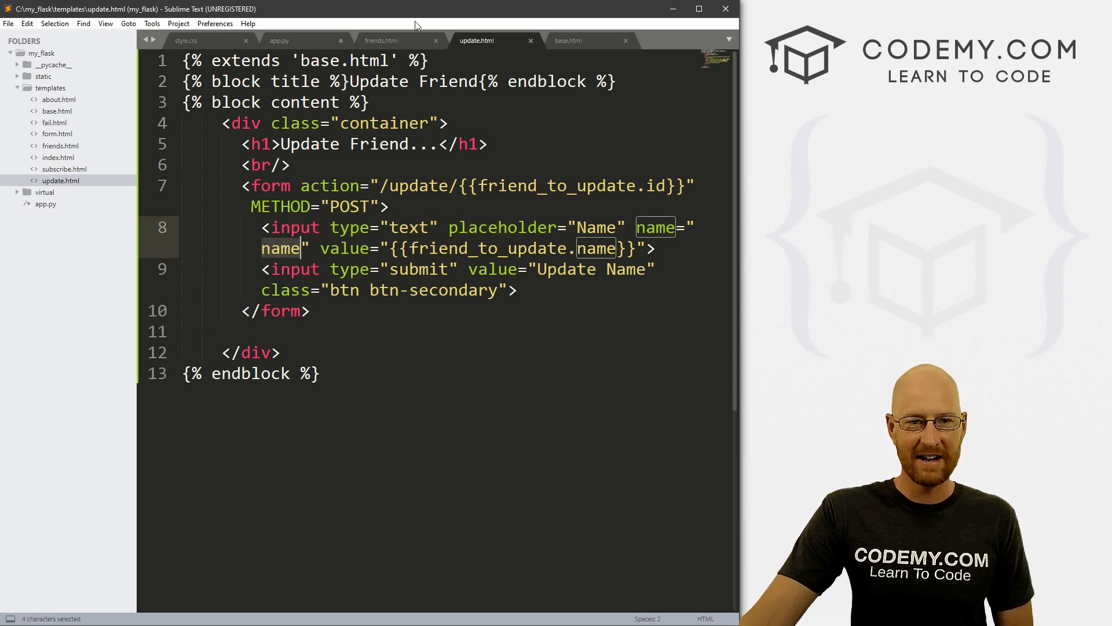
pyautogui.click(279, 40)
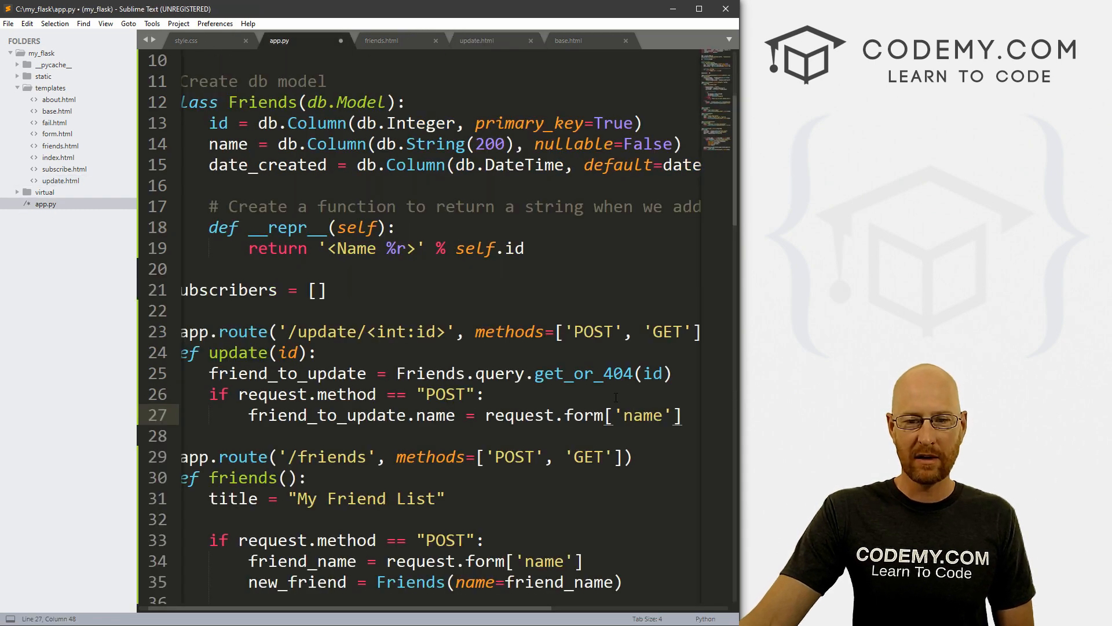
pyautogui.doubleClick(641, 415)
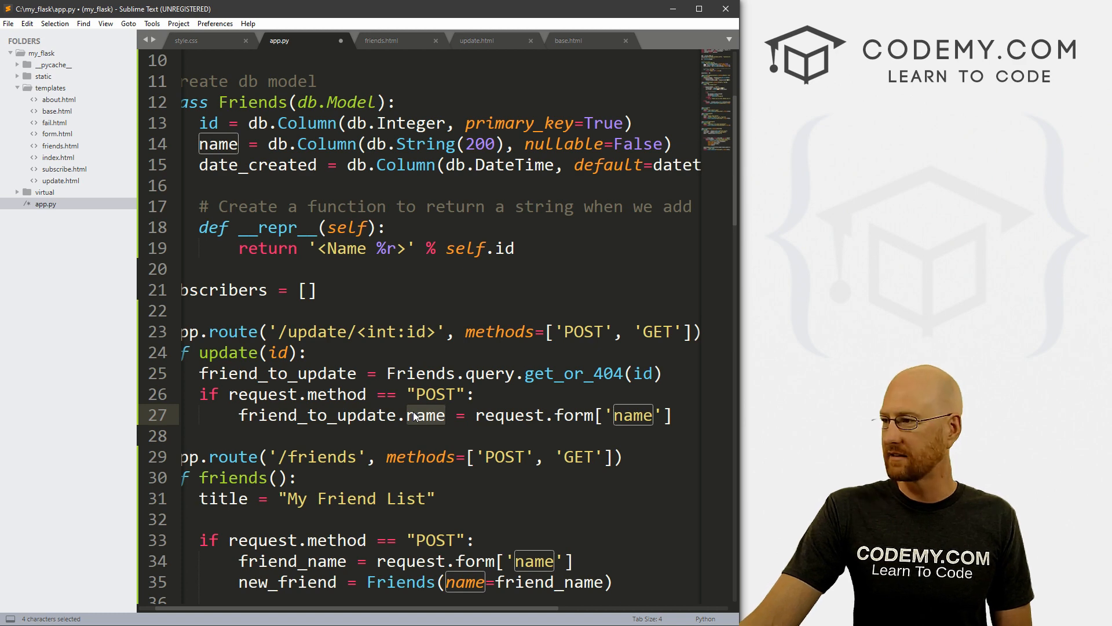
pyautogui.scroll(-3)
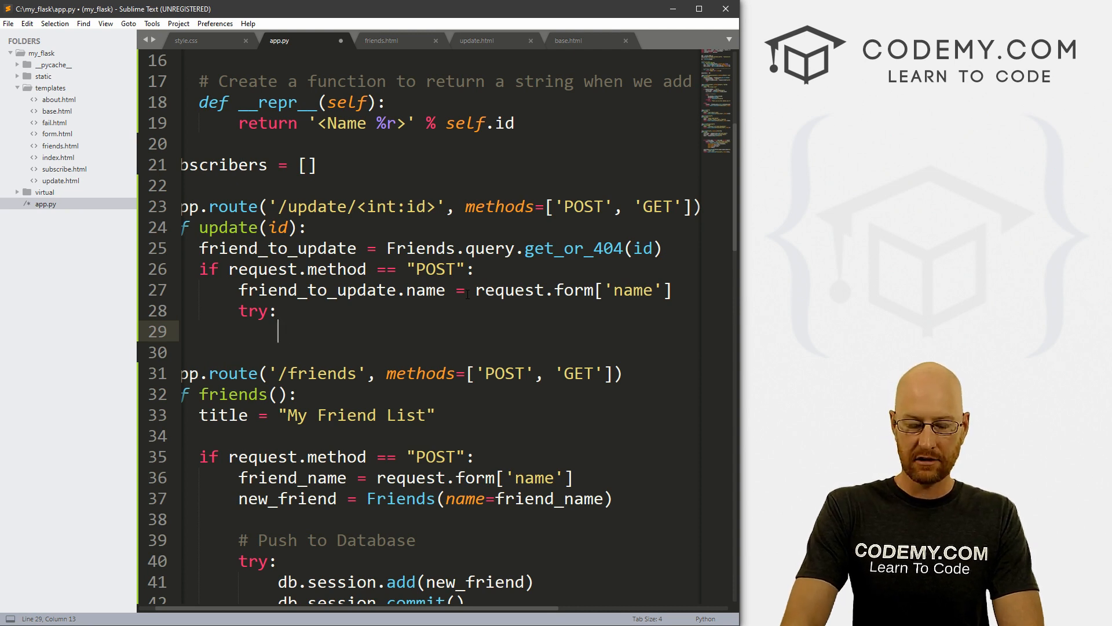
# Write db.session.commit() inside the update route's try block.
pyautogui.write('db.session.commit(')
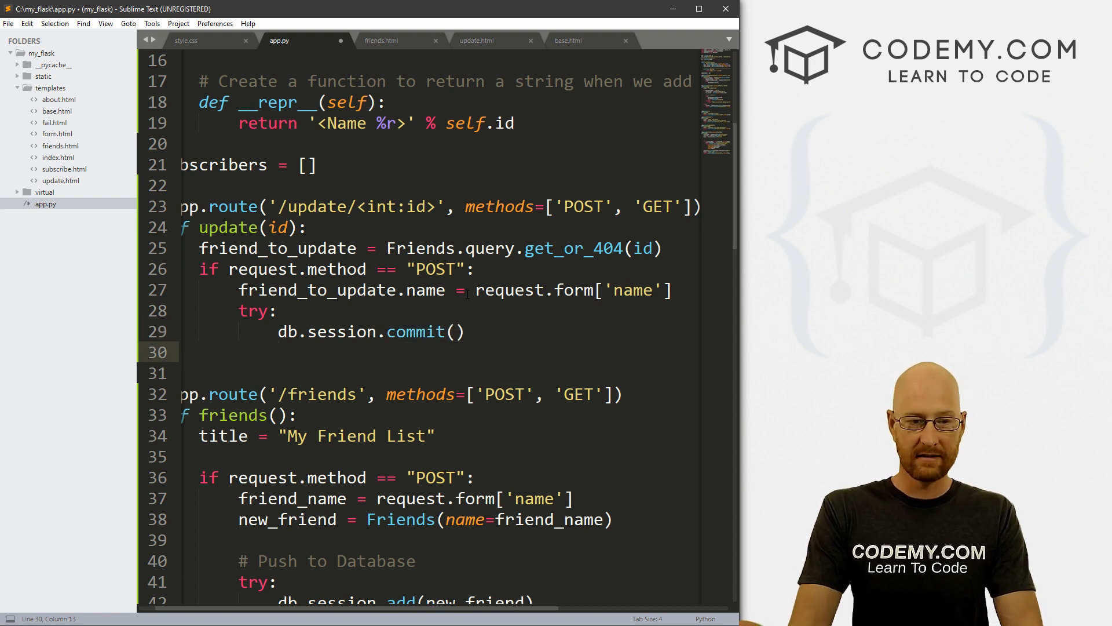
pyautogui.doubleClick(631, 290)
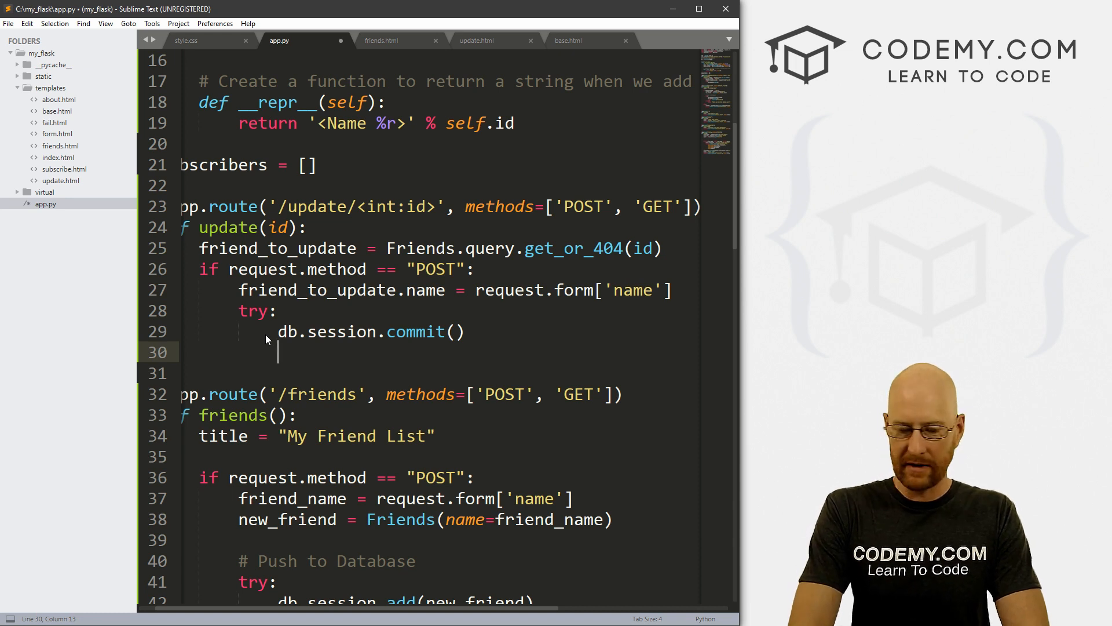
# Return redirect('/friends'), with except: returning "There was a problem updating that friend...".
pyautogui.write('return redirect(')
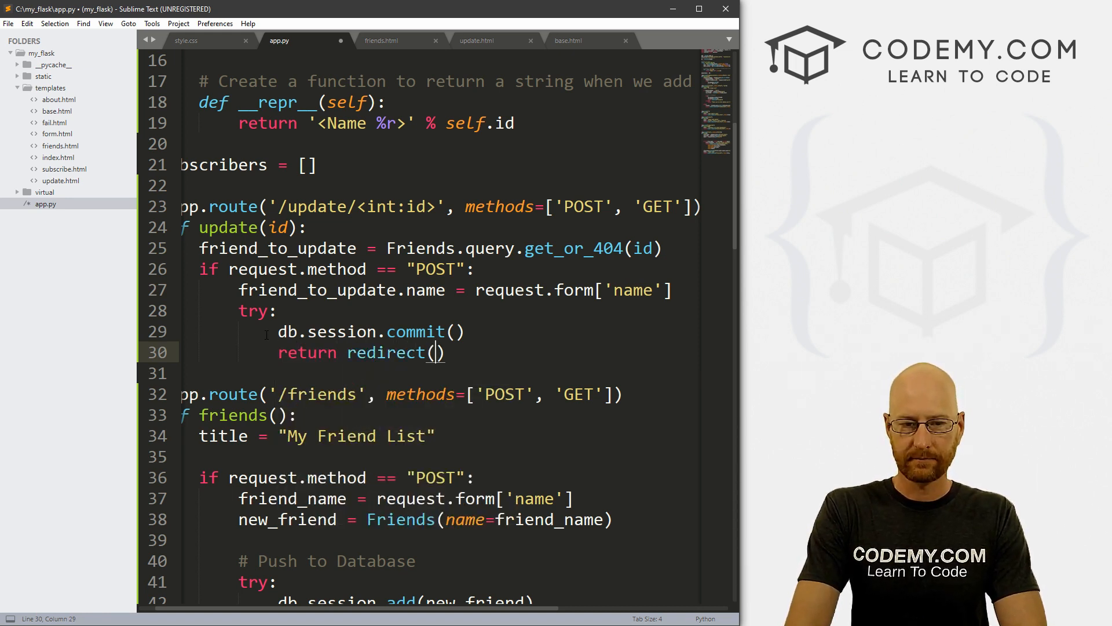
pyautogui.write("/friends'")
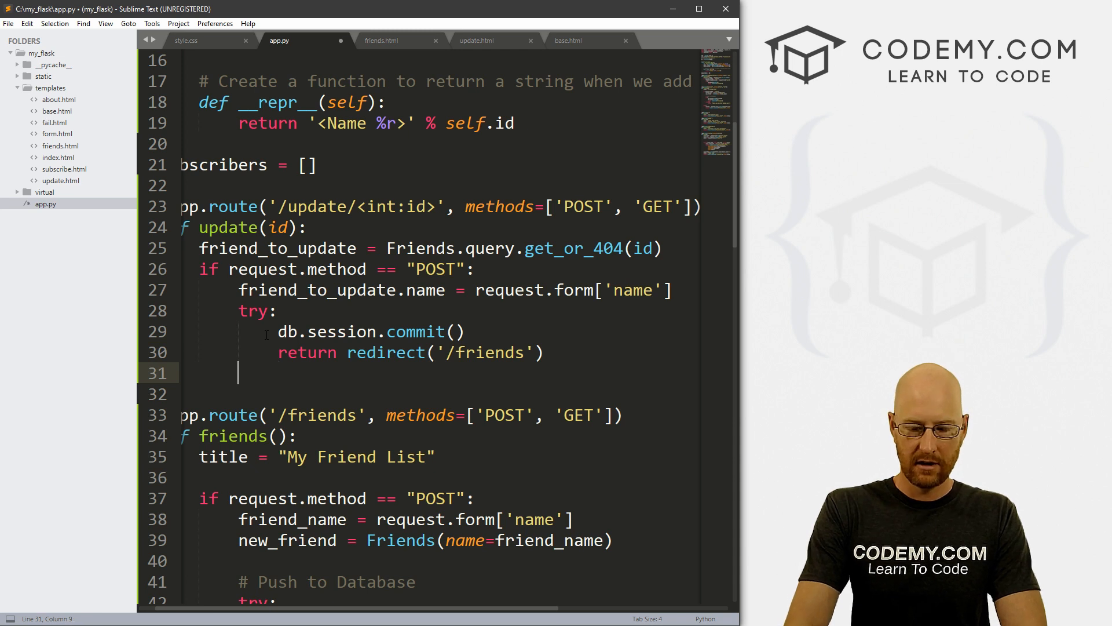
pyautogui.write('except:')
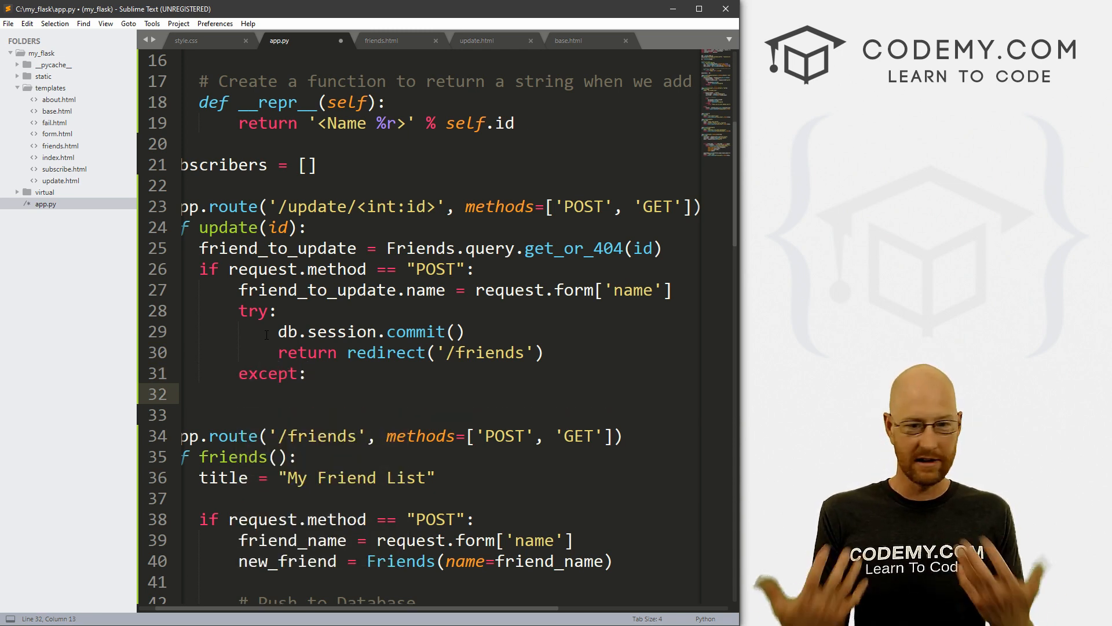
pyautogui.write('return ""')
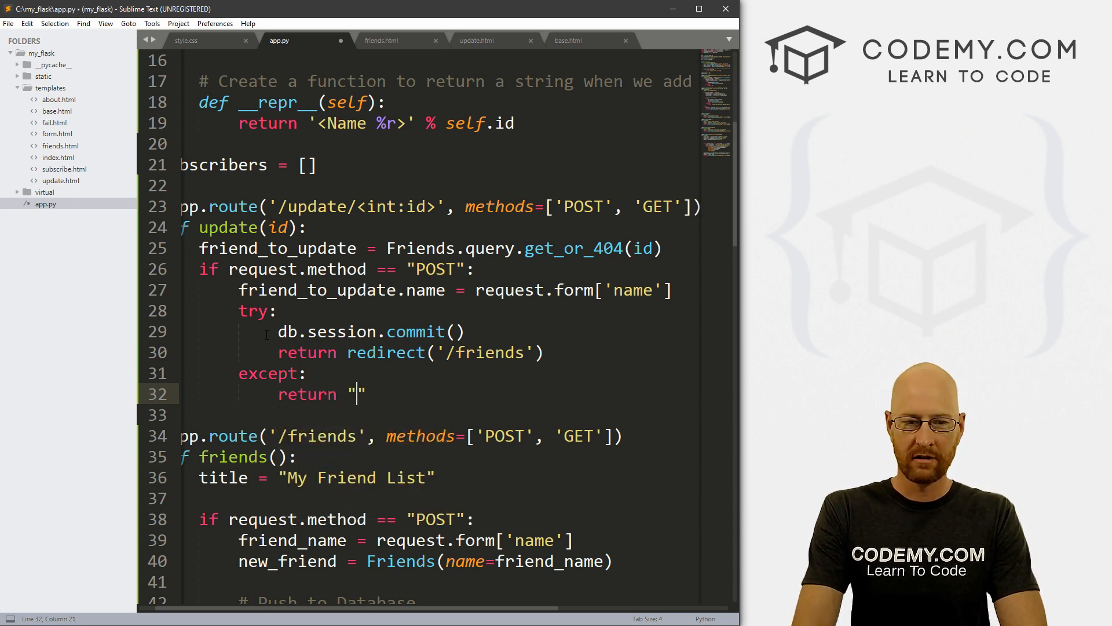
pyautogui.write('Theren')
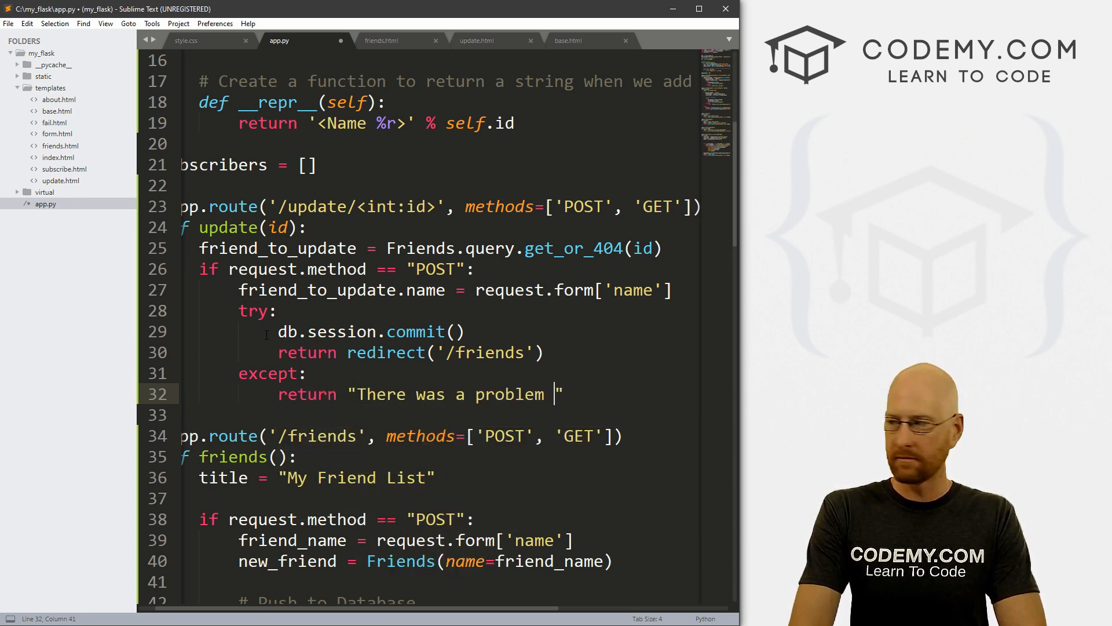
pyautogui.write('u')
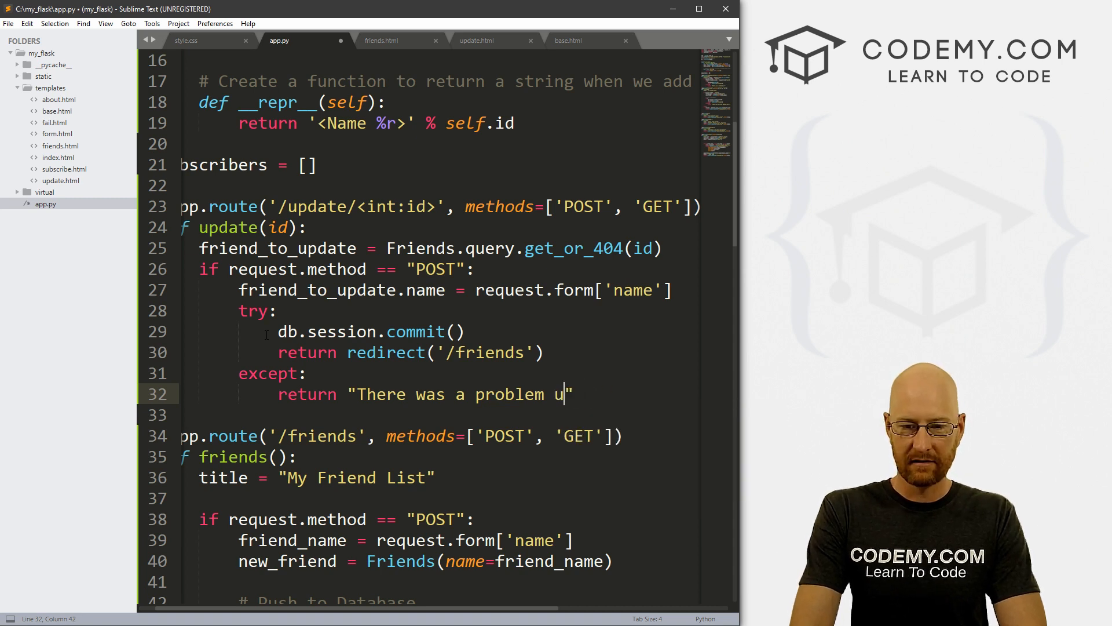
pyautogui.write('pdating')
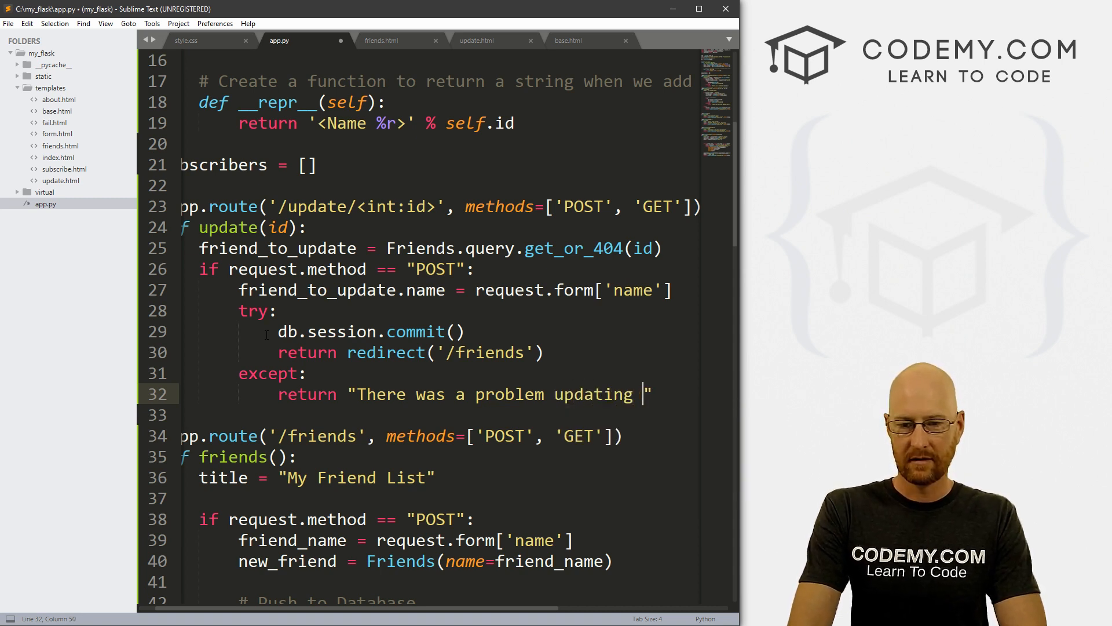
pyautogui.write('that friend...')
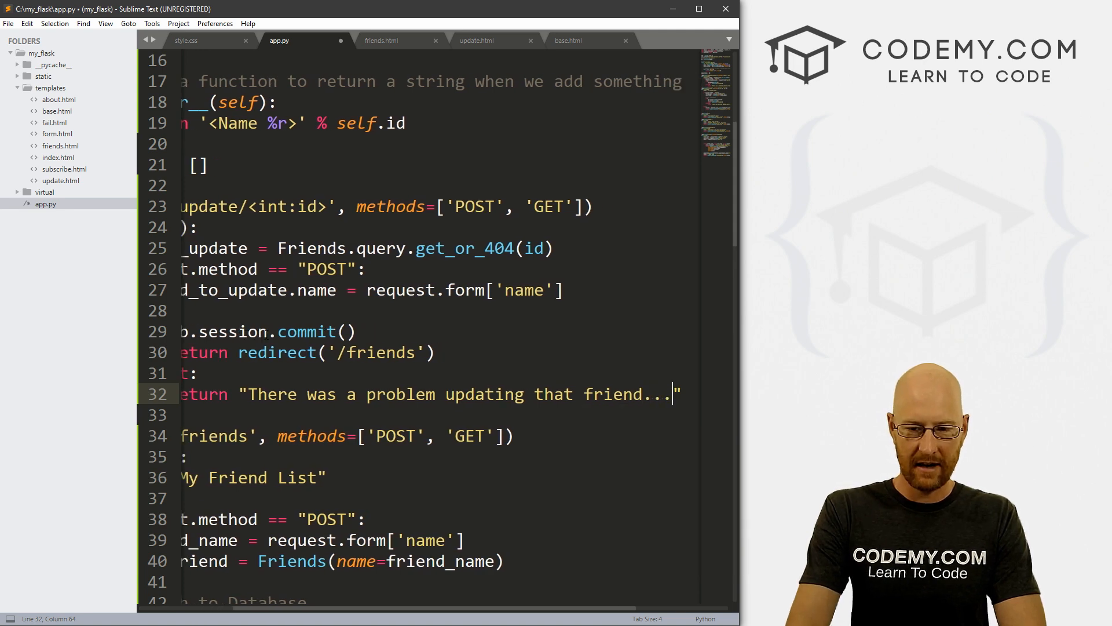
pyautogui.press('enter')
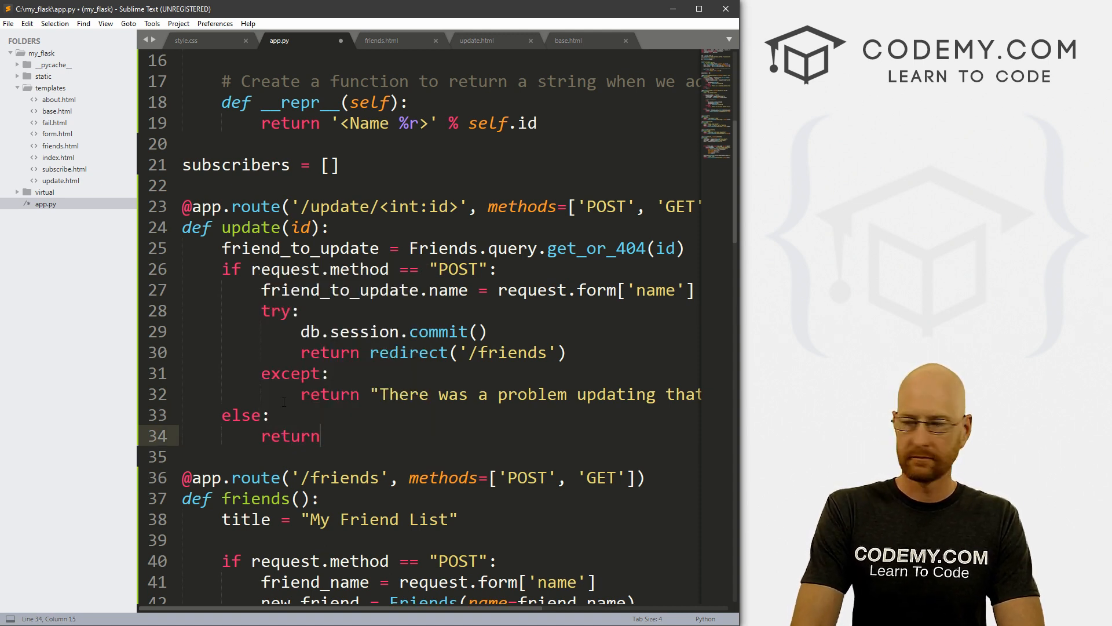
# Start an else branch returning render_template('update.html', ...) with friend_to_update as the argument.
pyautogui.write('render_template')
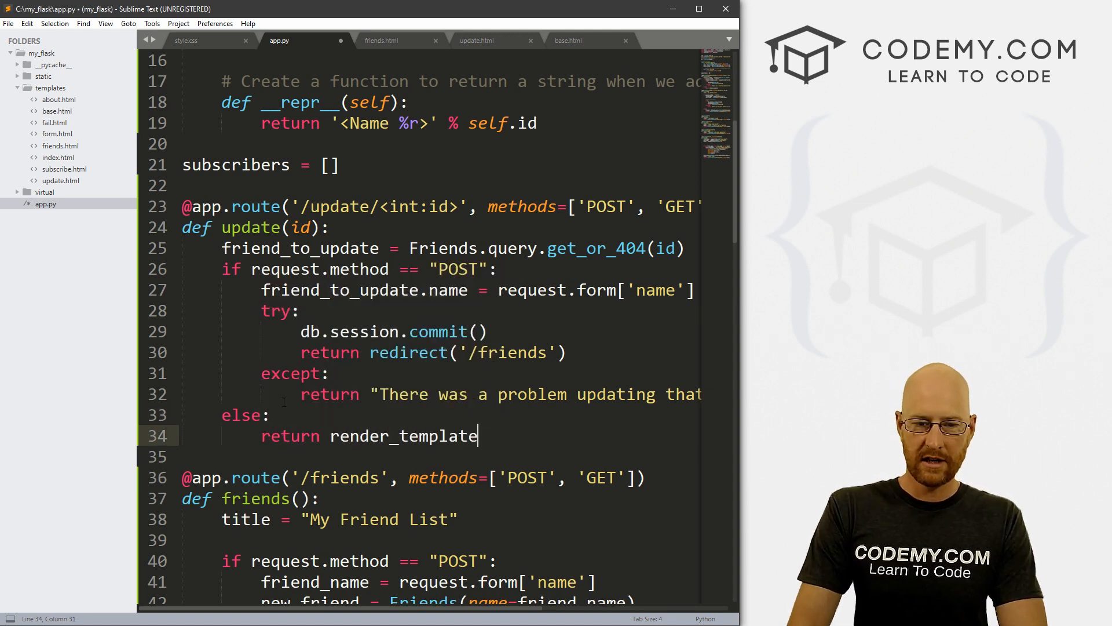
pyautogui.write("('')")
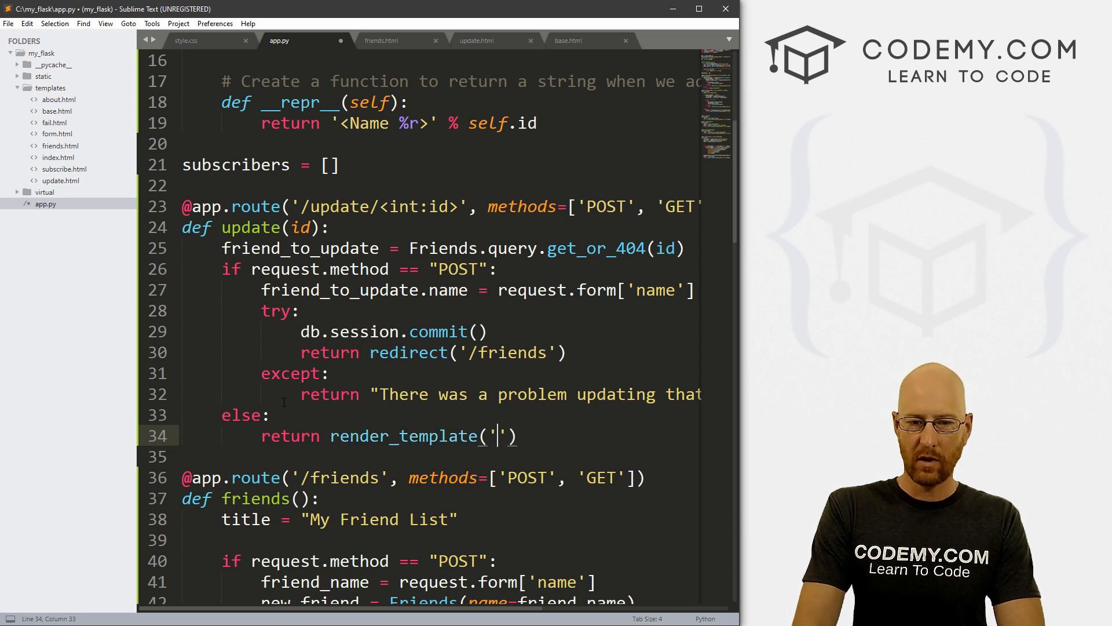
pyautogui.write('update.html')
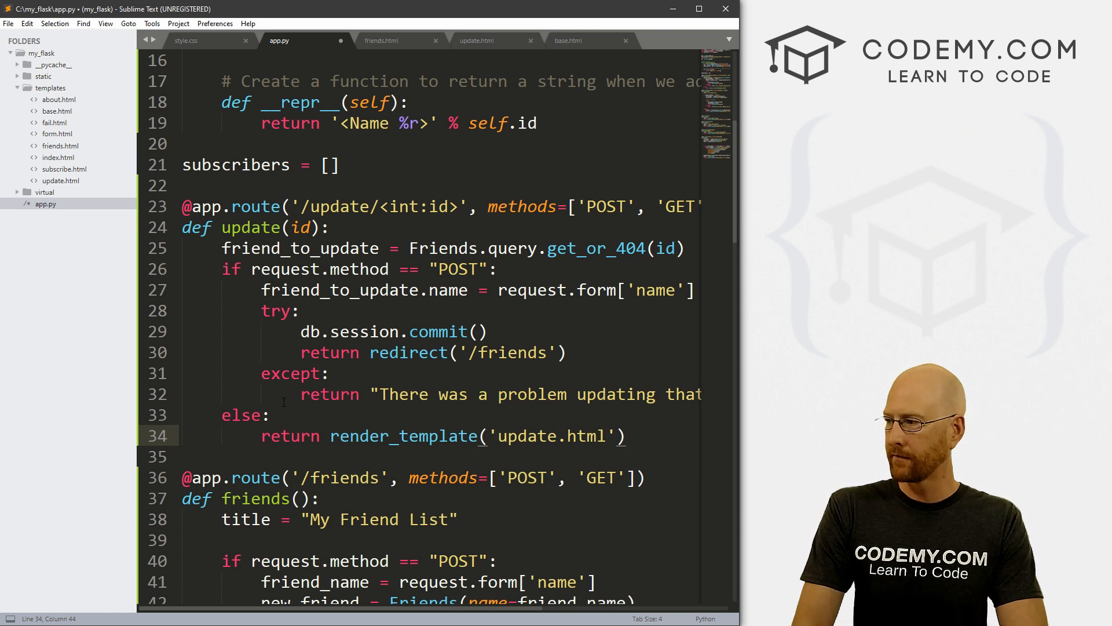
pyautogui.write(',')
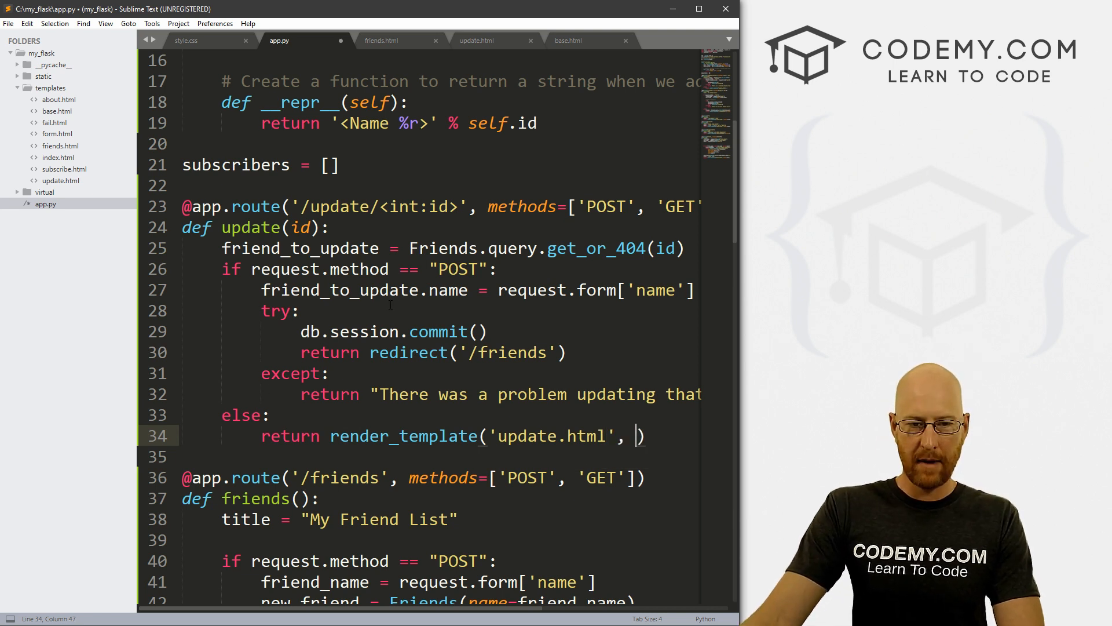
pyautogui.doubleClick(345, 289)
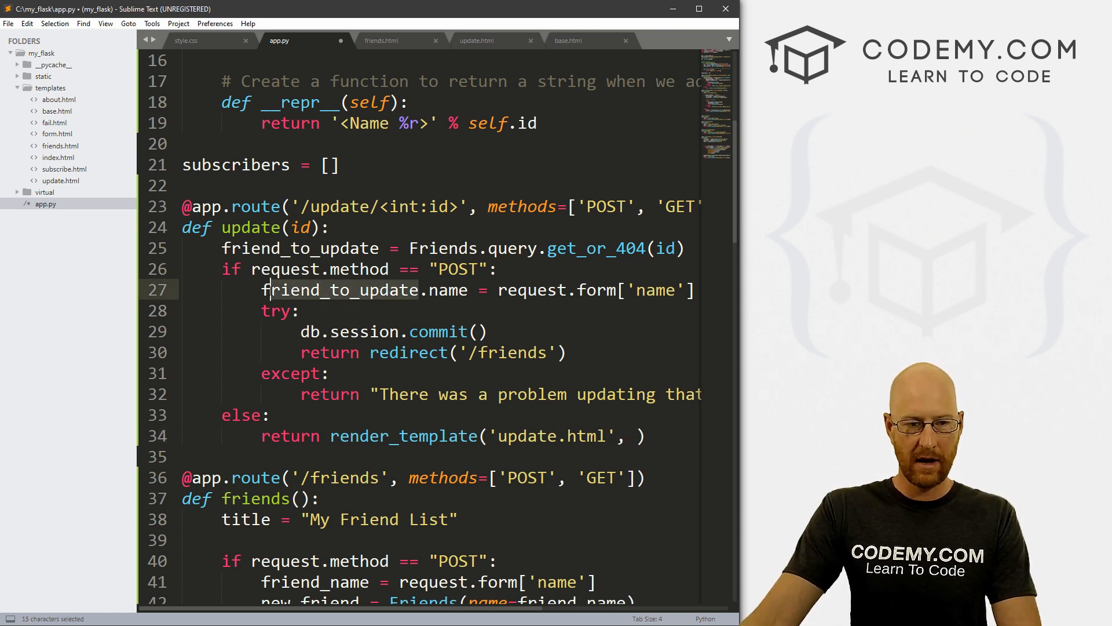
pyautogui.doubleClick(299, 247)
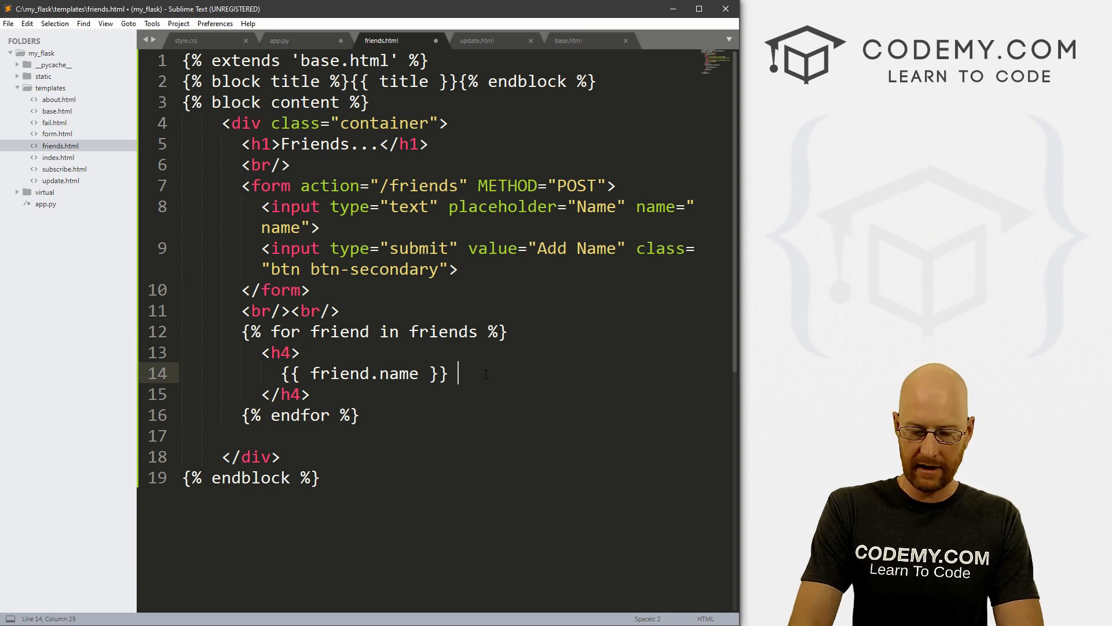
# After each friend's name, add an <a href="" class="btn">Update</a> link.
pyautogui.write('<a href=-')
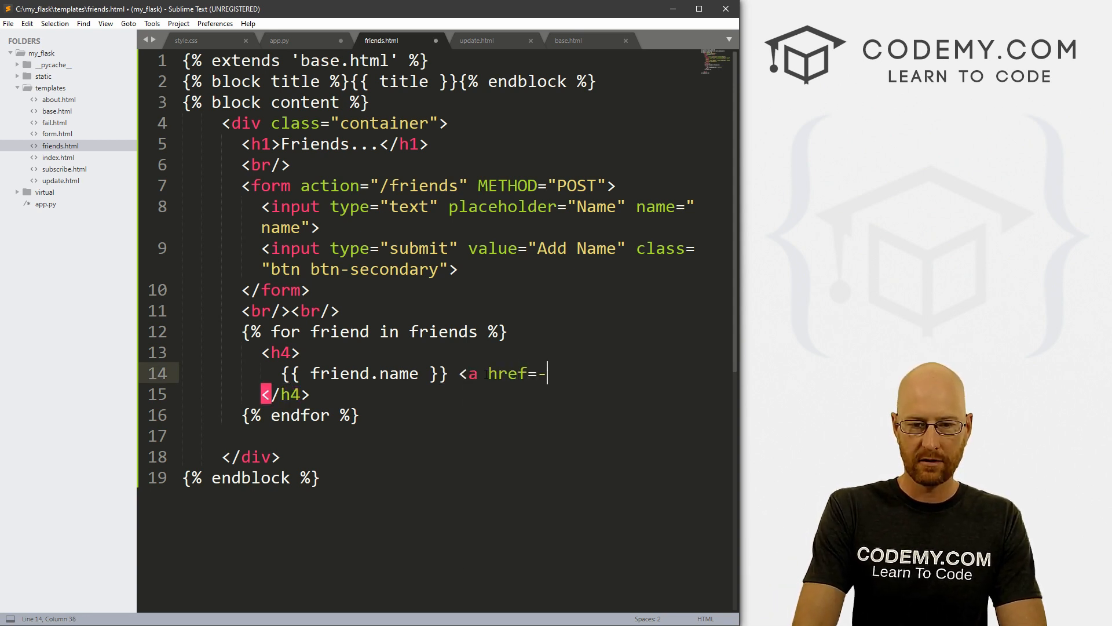
pyautogui.write('""')
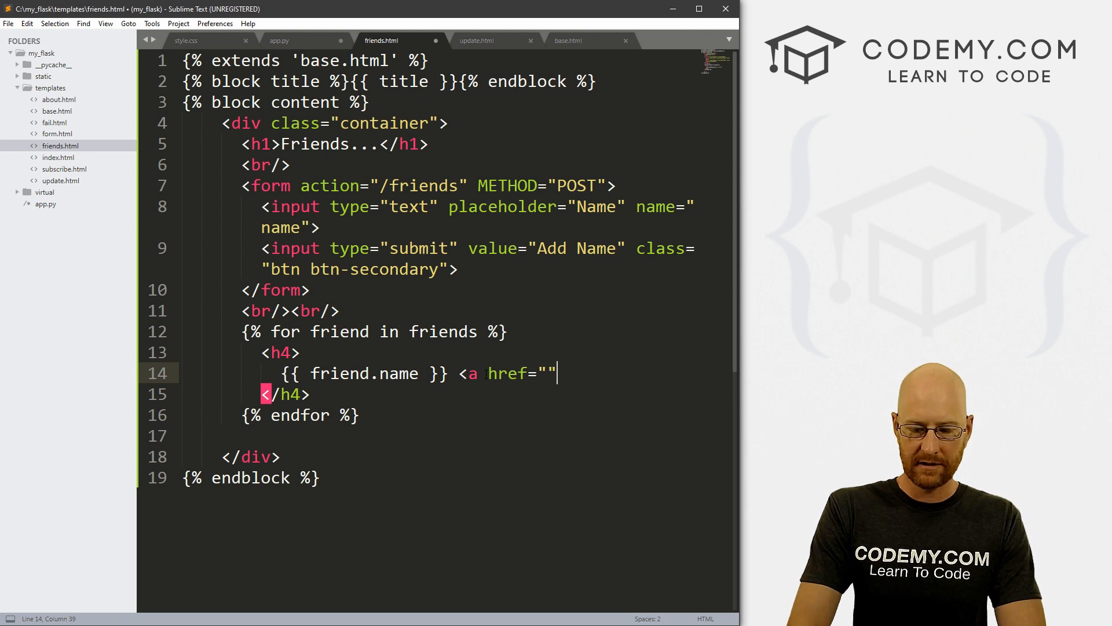
pyautogui.write('>')
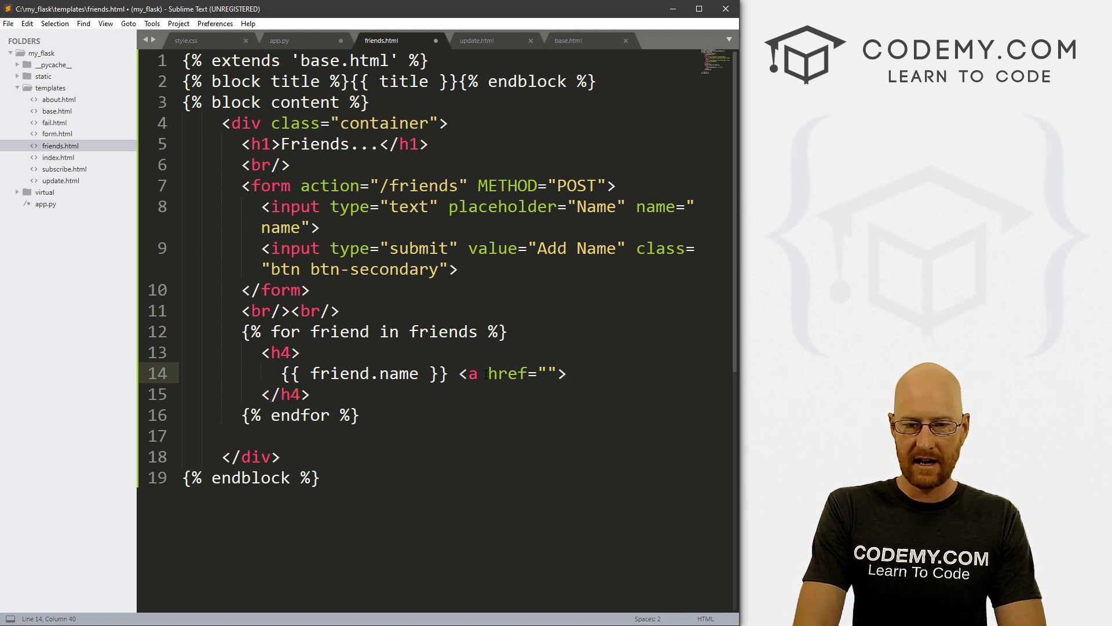
pyautogui.write('Update</a>')
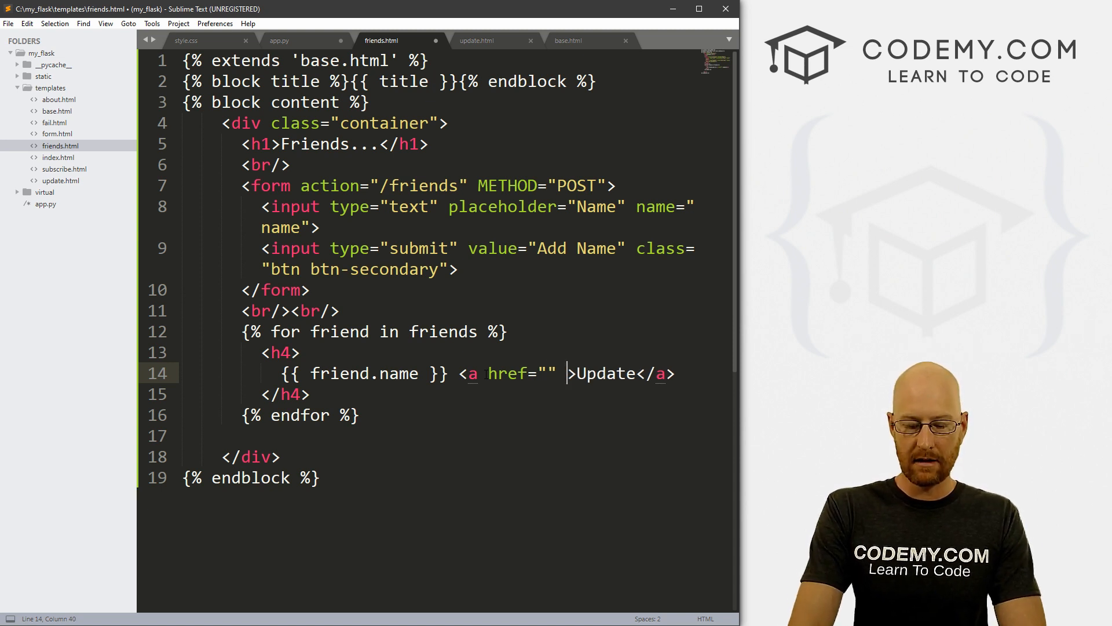
pyautogui.write('class=""')
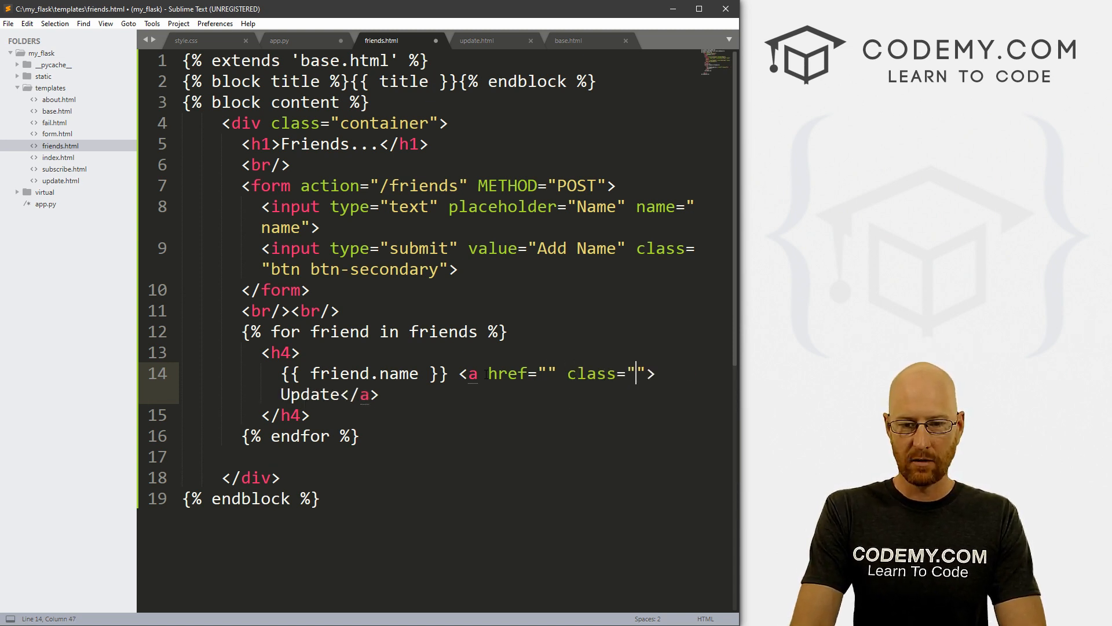
pyautogui.write('btn')
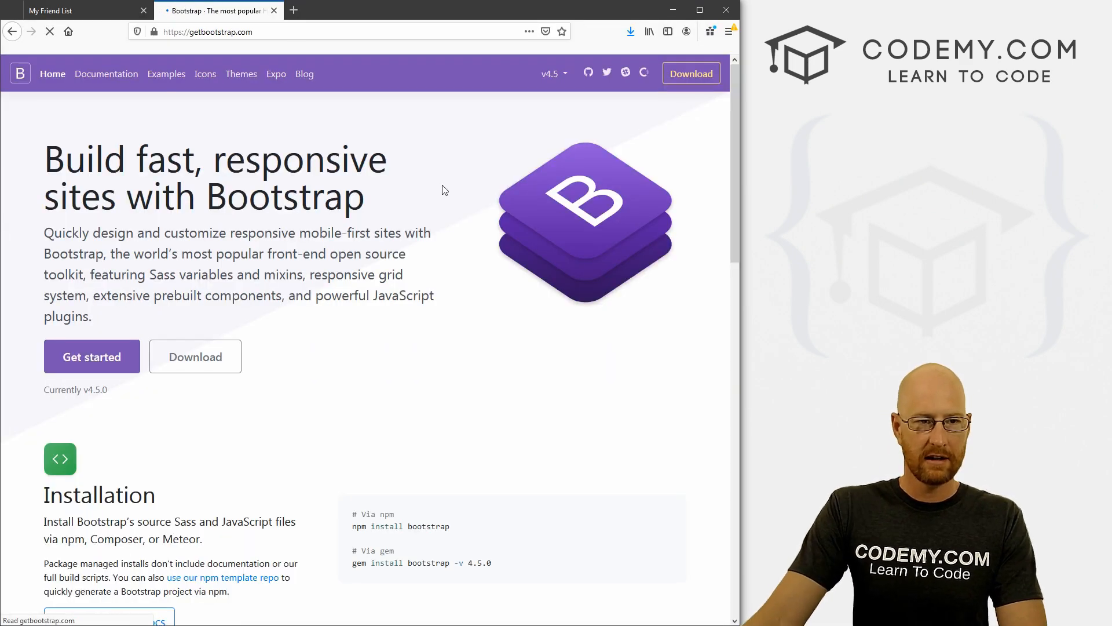
# Find the btn-outline-secondary class on the Bootstrap Buttons documentation page.
pyautogui.click(107, 73)
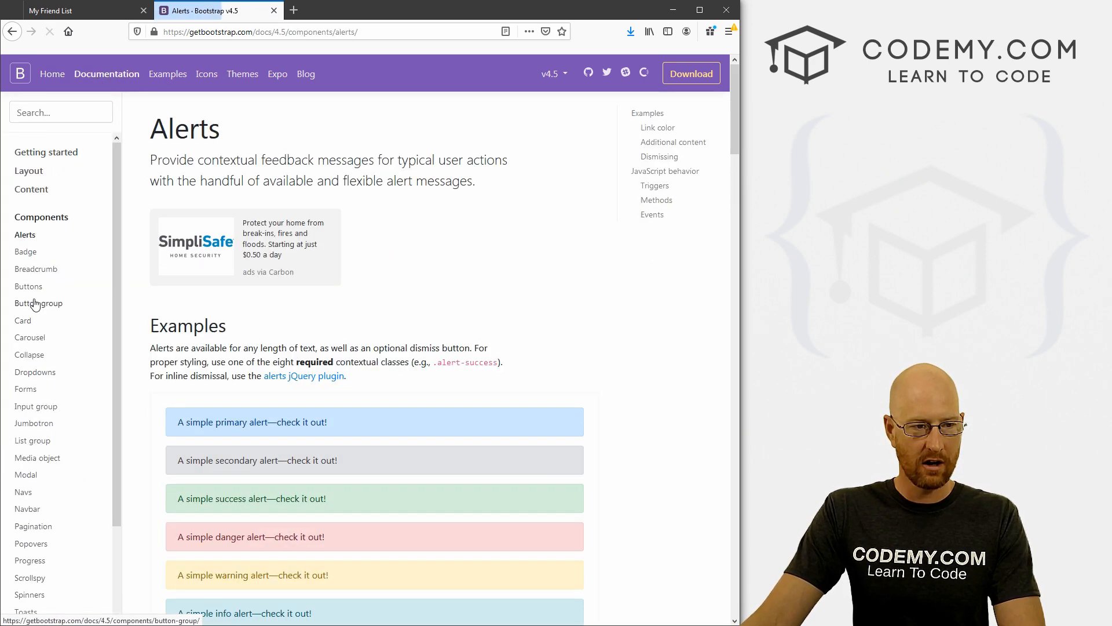
pyautogui.click(28, 286)
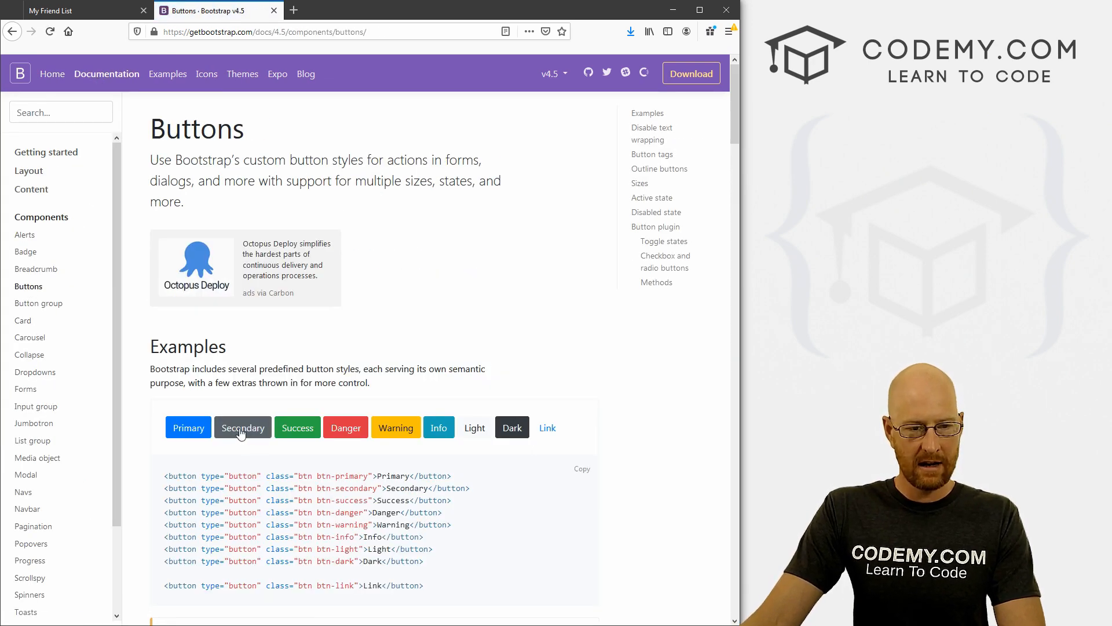
pyautogui.scroll(-3)
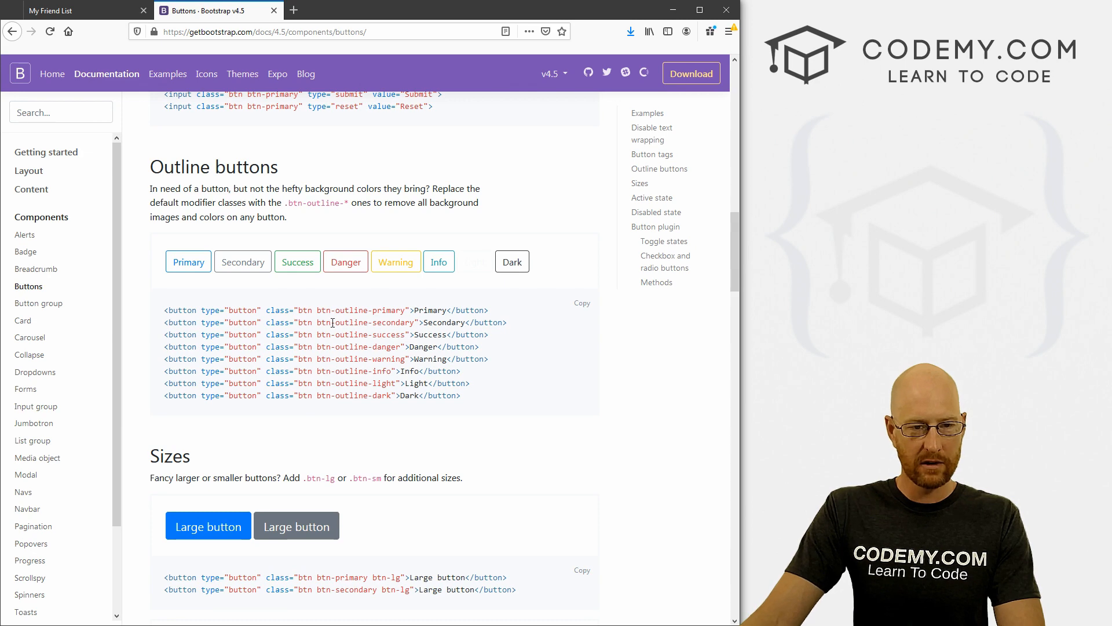
pyautogui.doubleClick(363, 322)
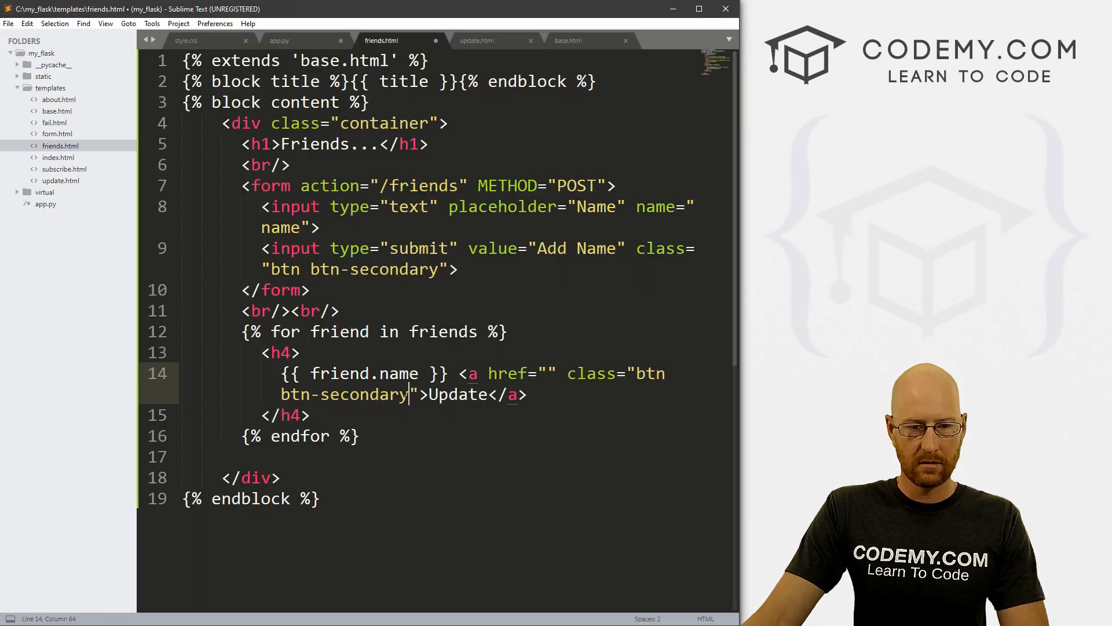
pyautogui.doubleClick(344, 394)
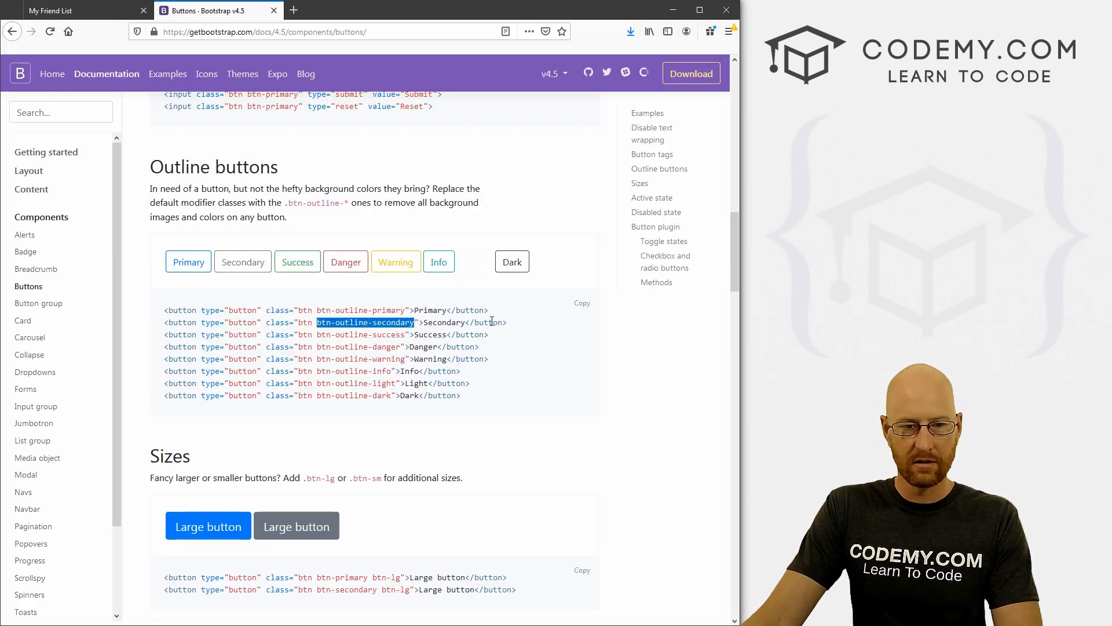
# Scroll down to the Sizes section and select the btn-sm class in the example.
pyautogui.scroll(-3)
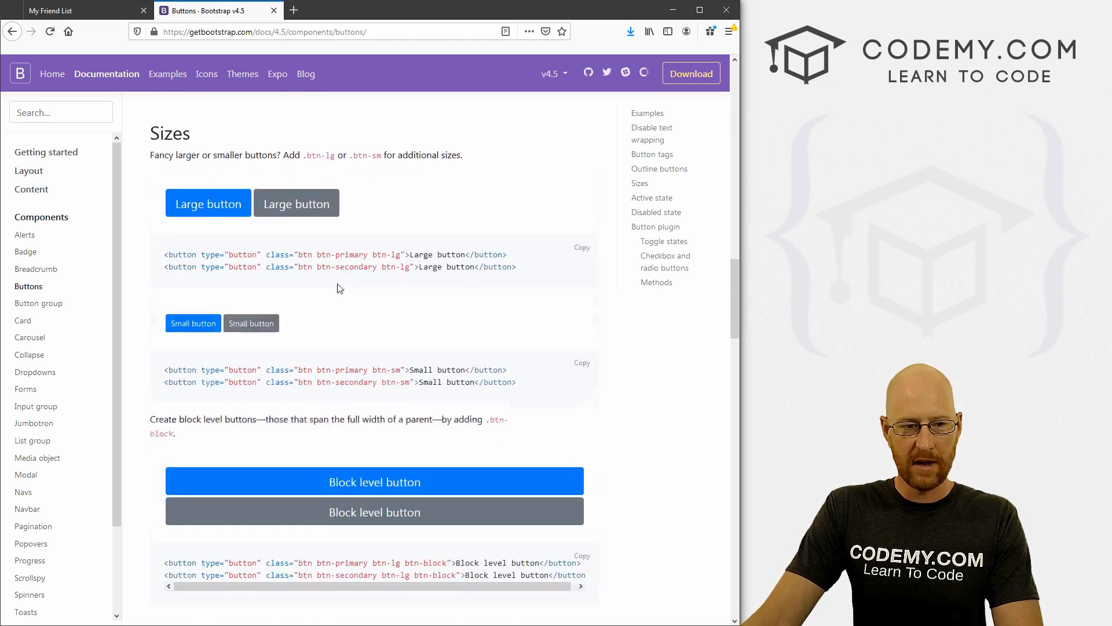
pyautogui.scroll(-3)
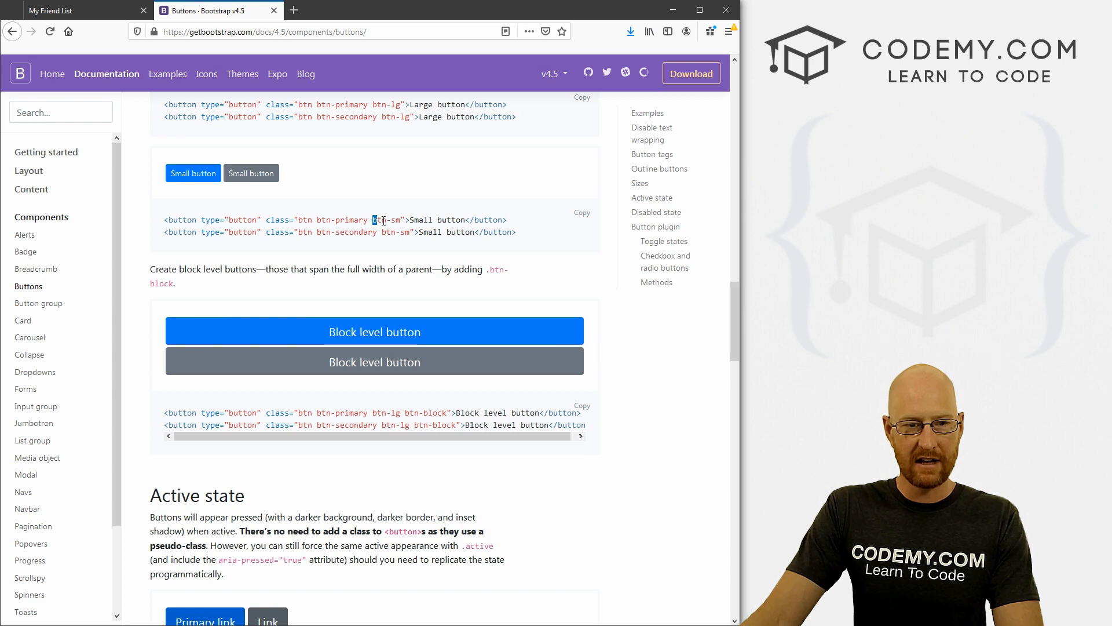
pyautogui.doubleClick(386, 219)
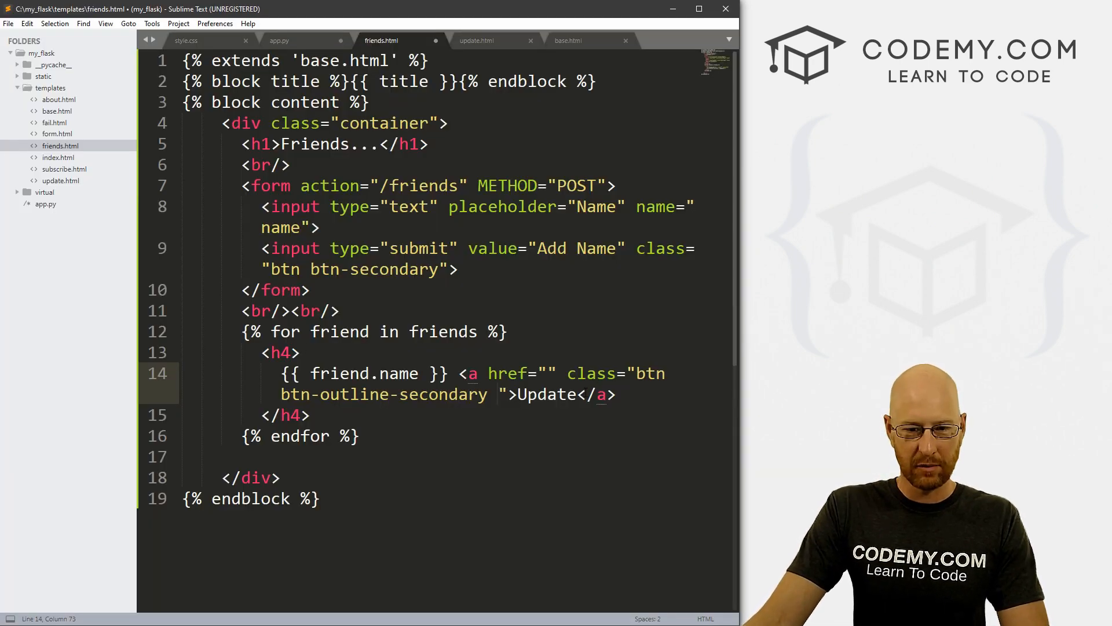
# Add btn-sm to the Update link, set href to /update/{{ friend.id }}, and save.
pyautogui.write('btn-sm')
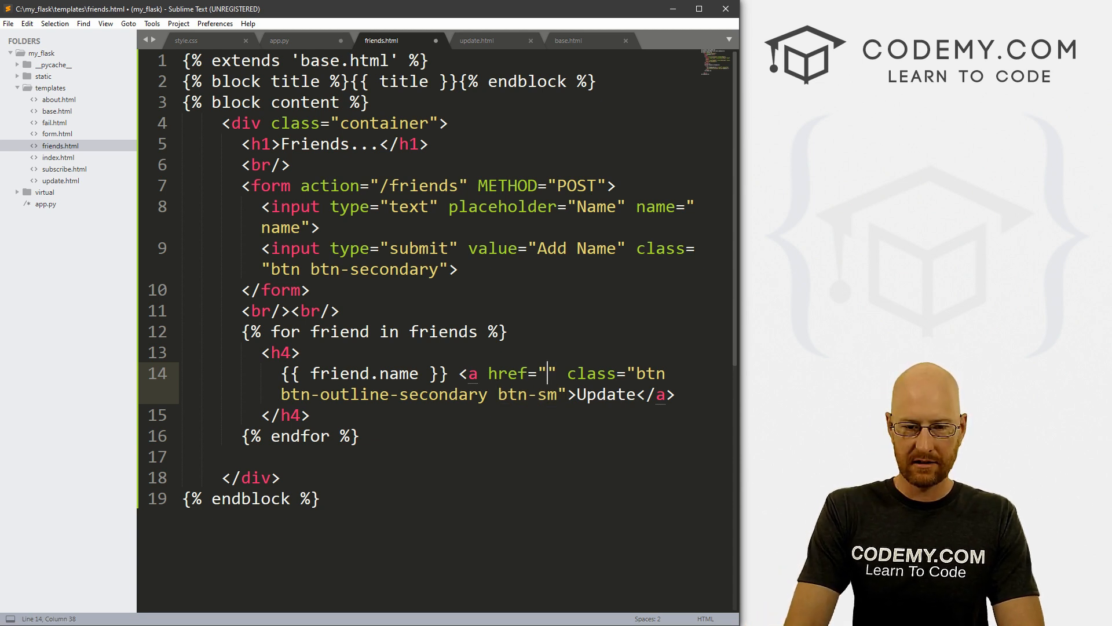
pyautogui.write('/y')
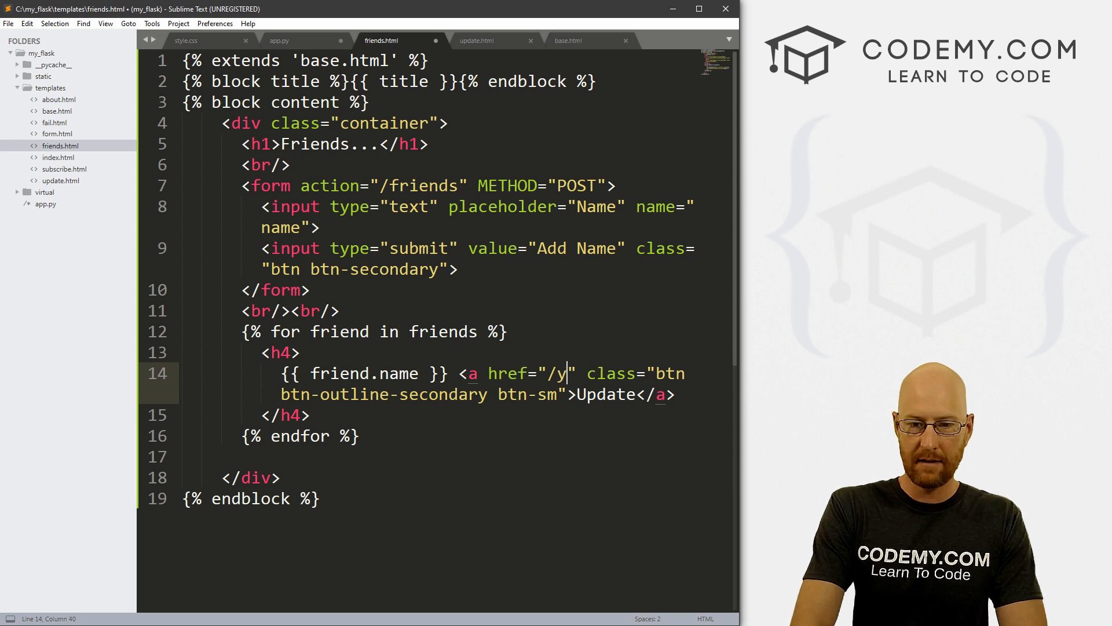
pyautogui.write('pdate/{{}}')
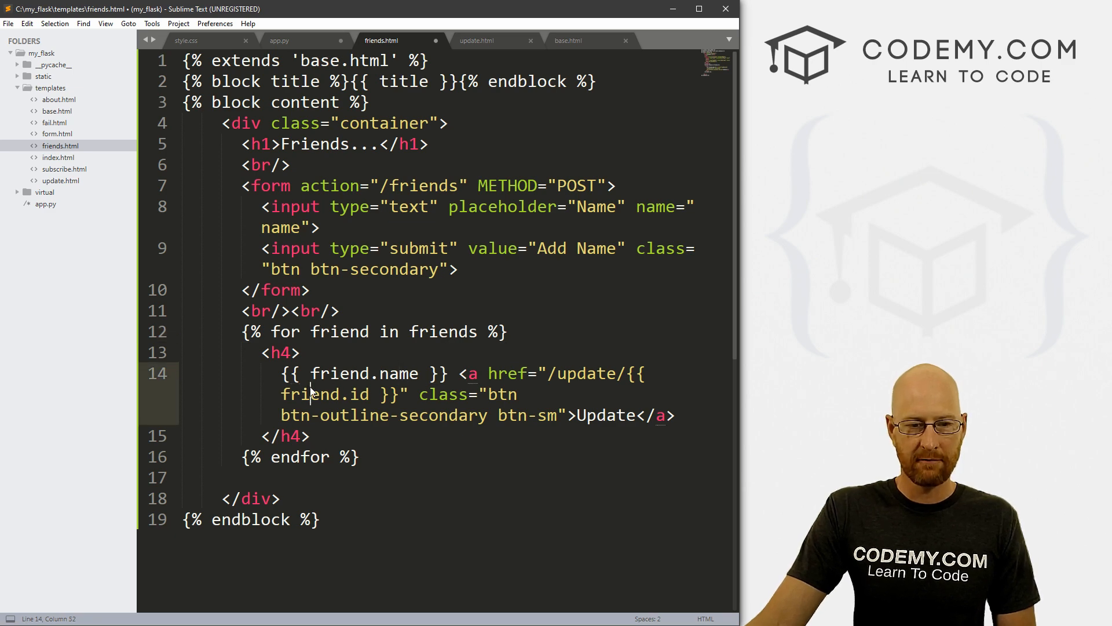
pyautogui.press('ctrl+s')
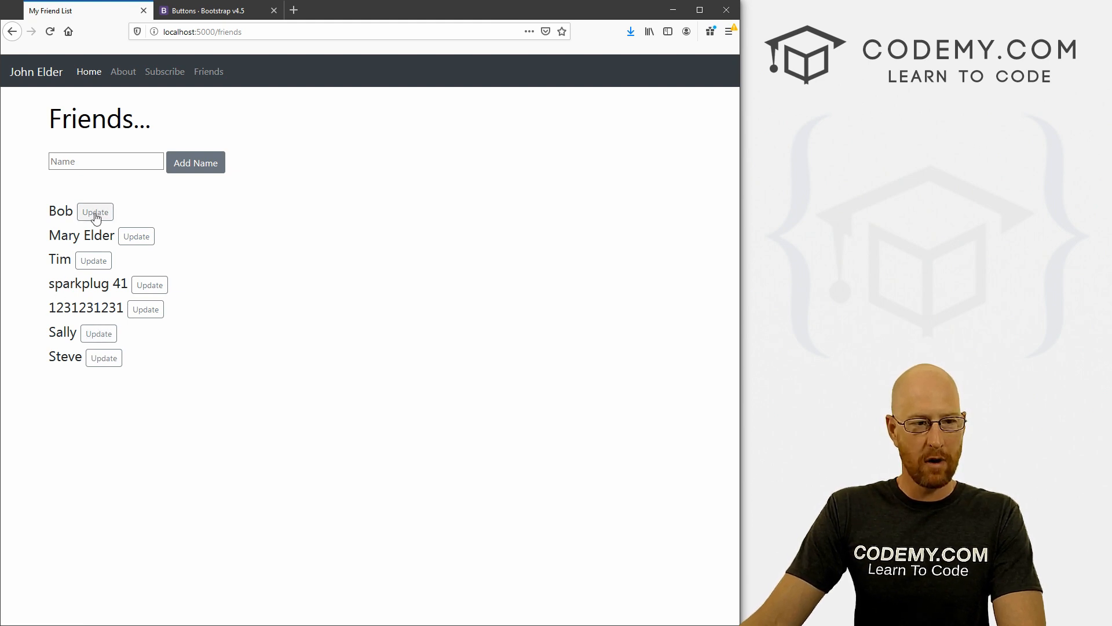
# Test Bob's small outlined Update button on the friends page, then return to the list.
pyautogui.click(95, 212)
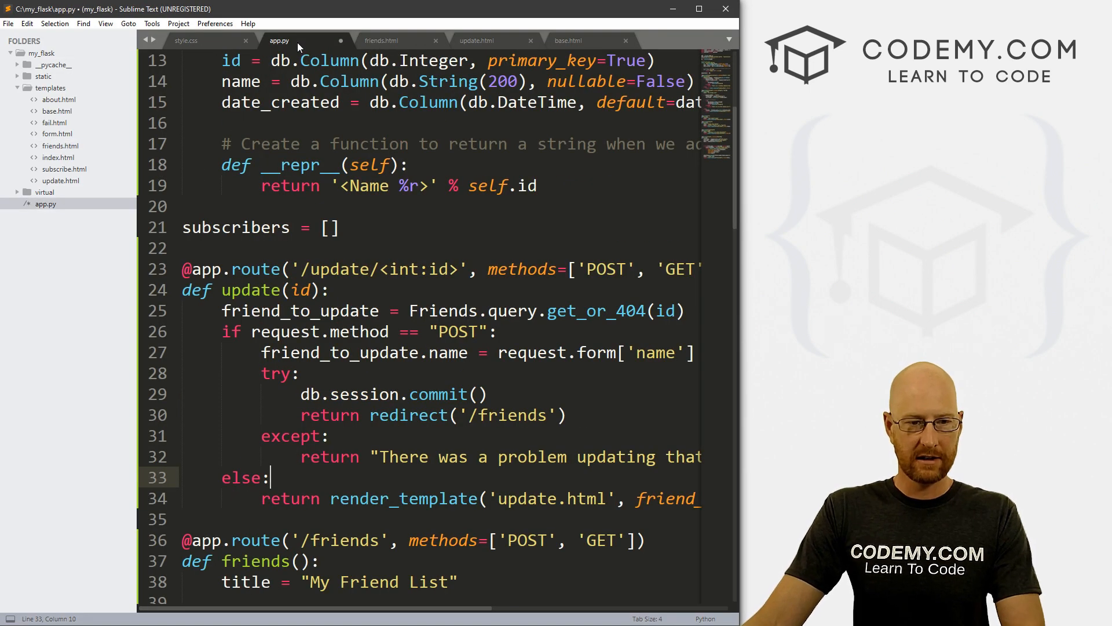
pyautogui.press('ctrl+s')
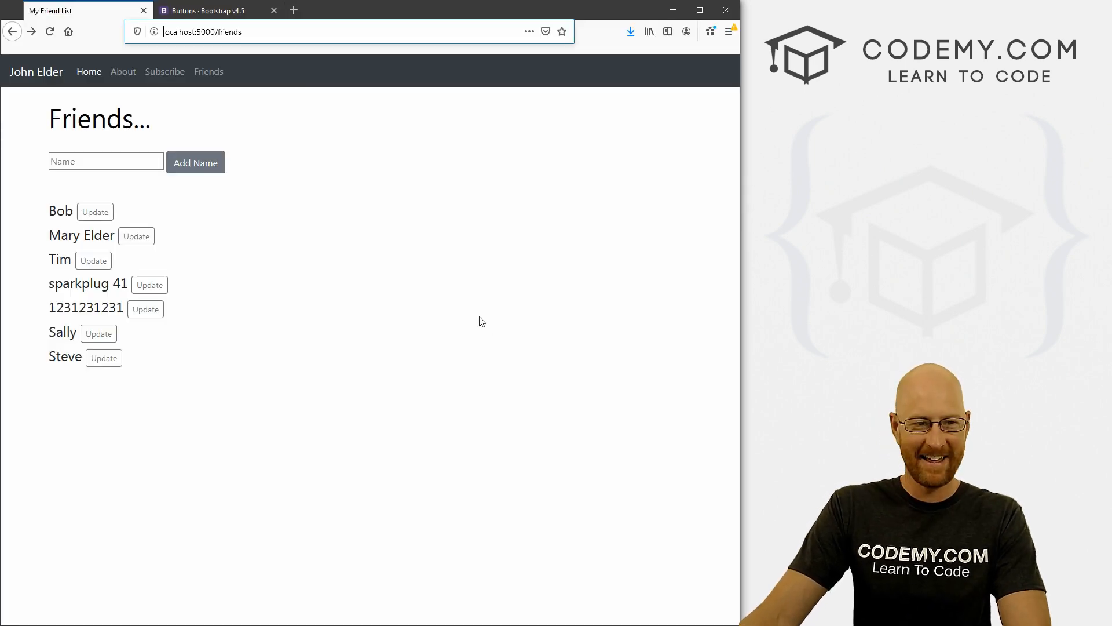
pyautogui.click(95, 212)
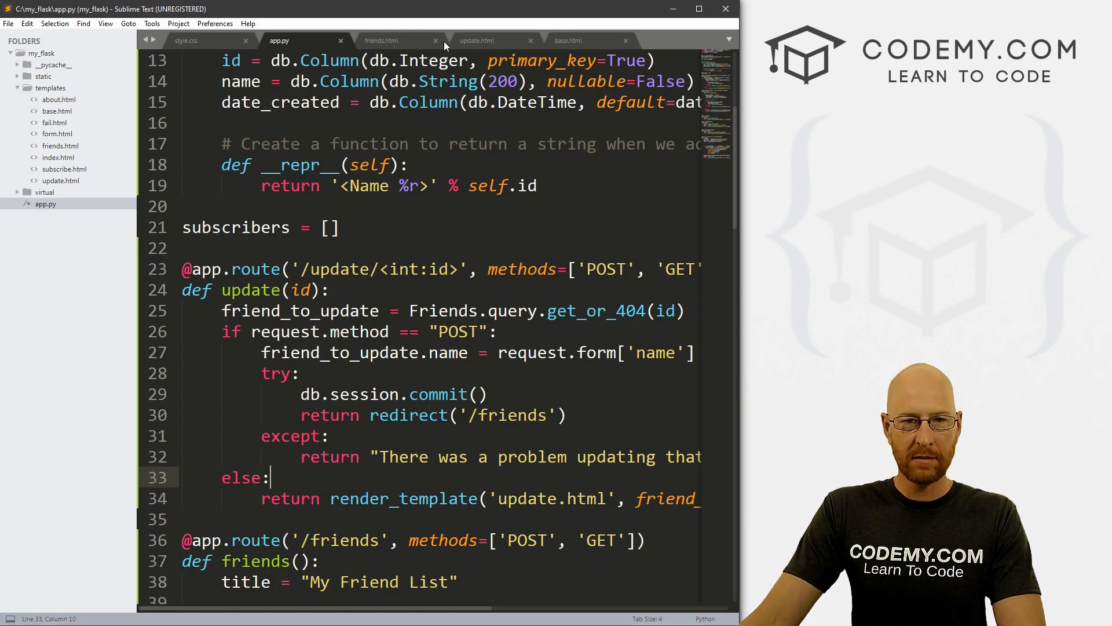
# Switch to the update.html tab and highlight its rename form lines.
pyautogui.click(477, 41)
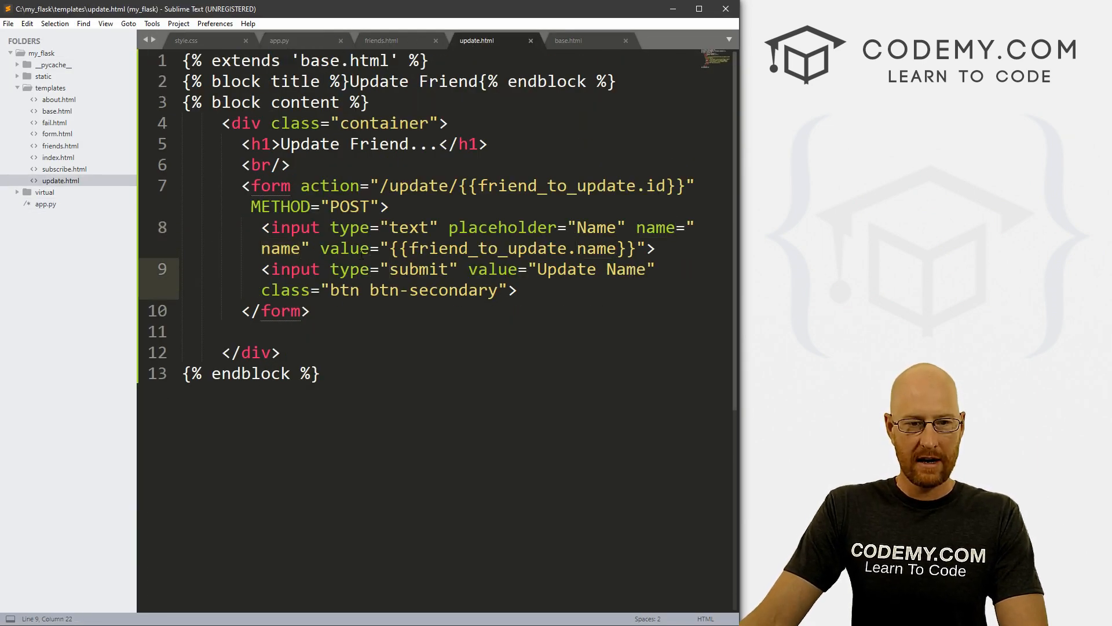
pyautogui.moveTo(415, 249); pyautogui.dragTo(598, 249)
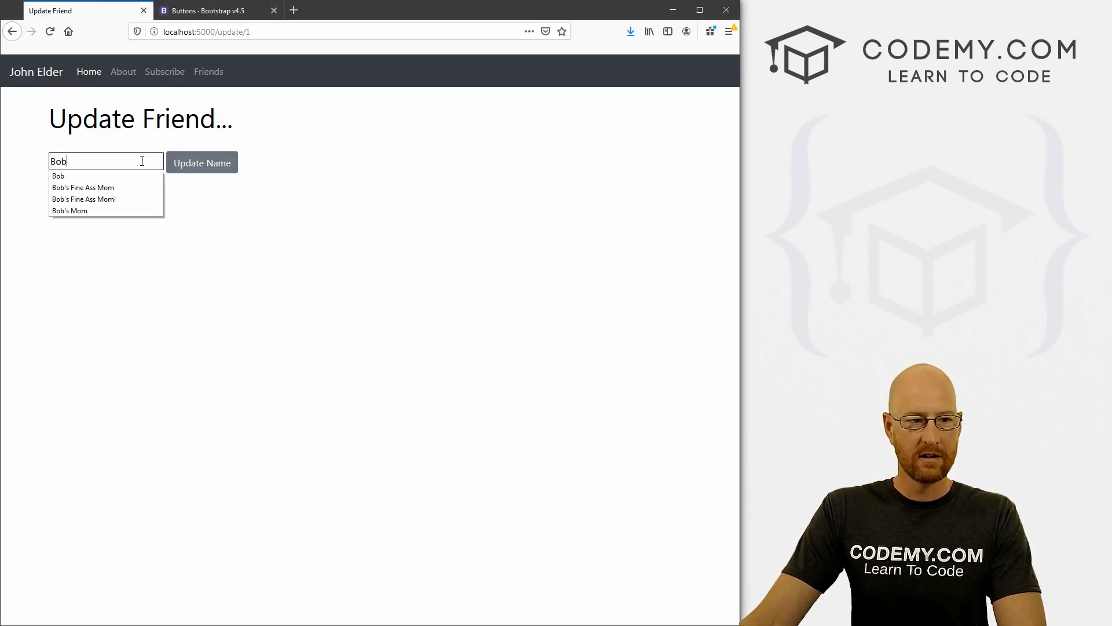
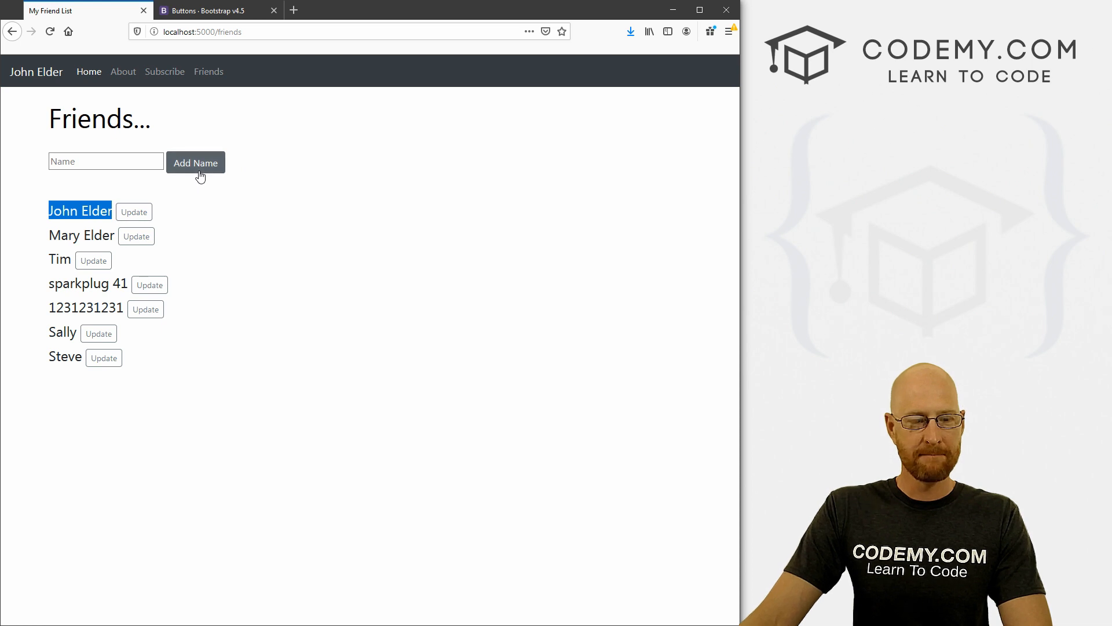
pyautogui.click(133, 211)
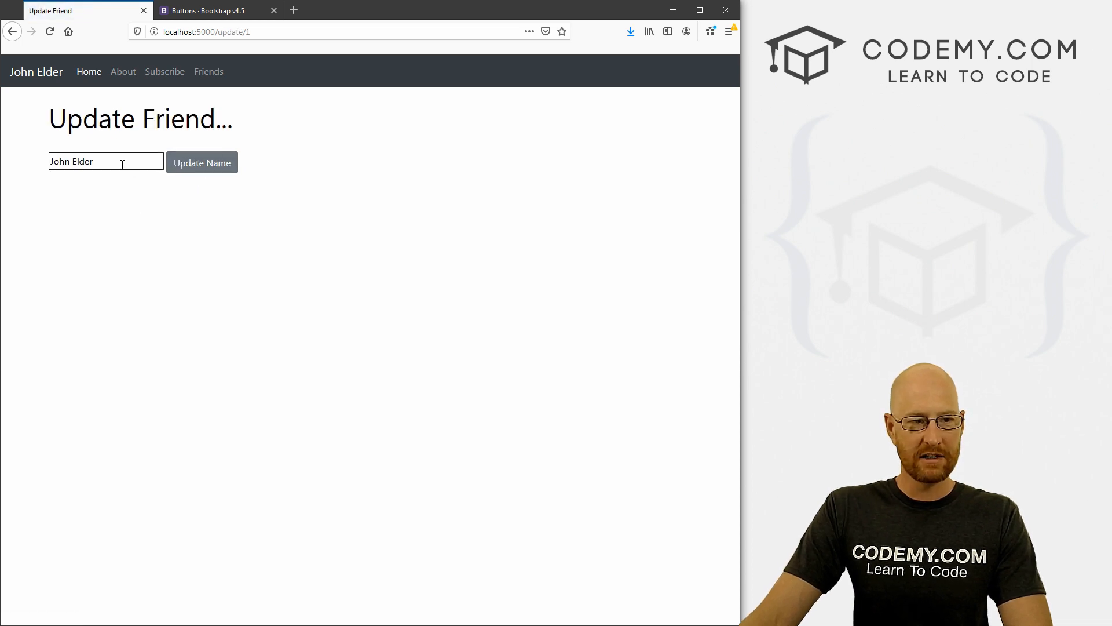
pyautogui.write('Bob')
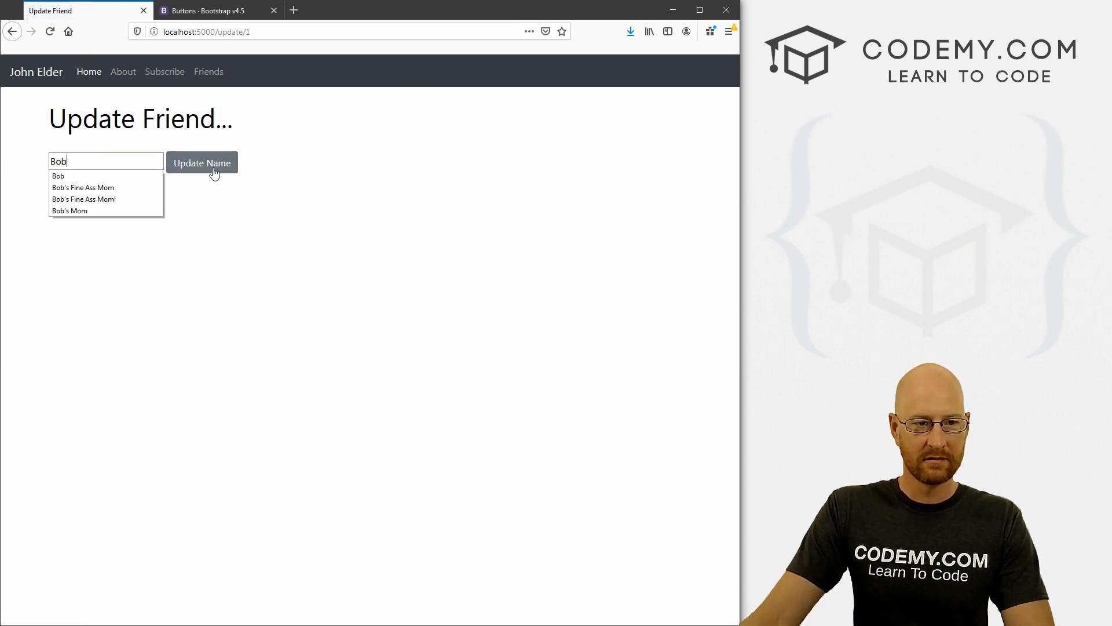
pyautogui.click(201, 162)
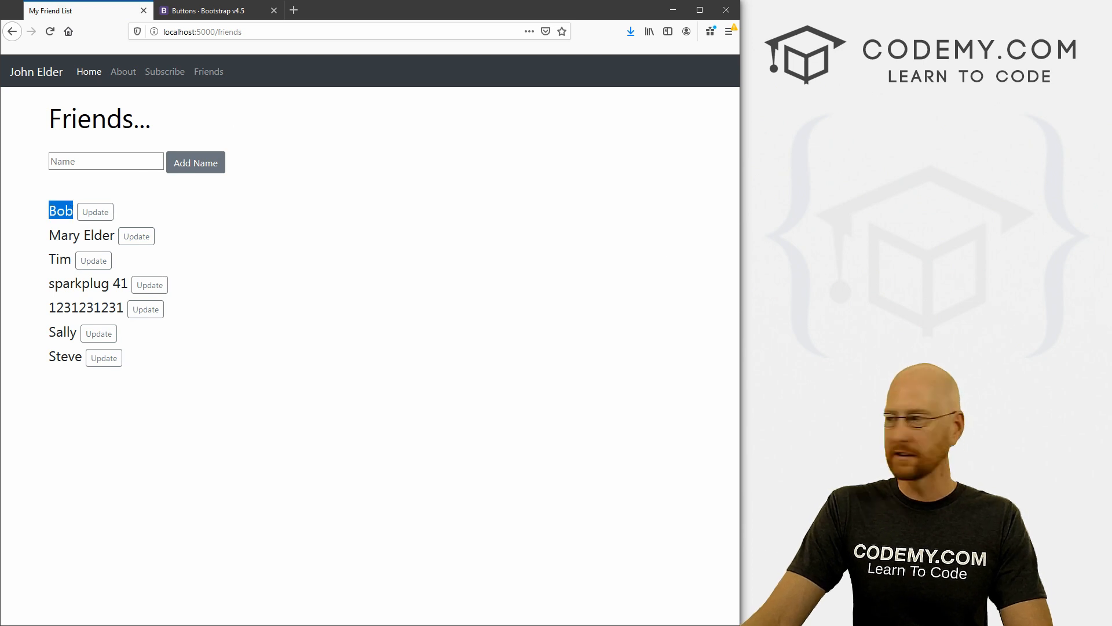
pyautogui.moveTo(94, 212)
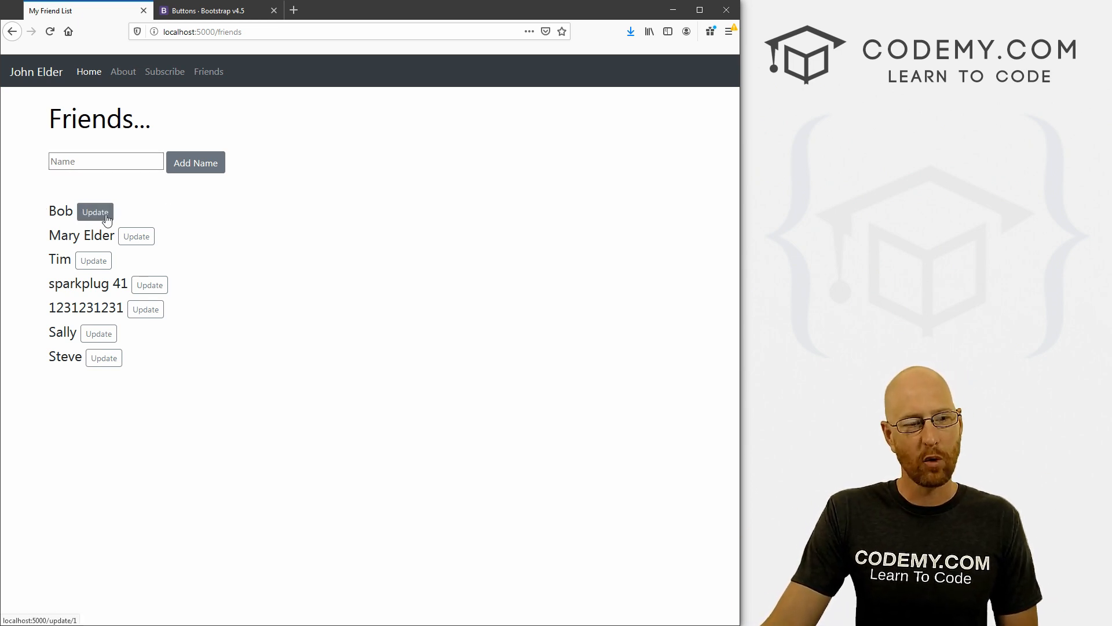
pyautogui.moveTo(206, 238)
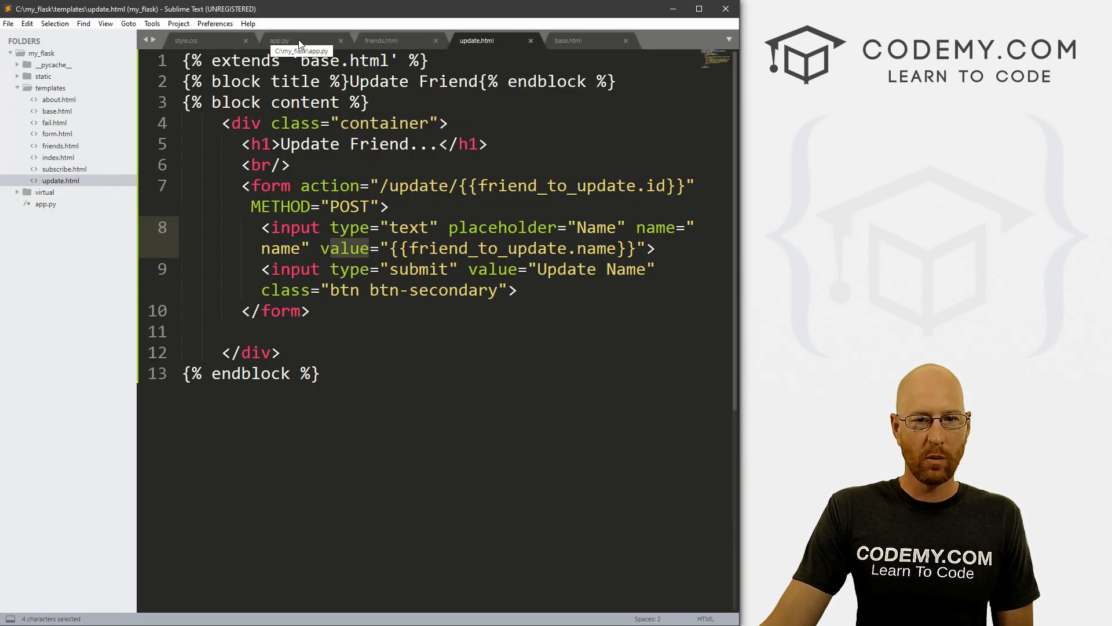
# Switch to app.py and highlight the /update/<int:id> route.
pyautogui.click(278, 40)
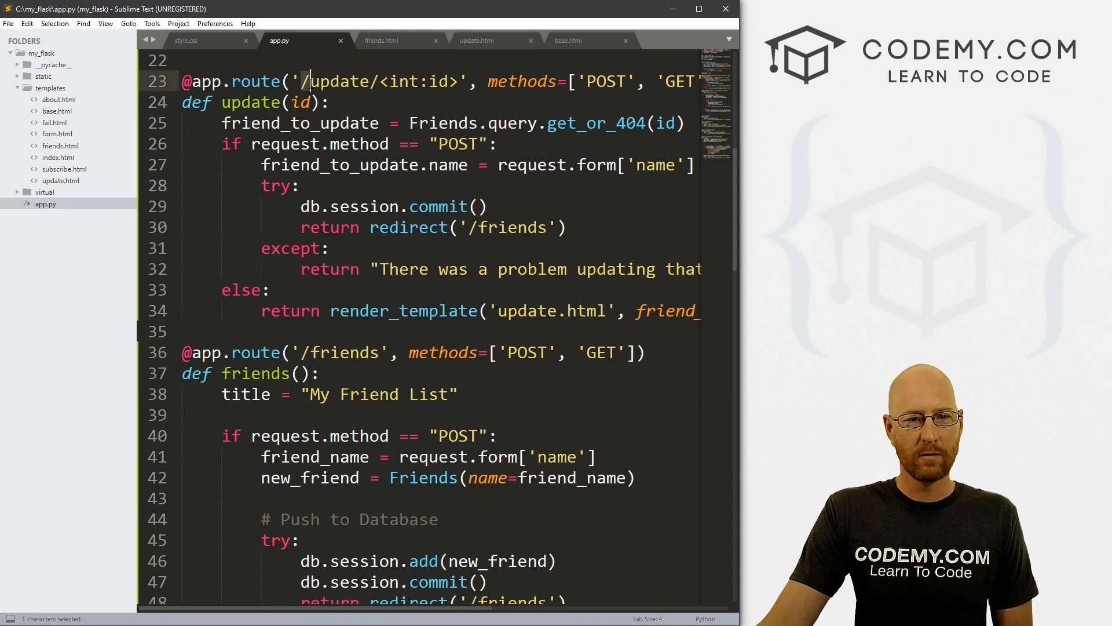
pyautogui.moveTo(387, 82); pyautogui.dragTo(450, 82)
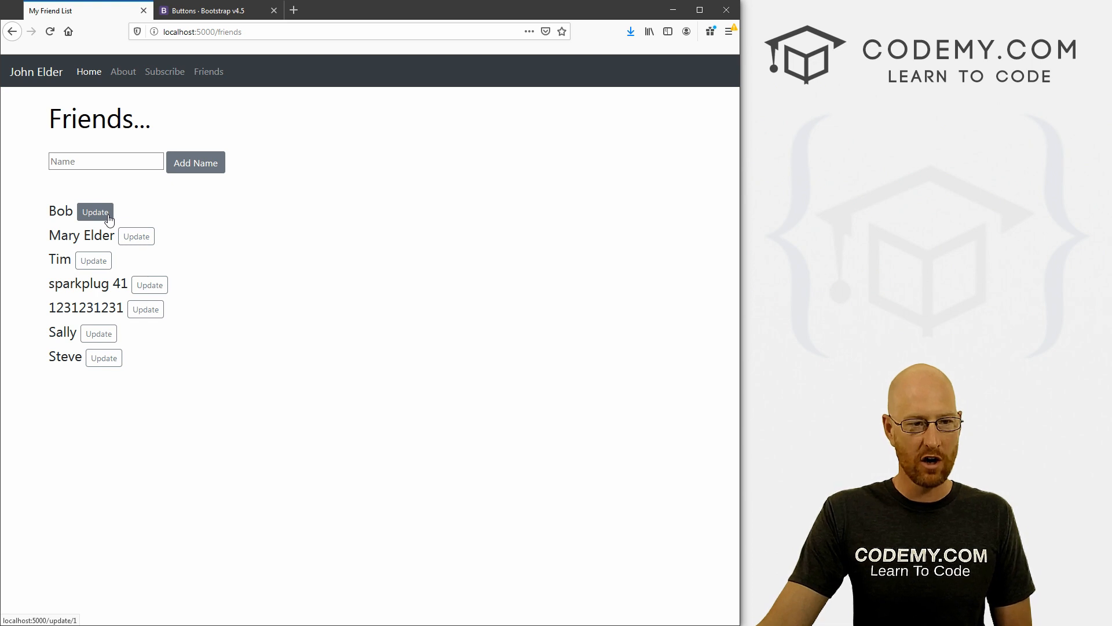
pyautogui.moveTo(93, 261)
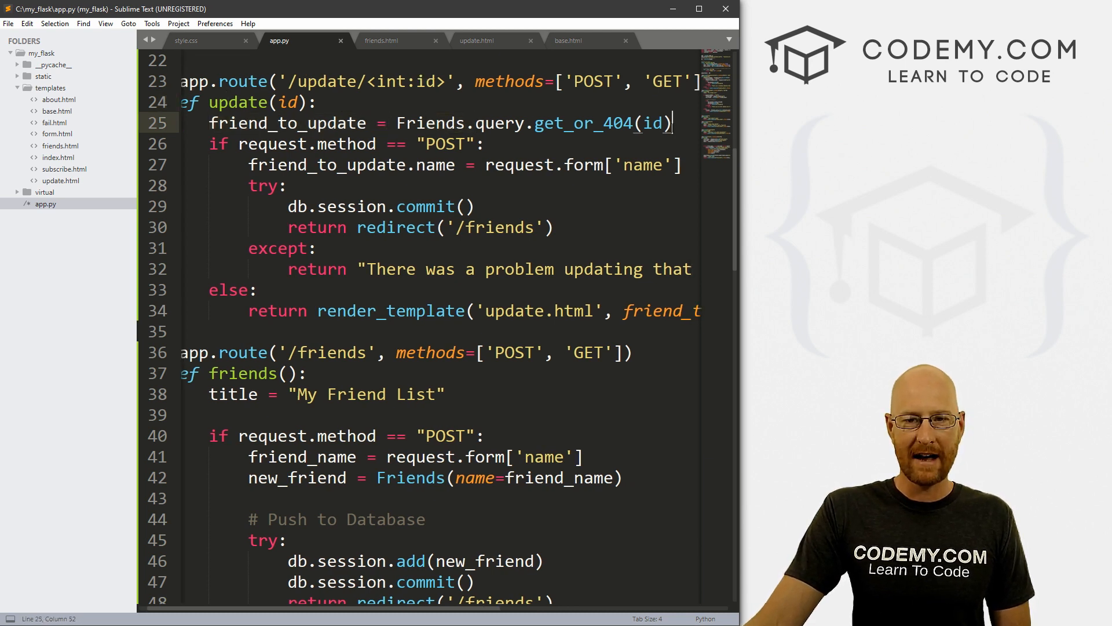
# Highlight the route's id, request.form['name'] and render_template parts, then show update.html.
pyautogui.doubleClick(285, 102)
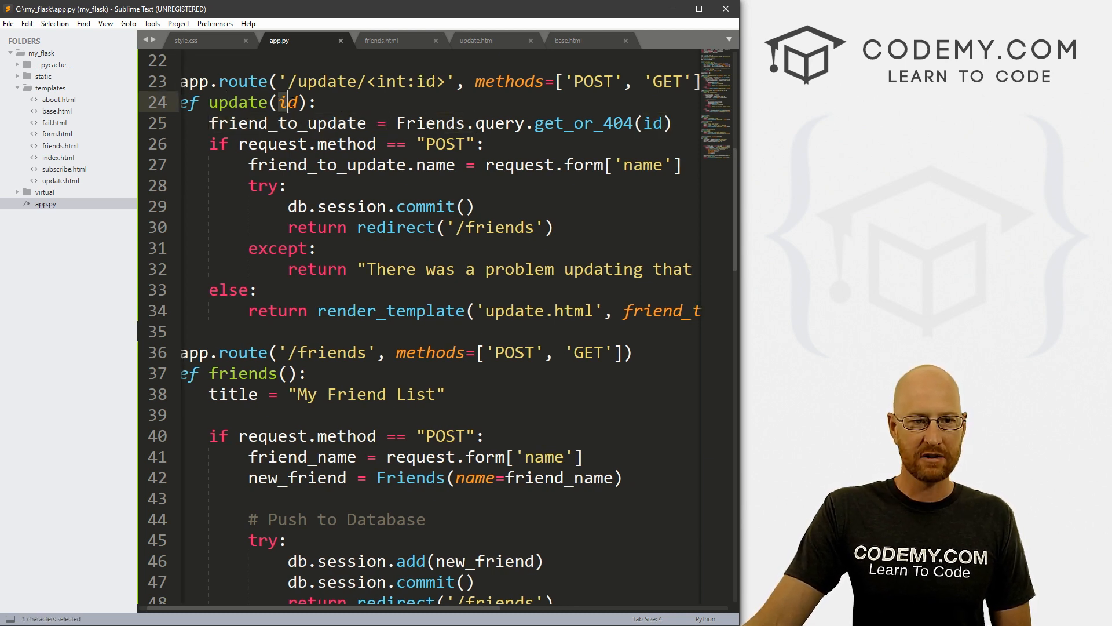
pyautogui.doubleClick(410, 81)
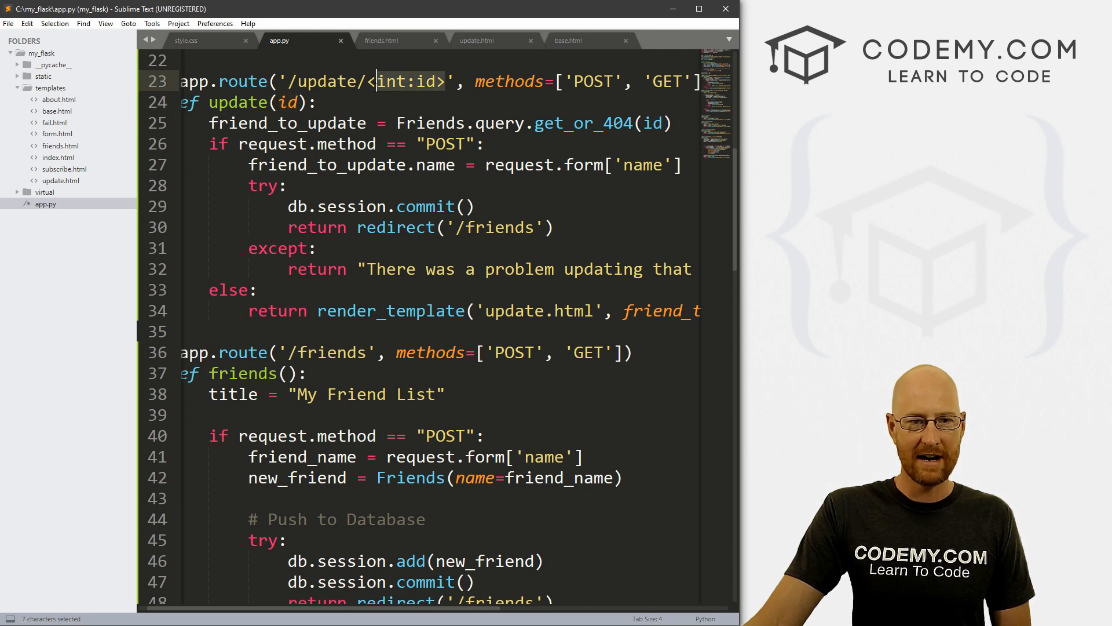
pyautogui.click(415, 82)
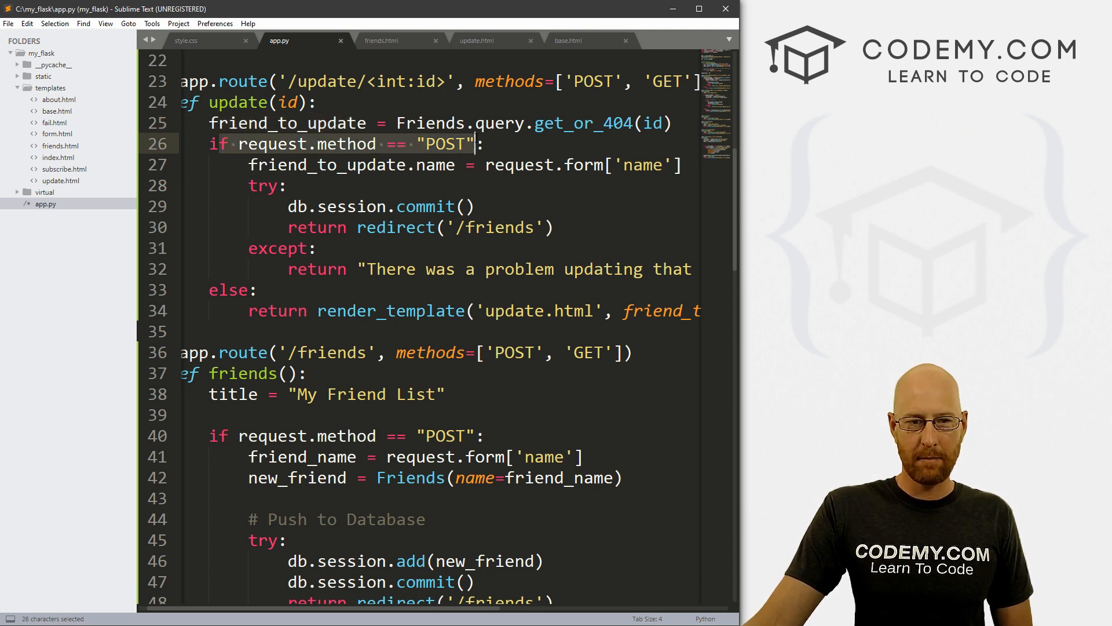
pyautogui.click(622, 164)
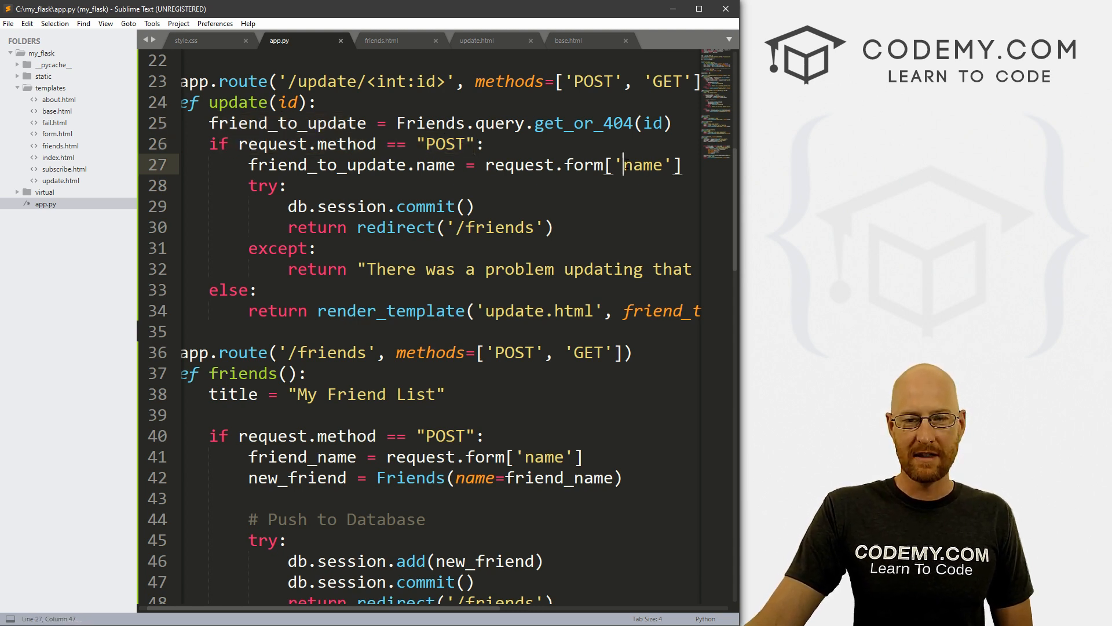
pyautogui.doubleClick(644, 164)
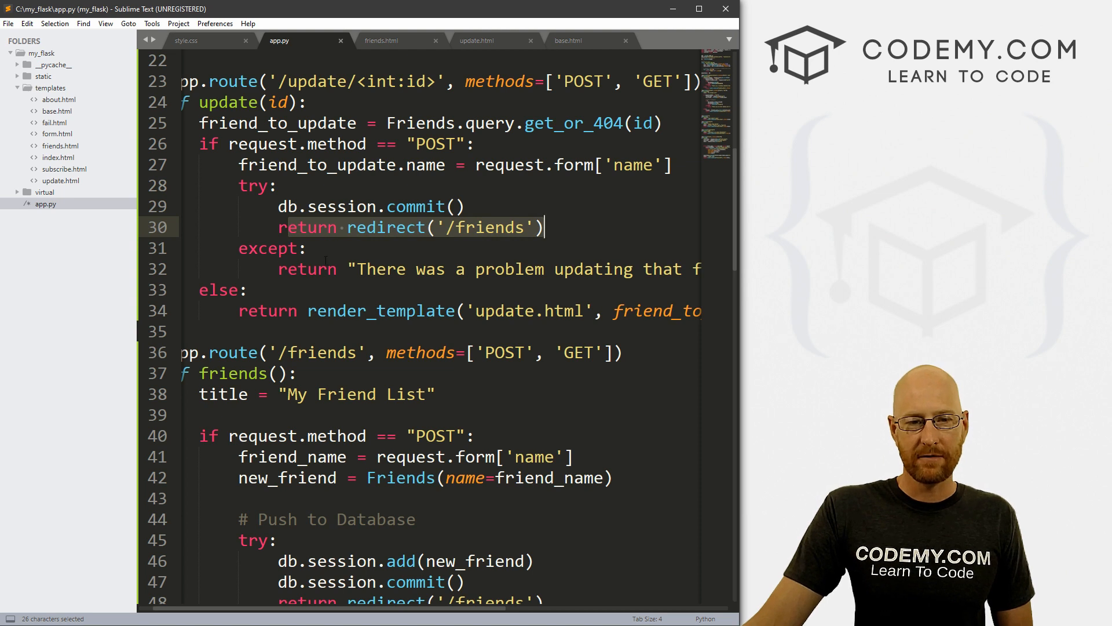
pyautogui.moveTo(547, 227); pyautogui.dragTo(660, 269)
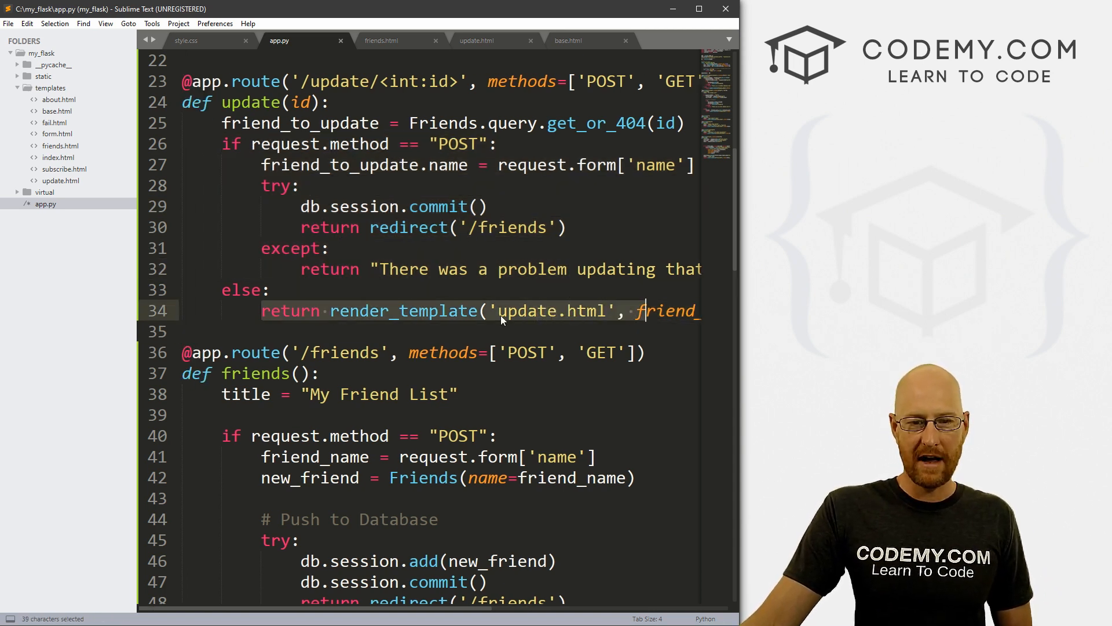
pyautogui.doubleClick(546, 310)
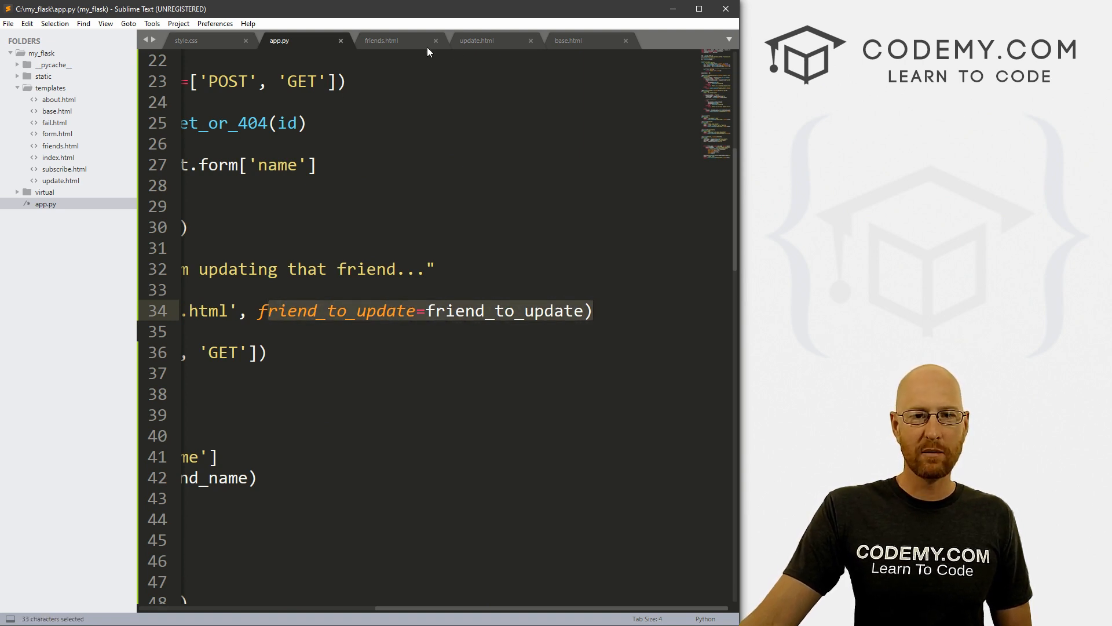
pyautogui.click(477, 41)
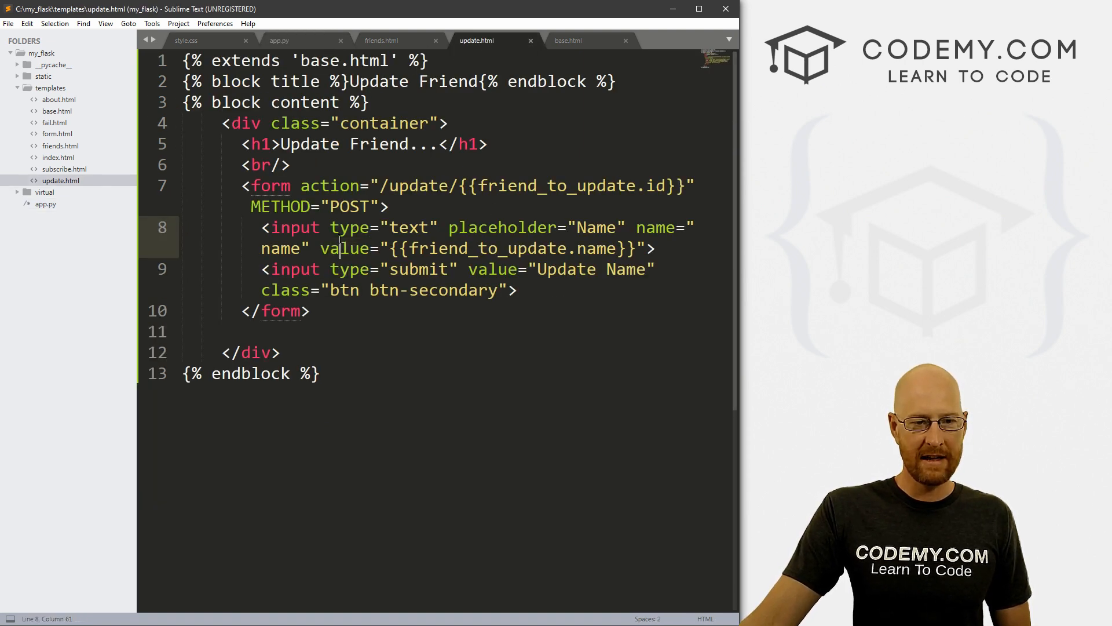